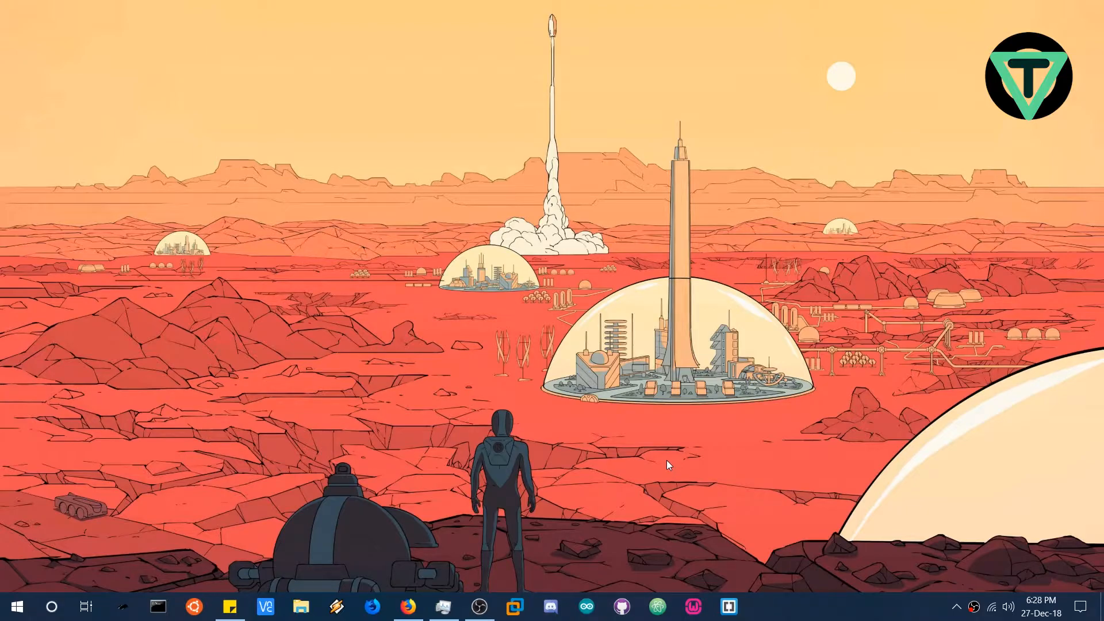
mouse_move(419, 579)
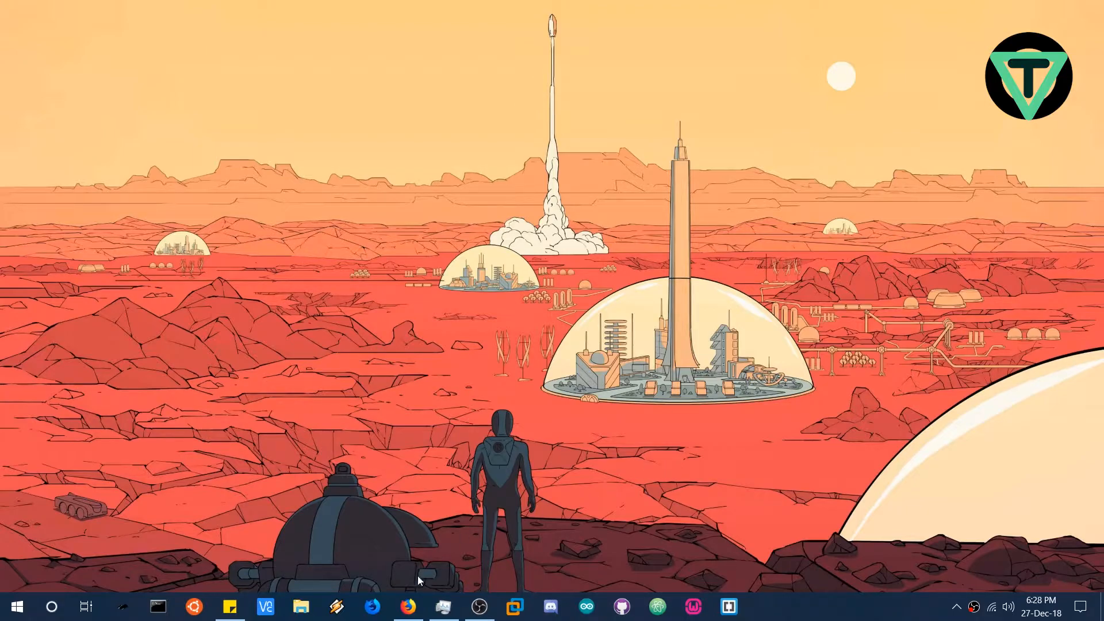
Open atom.io in Firefox and start the Atom 1.33.1 Windows download
left_click(407, 606)
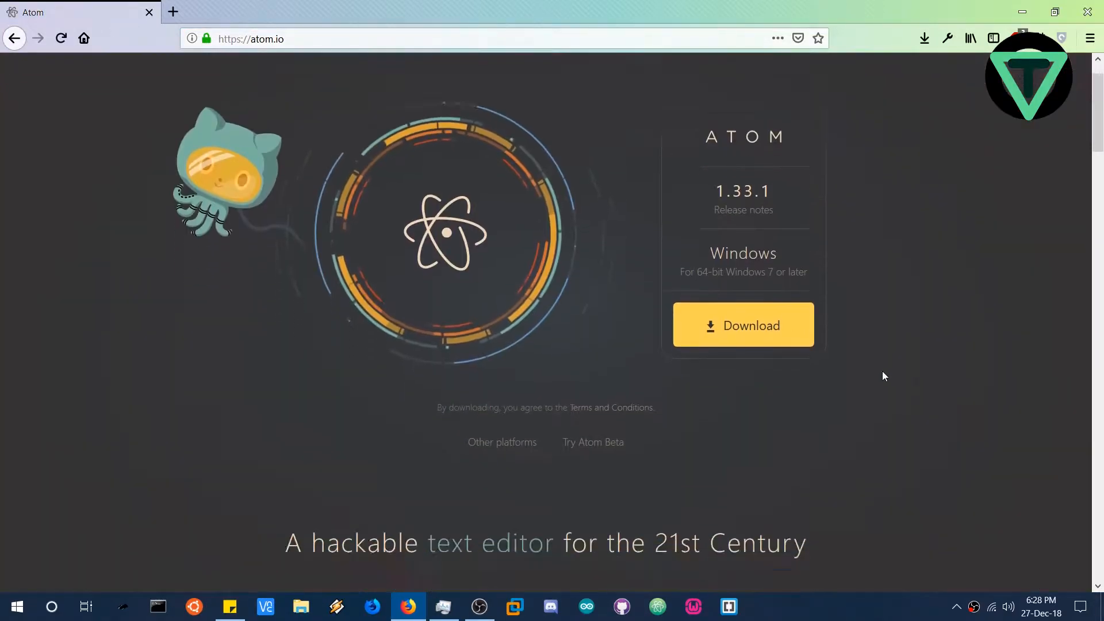
scroll("down", 3)
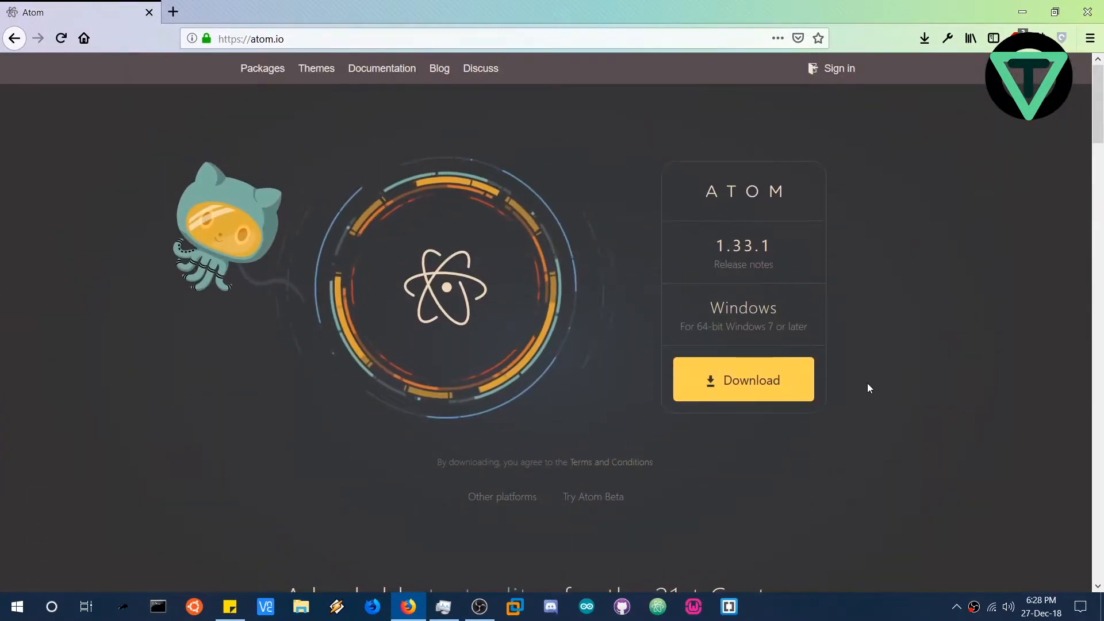
left_click(742, 380)
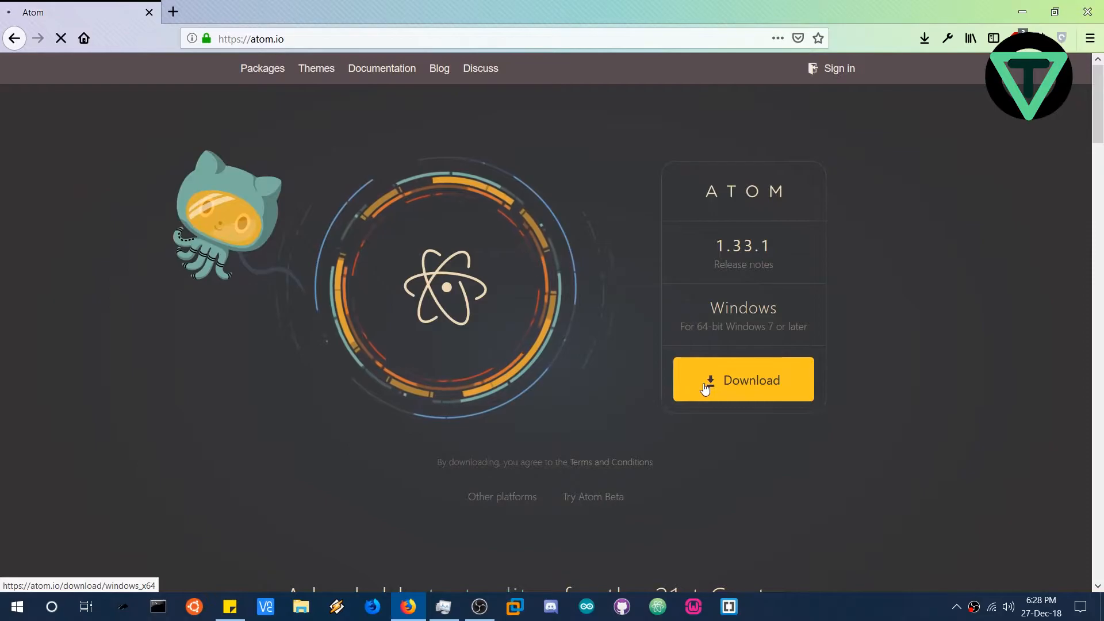
left_click(743, 380)
type("mingw.")
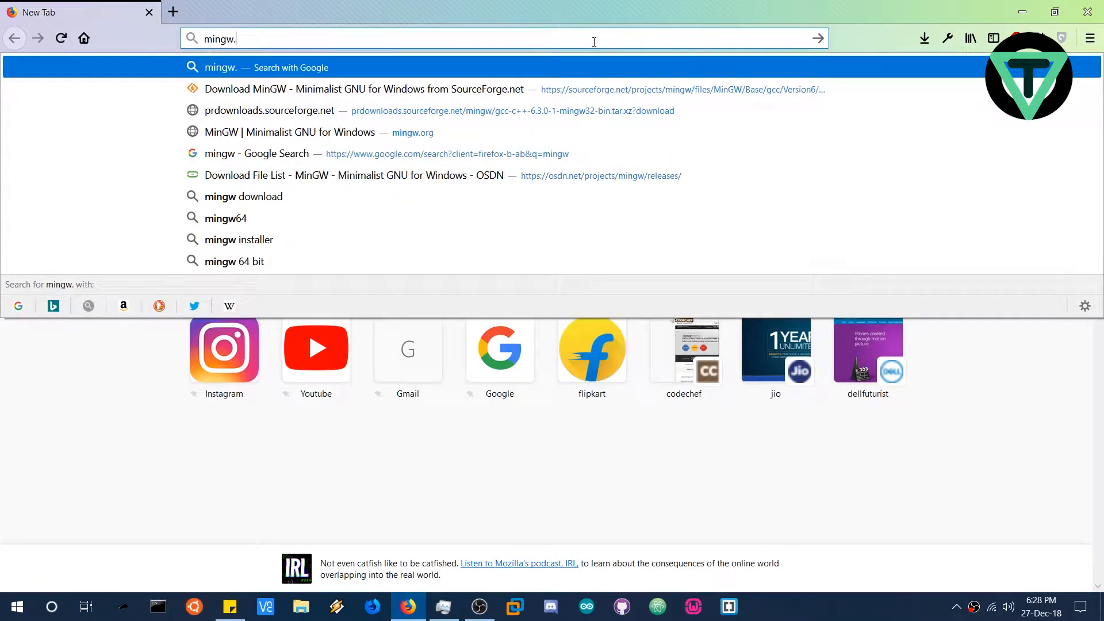
Visit mingw.org and scroll through to the OSDN MinGW download file list
left_click(291, 132)
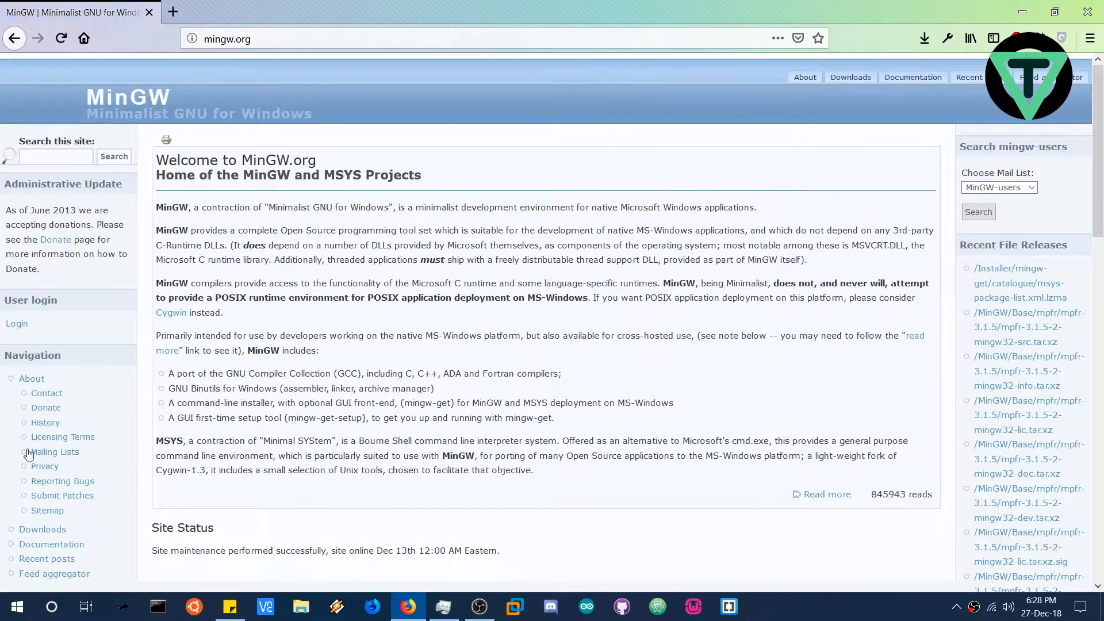
scroll("down", 3)
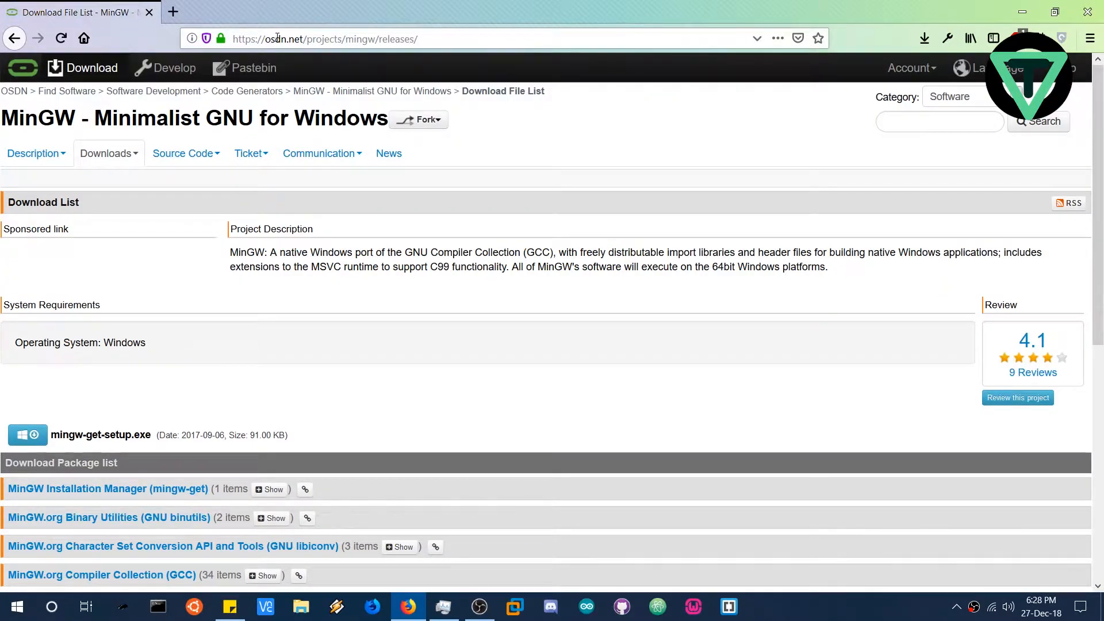
scroll("down", 3)
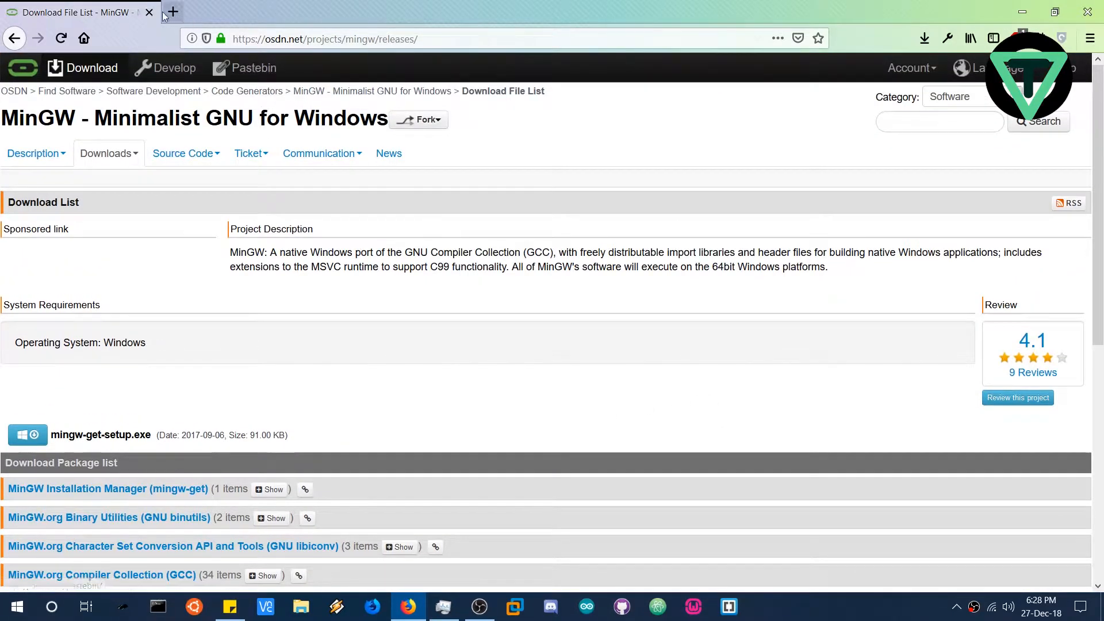
Close the OSDN tab and search Google for 'mingw'
left_click(173, 12)
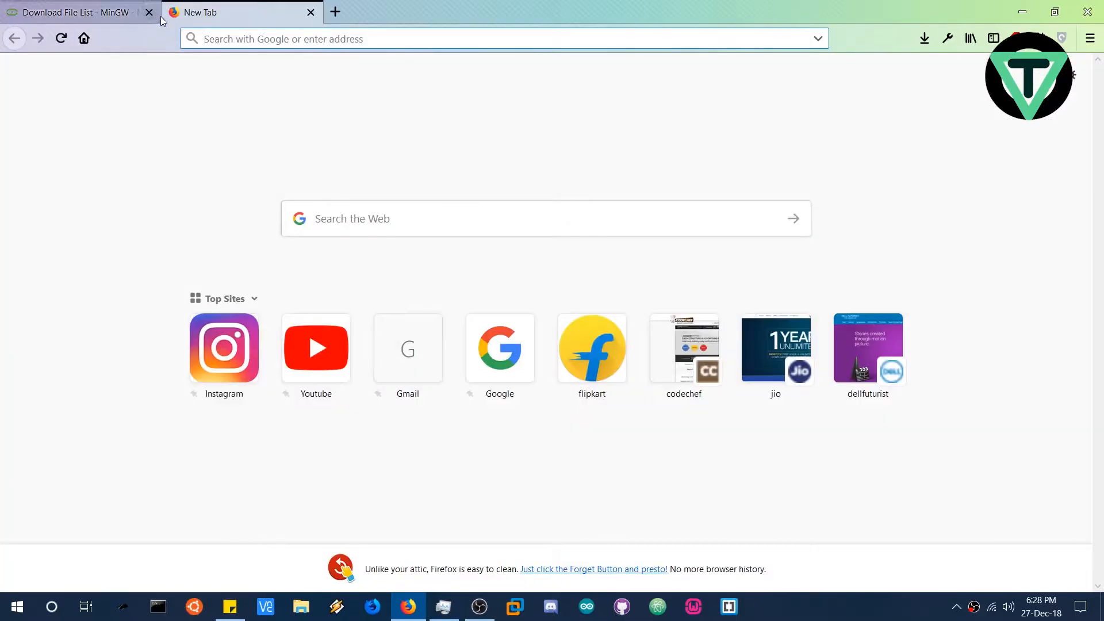
left_click(148, 12)
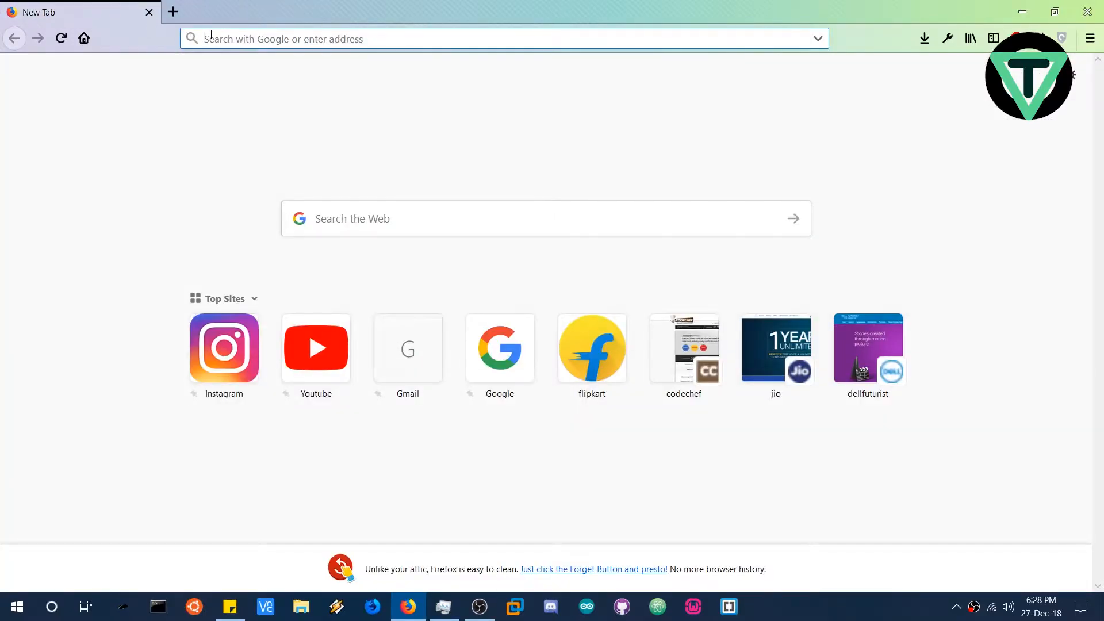
left_click(499, 347)
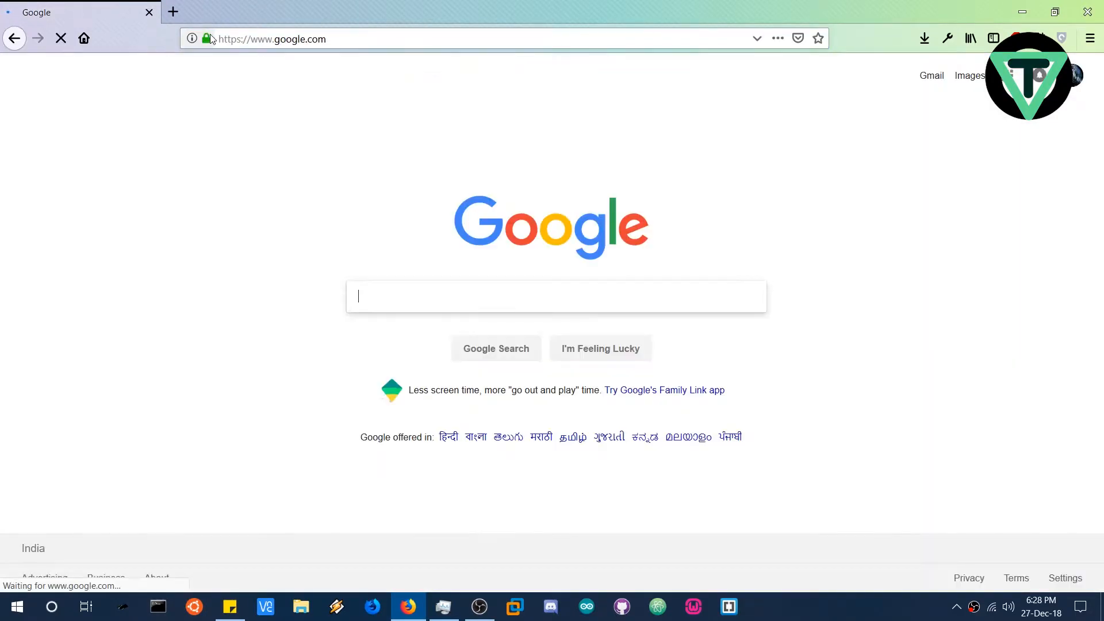
type("mingw")
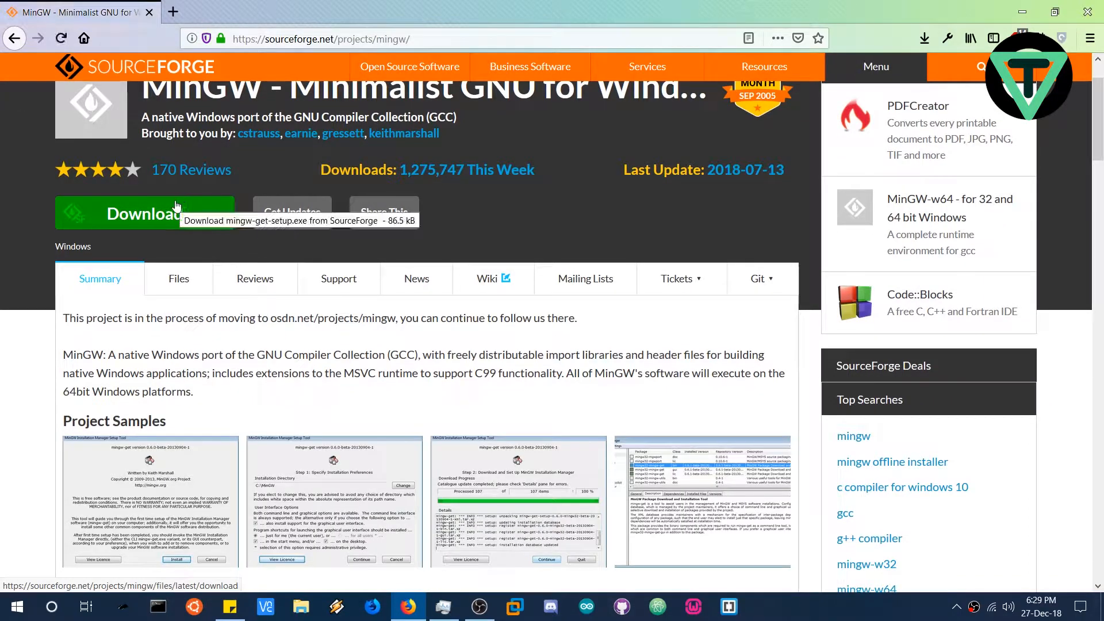
Download mingw-get-setup.exe from SourceForge, accepting the duplicate file in IDM
left_click(143, 212)
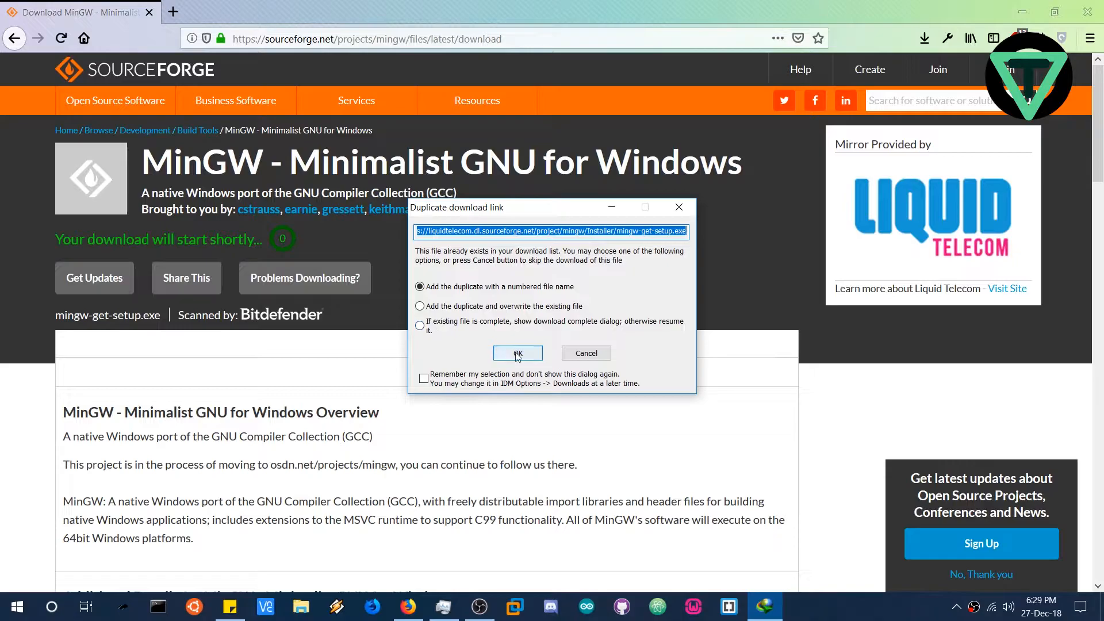
left_click(517, 353)
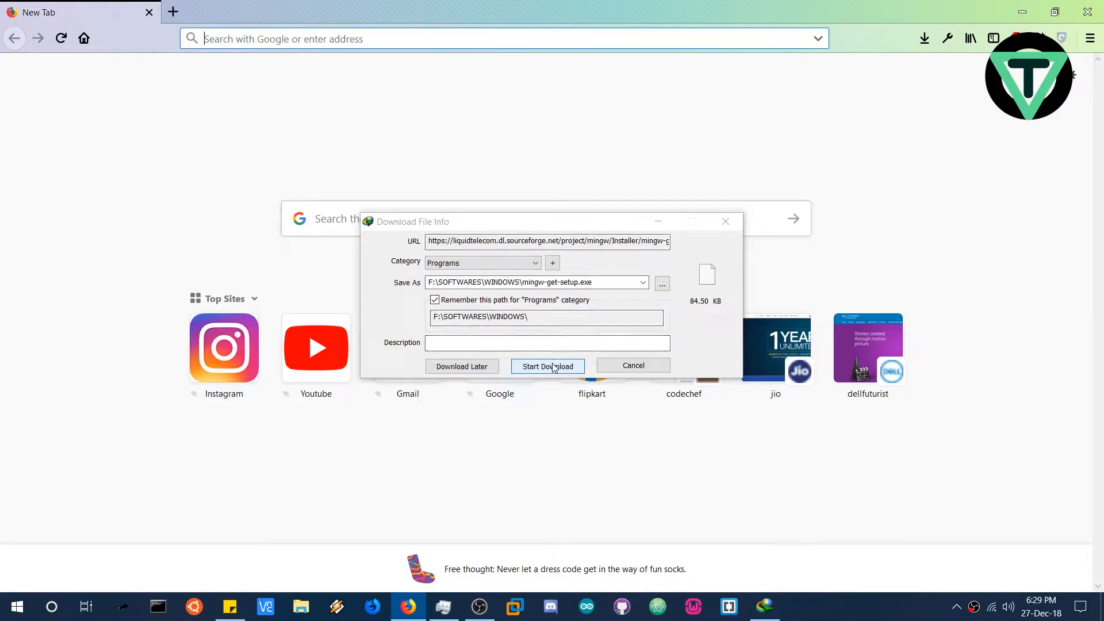
left_click(546, 366)
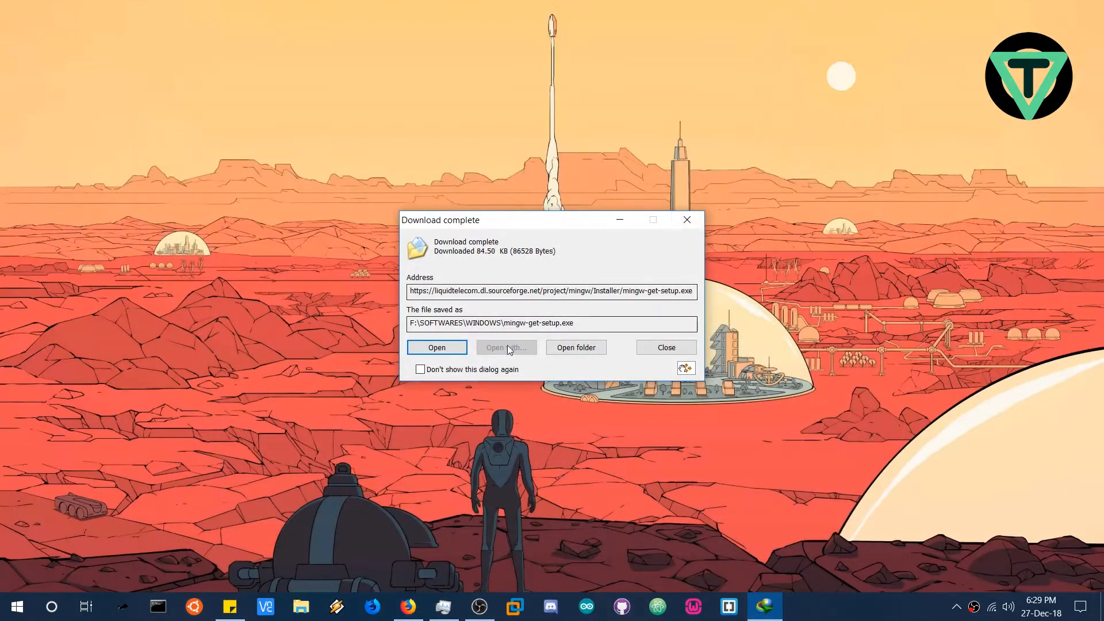
Run mingw-get-setup.exe and begin installing the installation manager
left_click(435, 347)
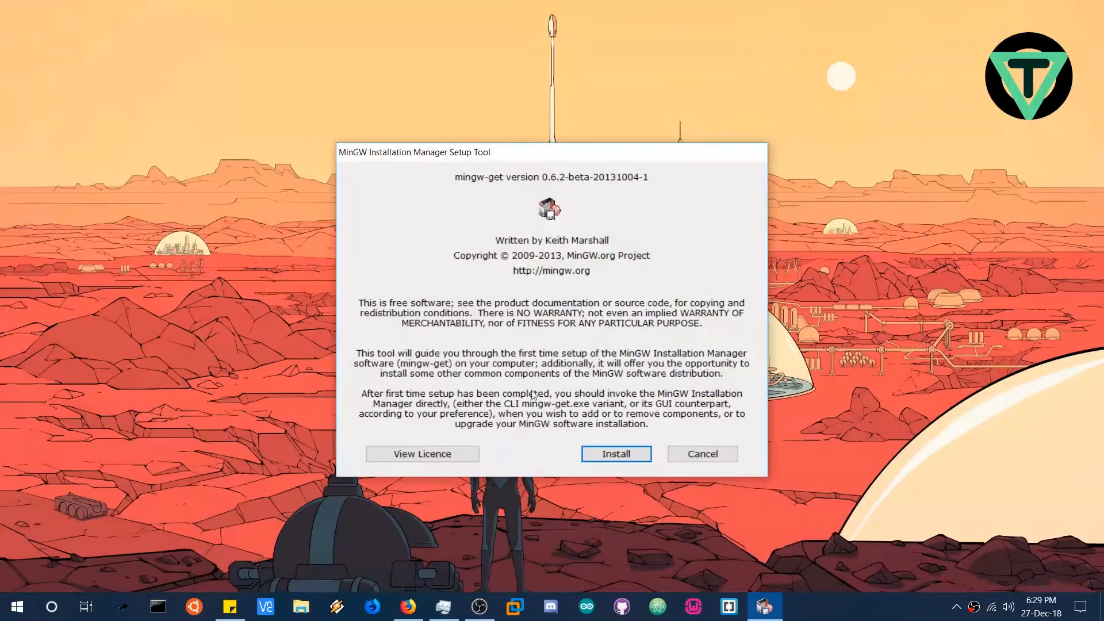
left_click_drag(549, 151, 503, 121)
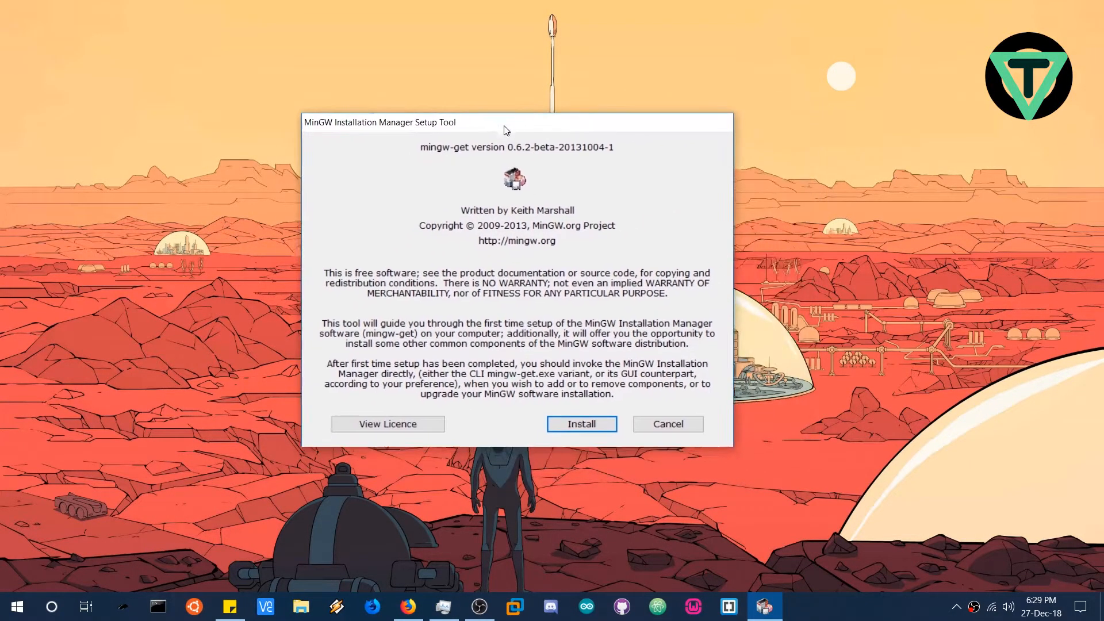
left_click(581, 423)
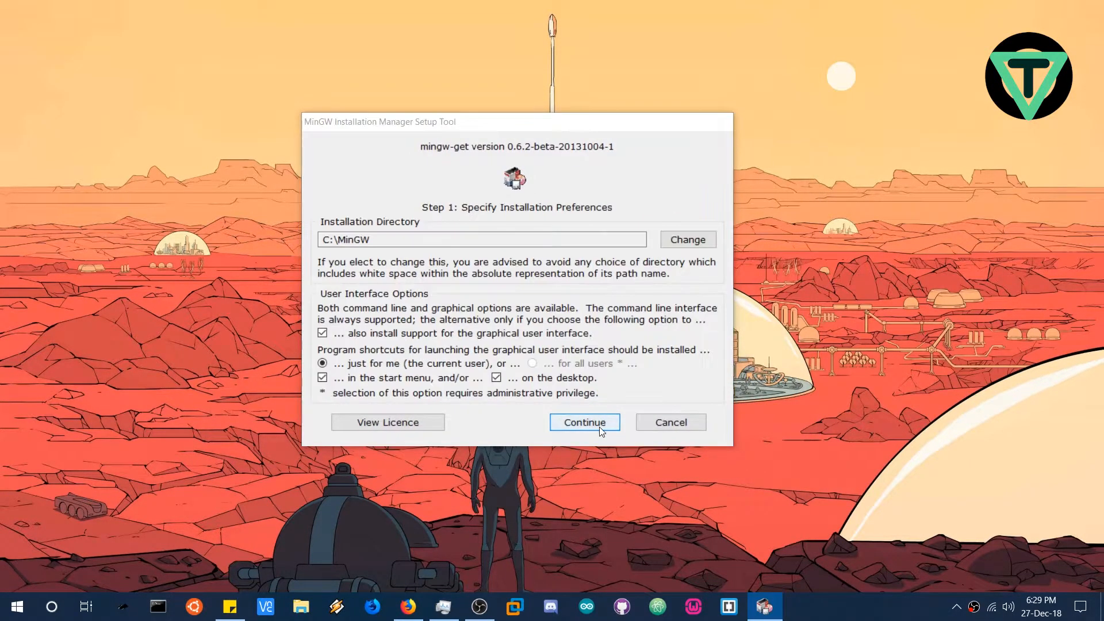
Review the C:\MinGW installation directory field, leaving it unchanged
left_click(481, 239)
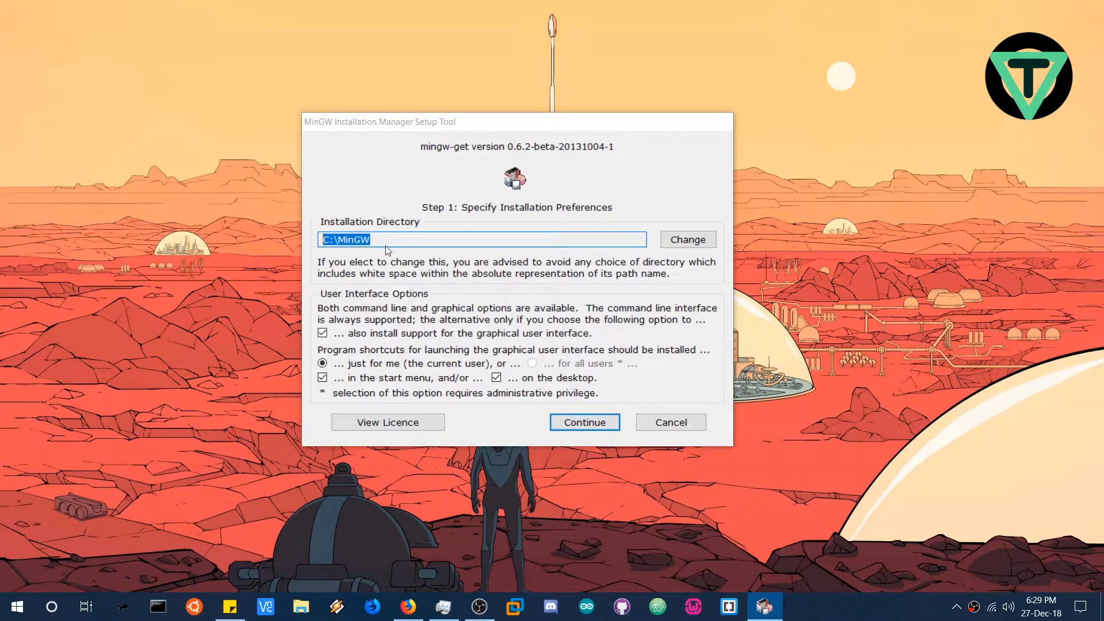
left_click(345, 239)
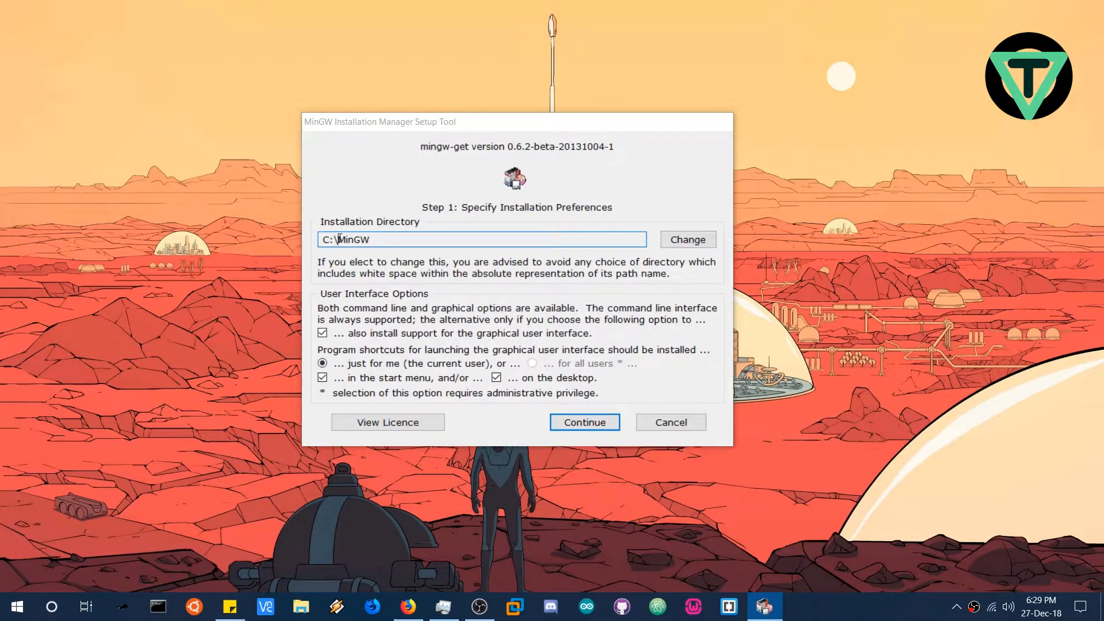
double_click(353, 240)
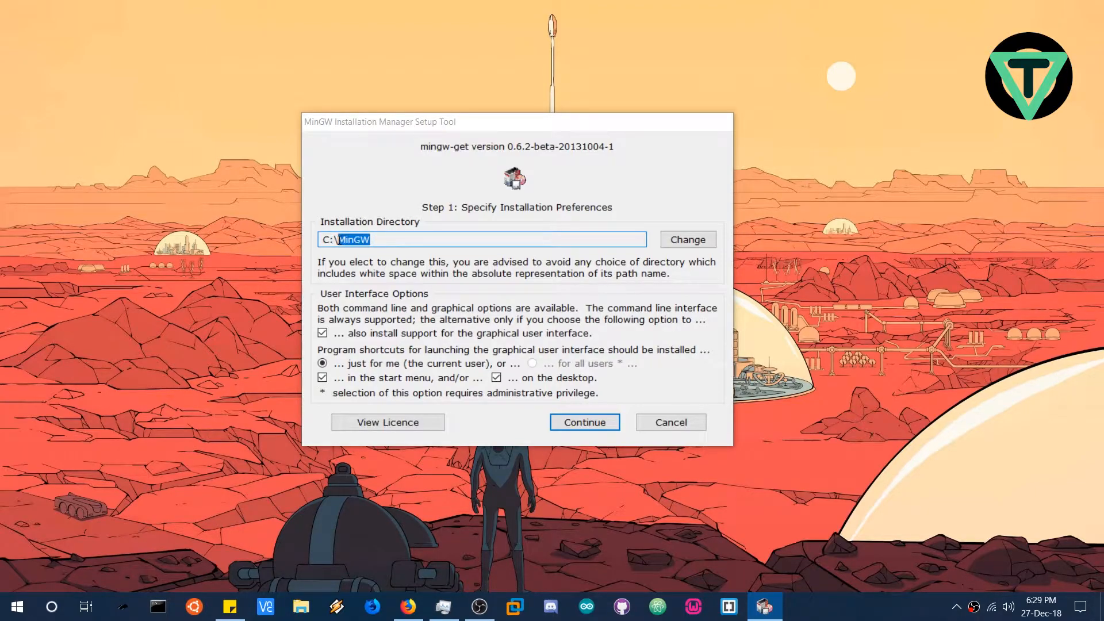
left_click(423, 239)
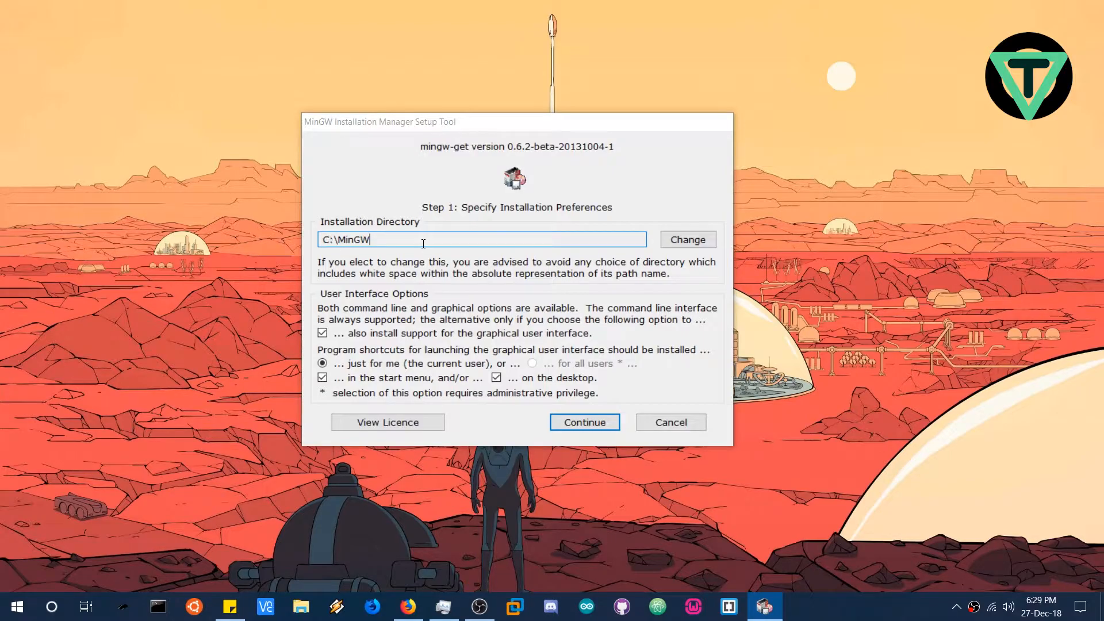
double_click(326, 239)
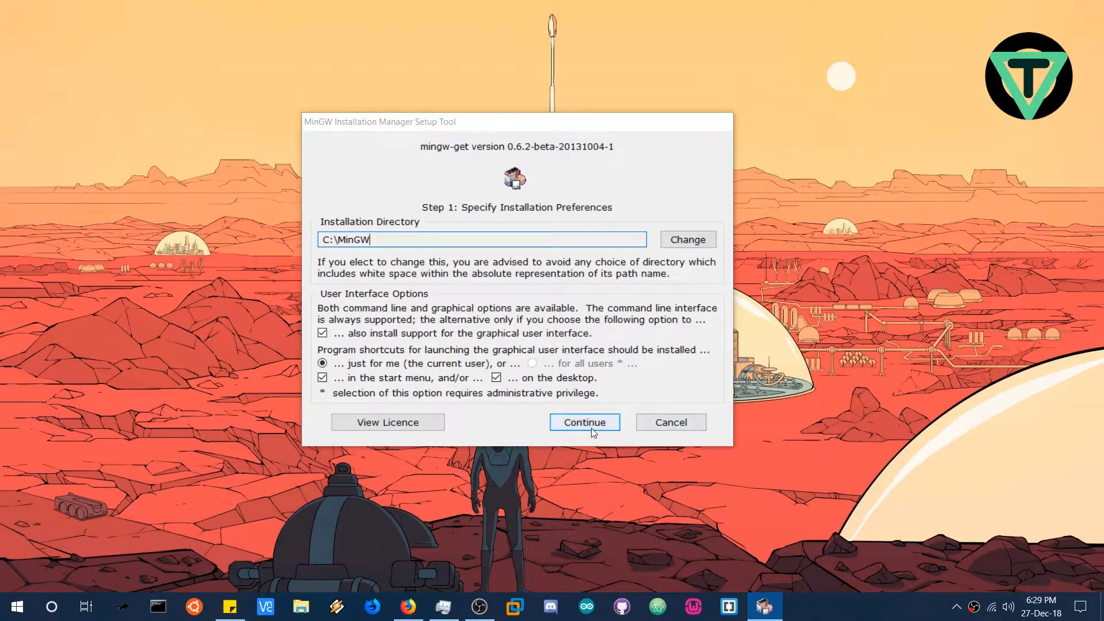
Download the 113 setup items and launch MinGW Installation Manager
left_click(583, 421)
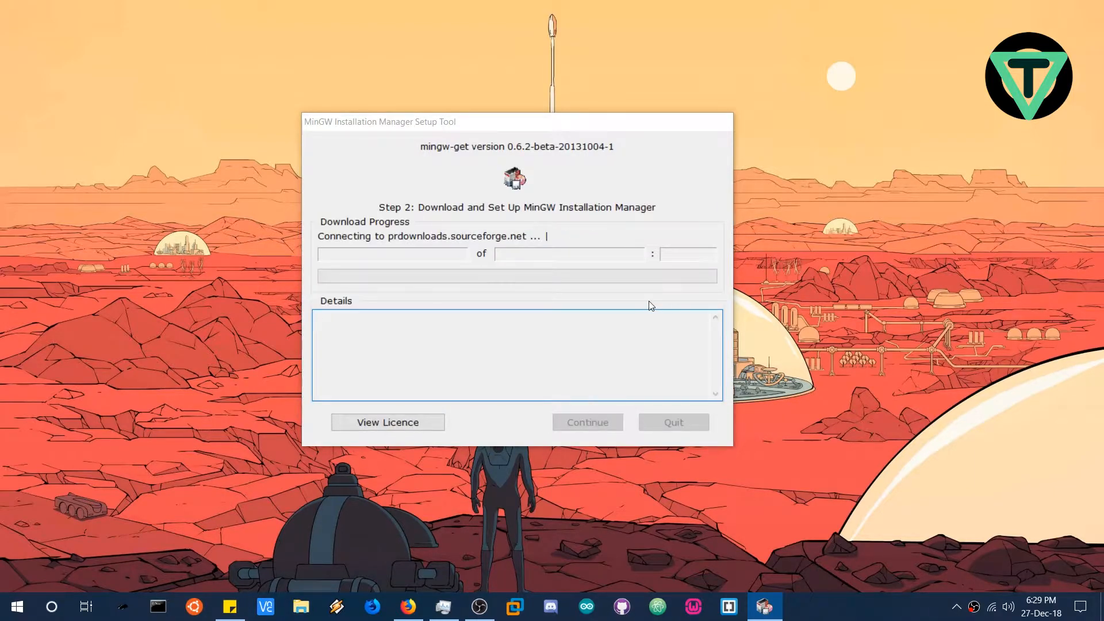
mouse_move(555, 188)
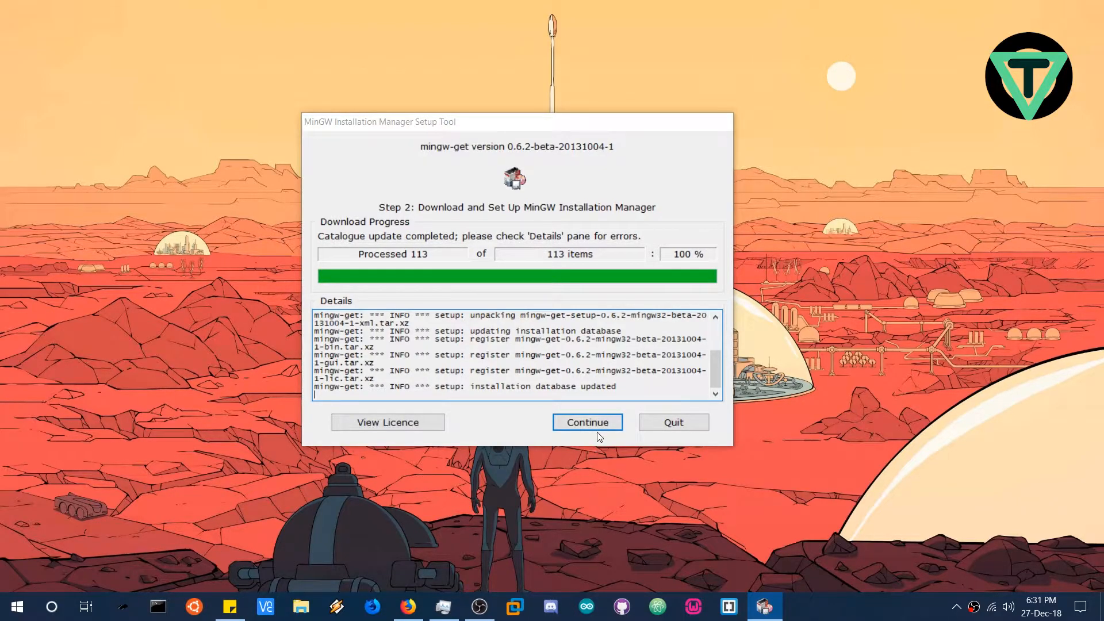
left_click(587, 422)
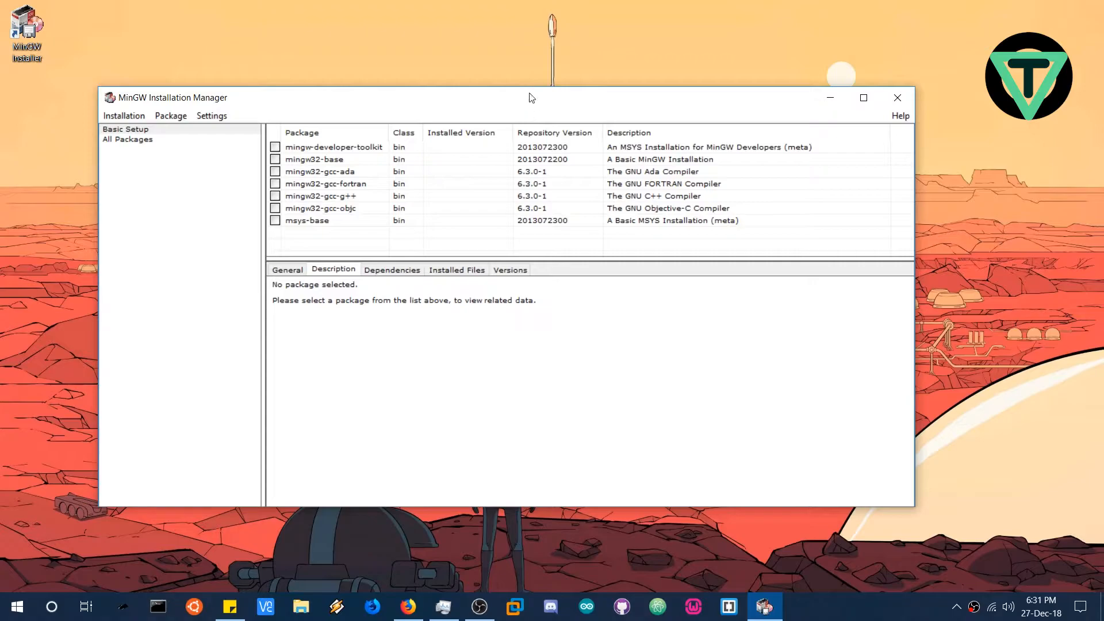
Reposition the manager window and inspect the mingw32-gcc-g++ package details
left_click_drag(531, 98, 580, 76)
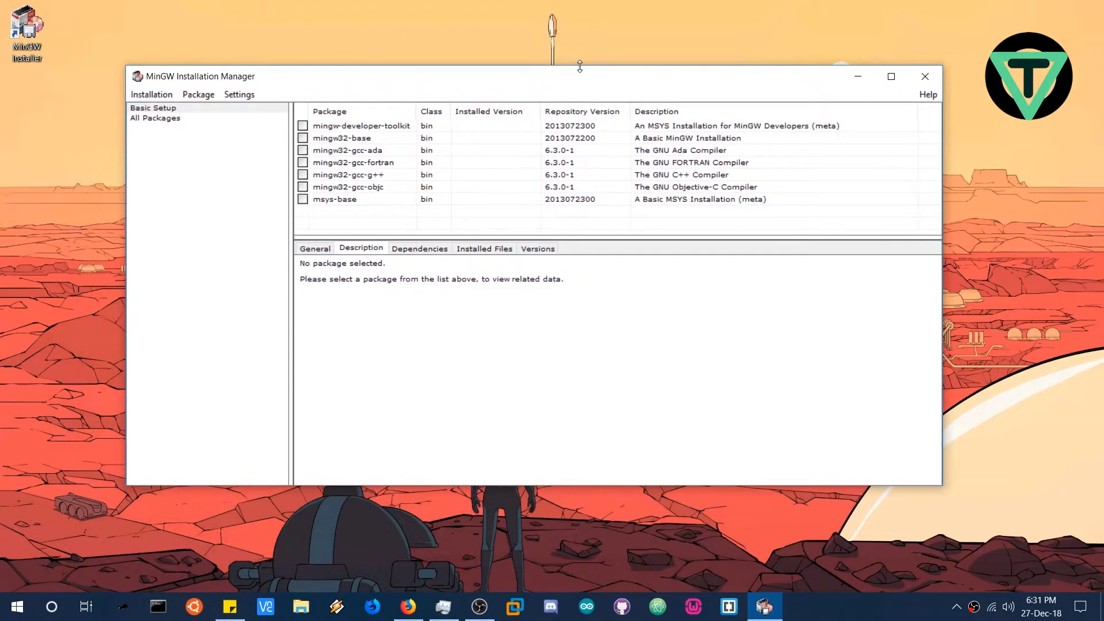
left_click_drag(577, 76, 551, 85)
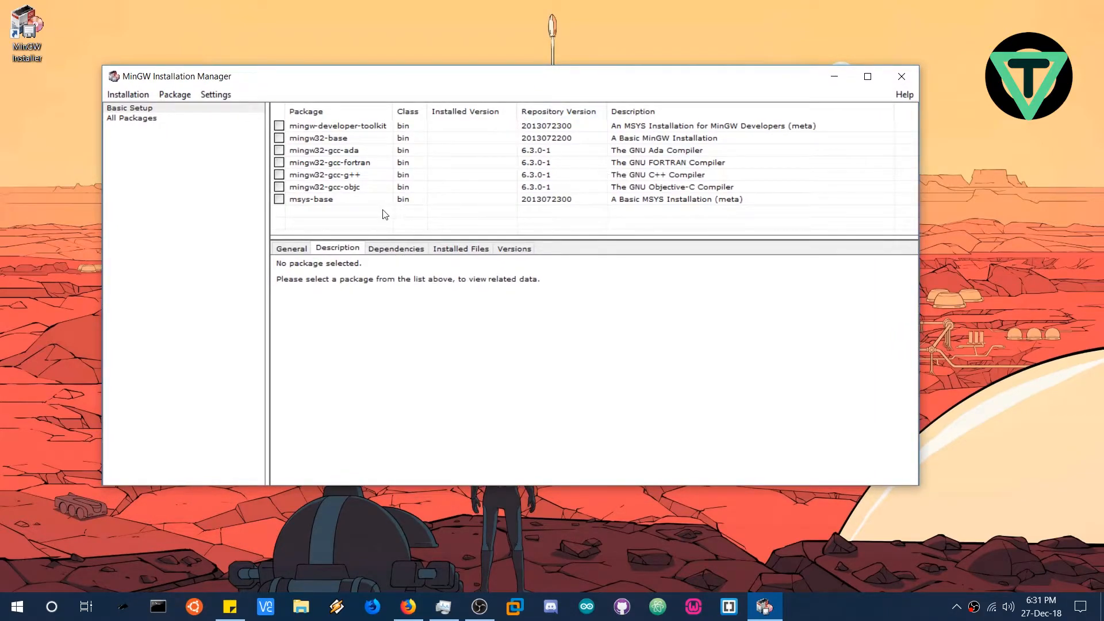
left_click(324, 174)
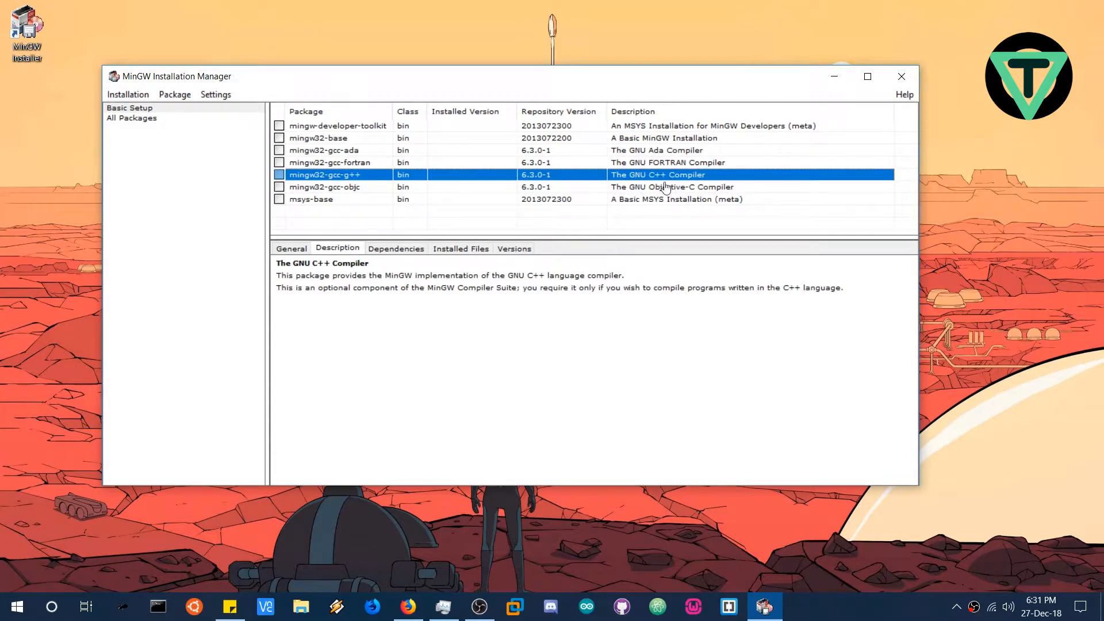
mouse_move(305, 184)
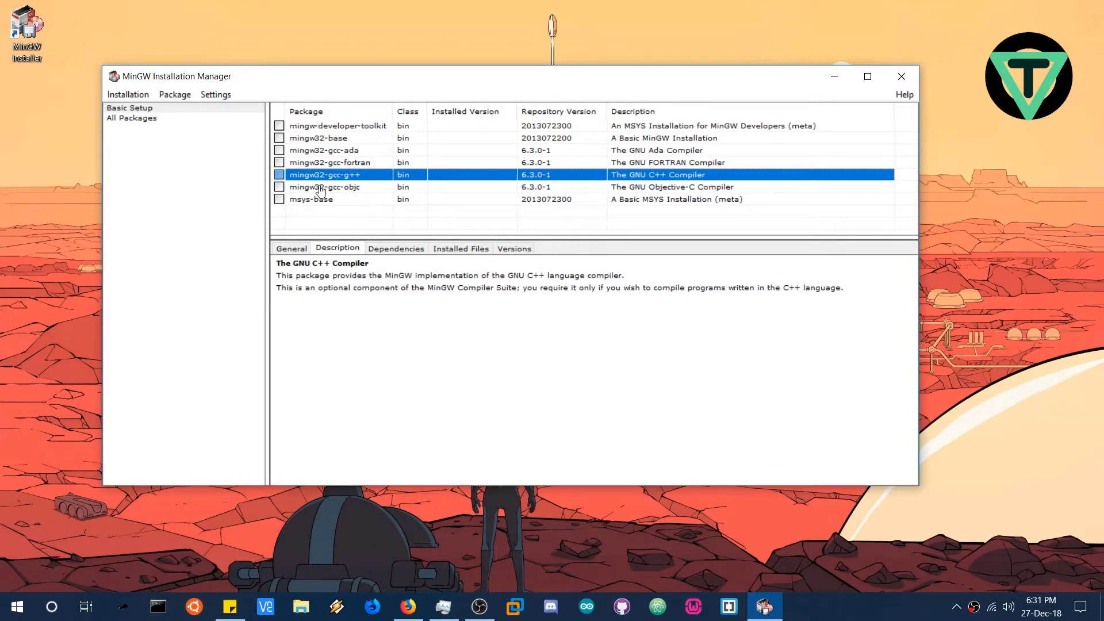
left_click(324, 186)
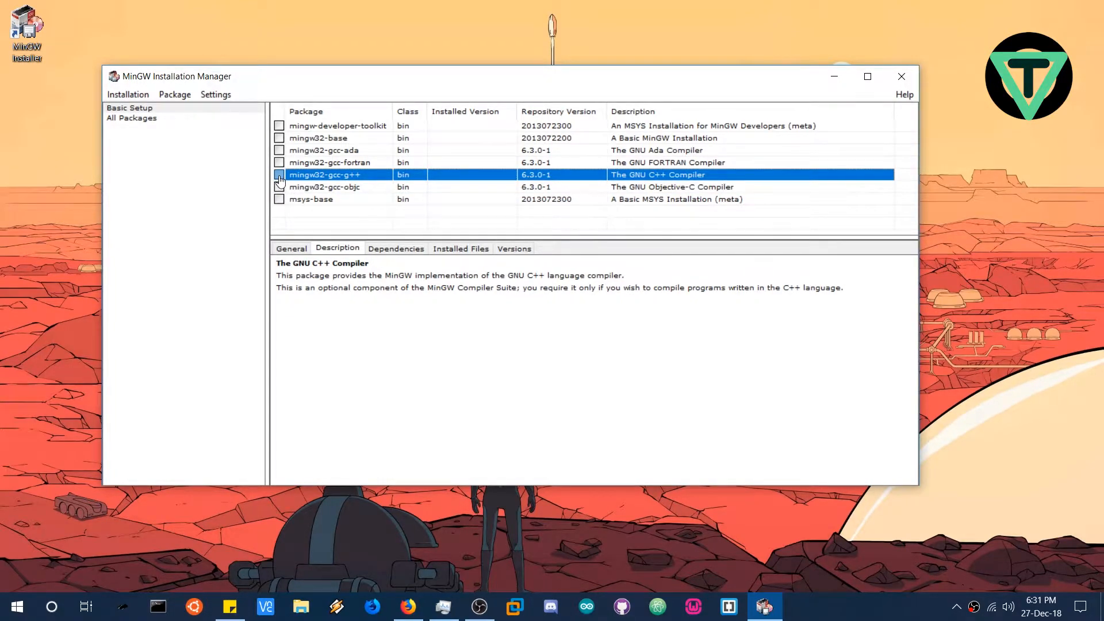
Mark mingw32-gcc-g++ for installation and choose Installation > Apply Changes
right_click(326, 175)
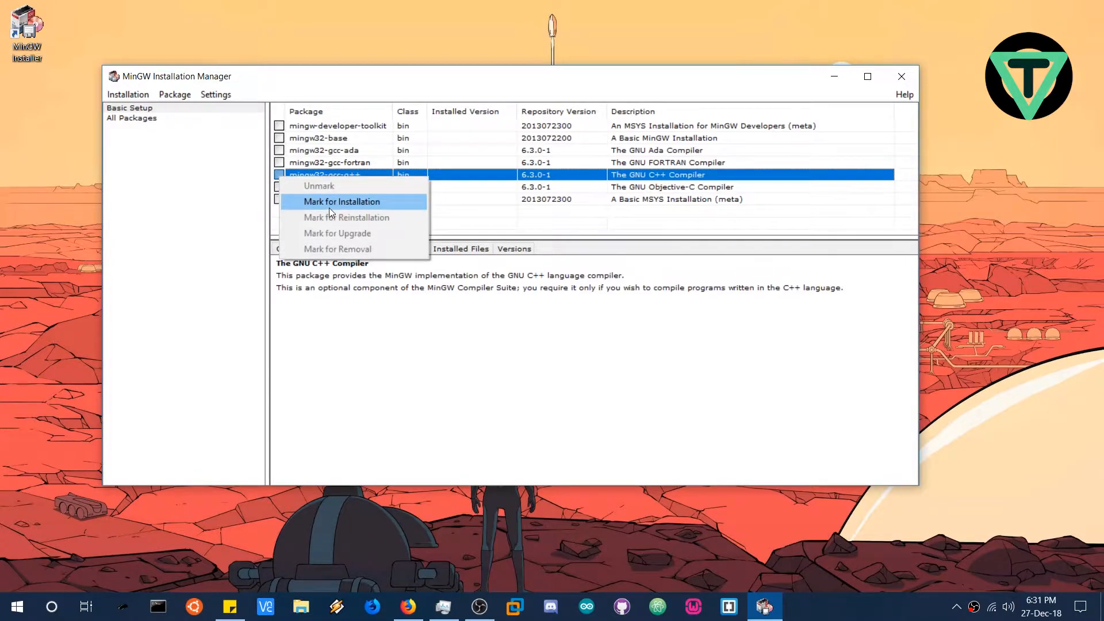
left_click(341, 201)
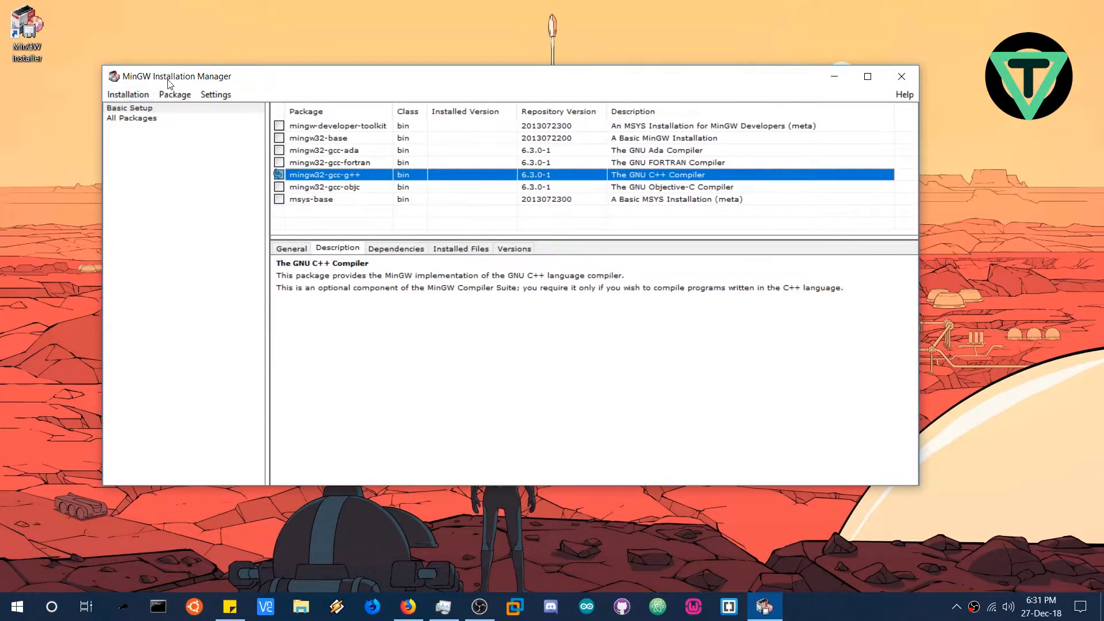
left_click(128, 94)
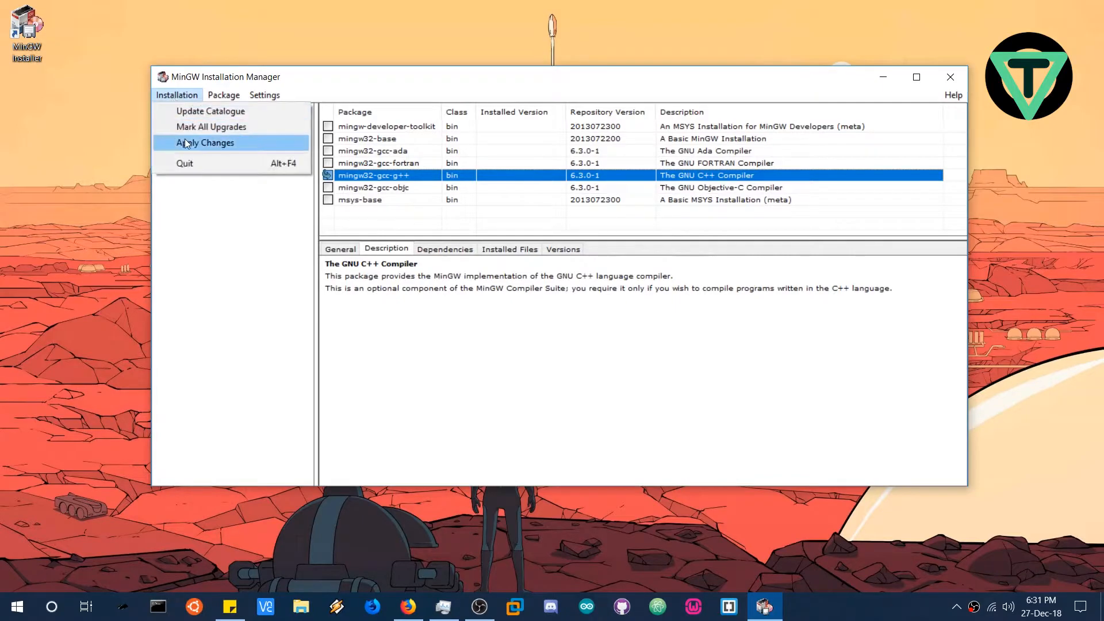
left_click(205, 142)
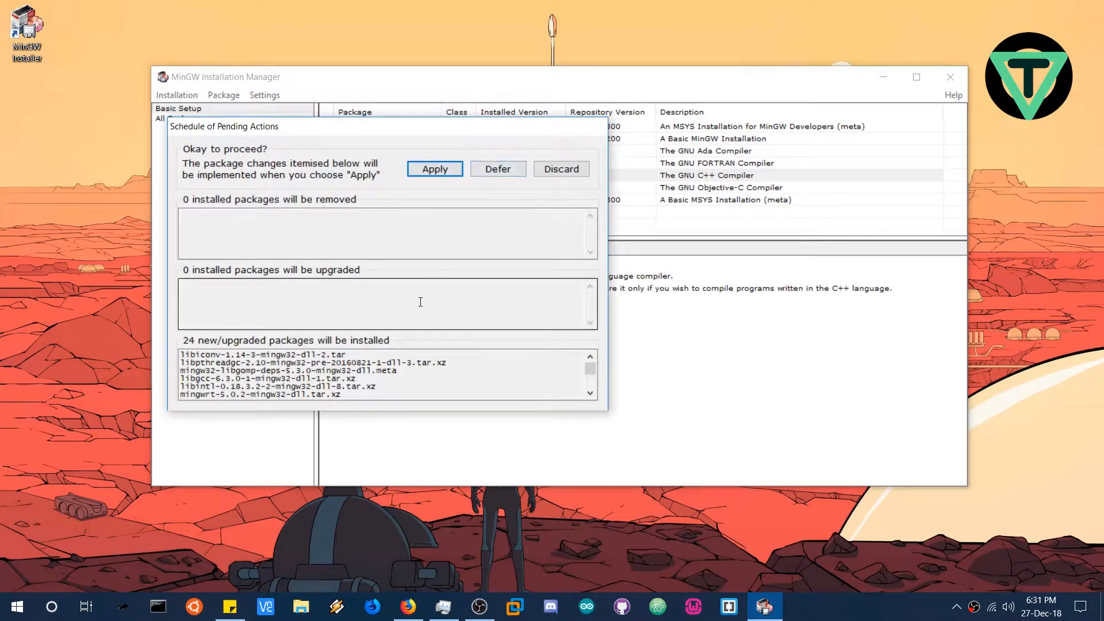
Apply the 24 scheduled package installations and close the finished report
left_click(435, 168)
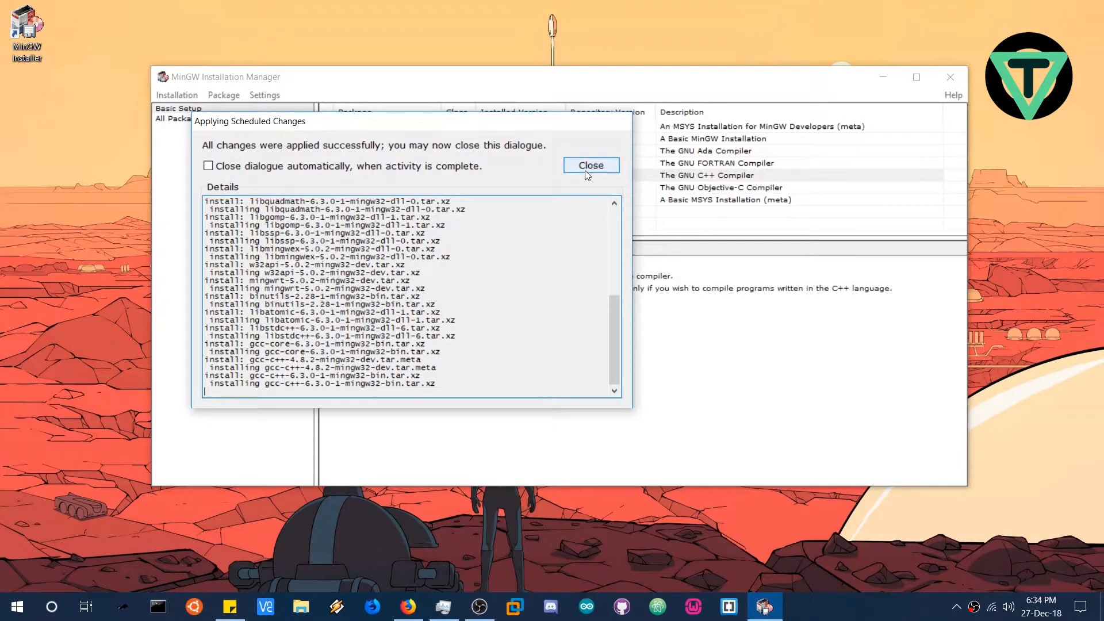
left_click(590, 165)
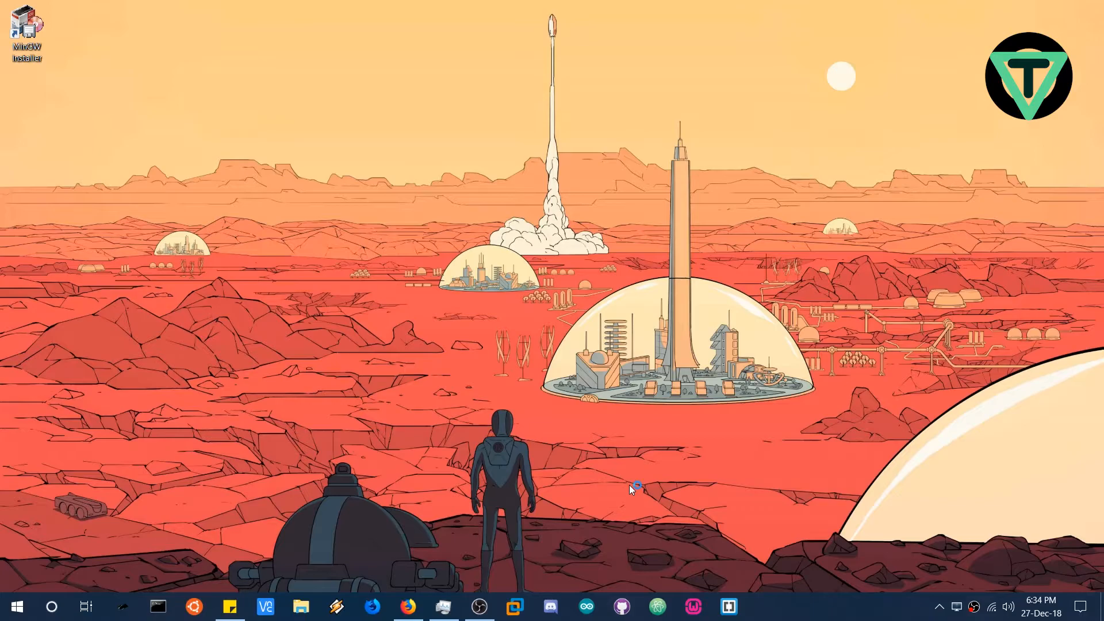
mouse_move(629, 485)
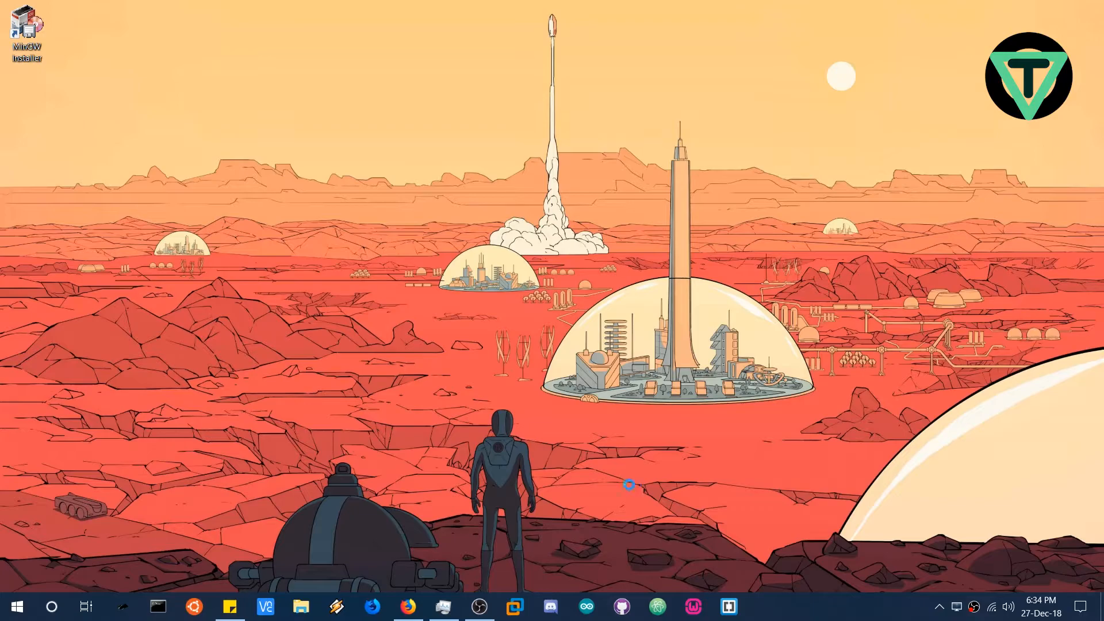
Launch Atom from the taskbar
left_click(656, 606)
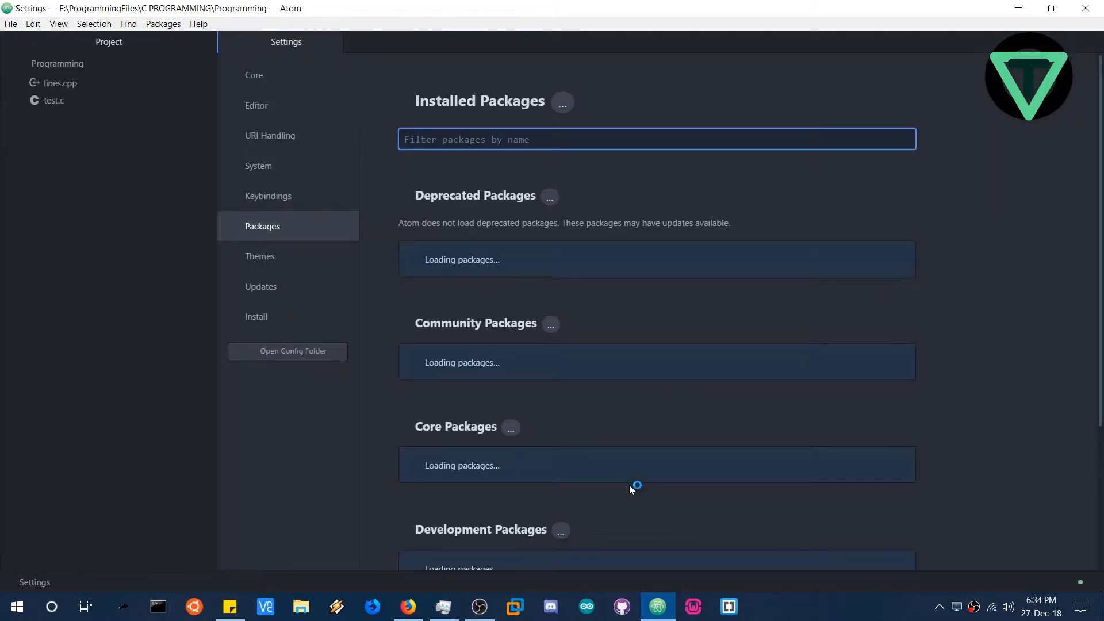
mouse_move(329, 42)
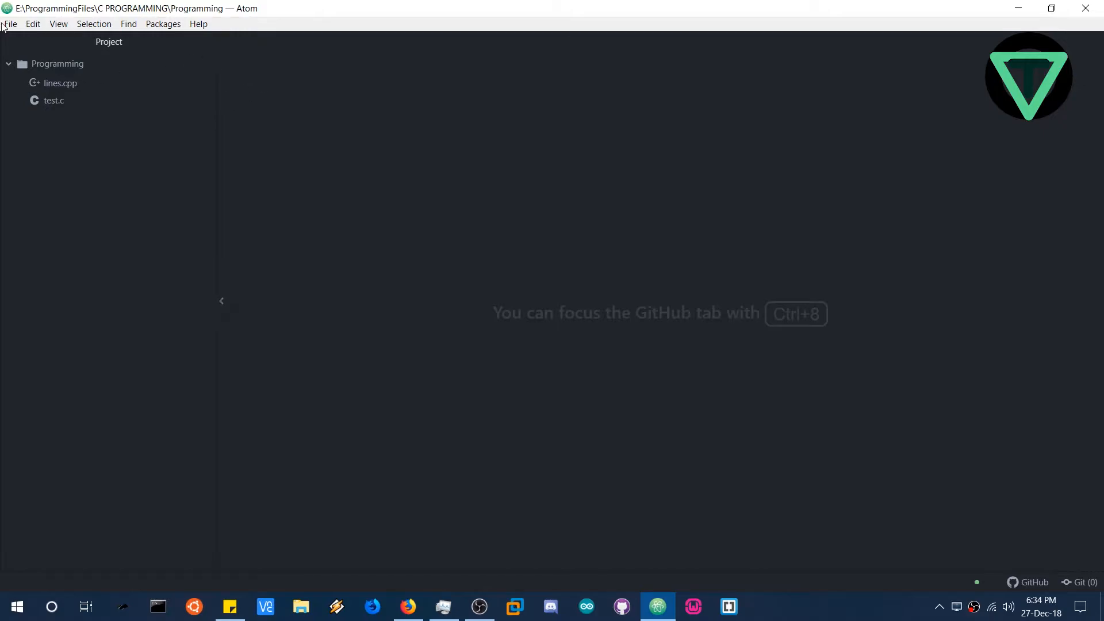
Open Atom's File menu
left_click(10, 23)
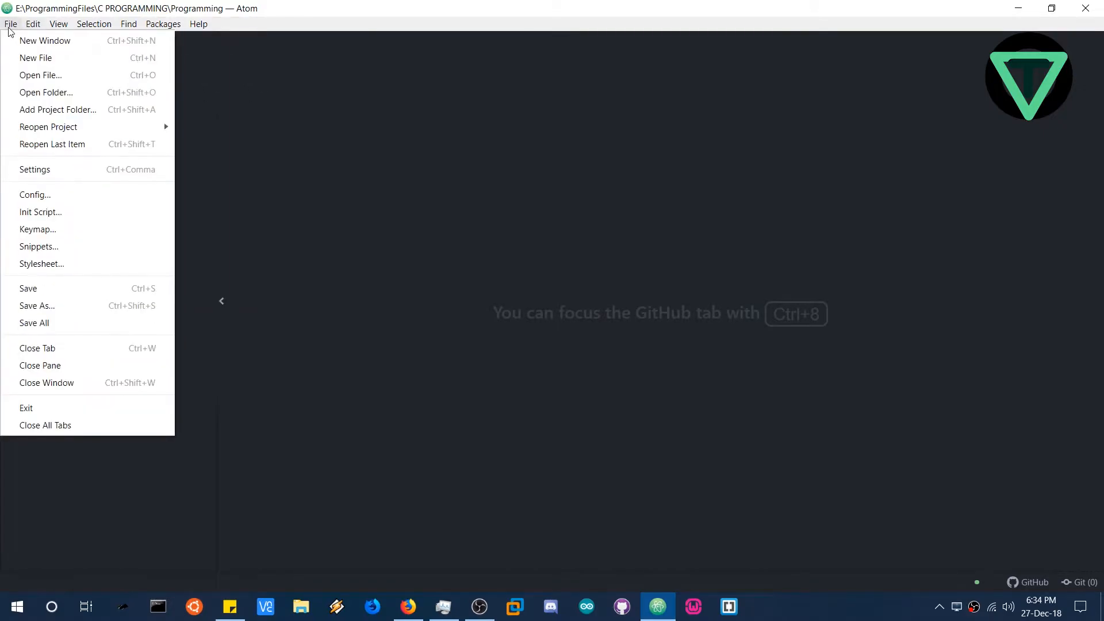
mouse_move(381, 249)
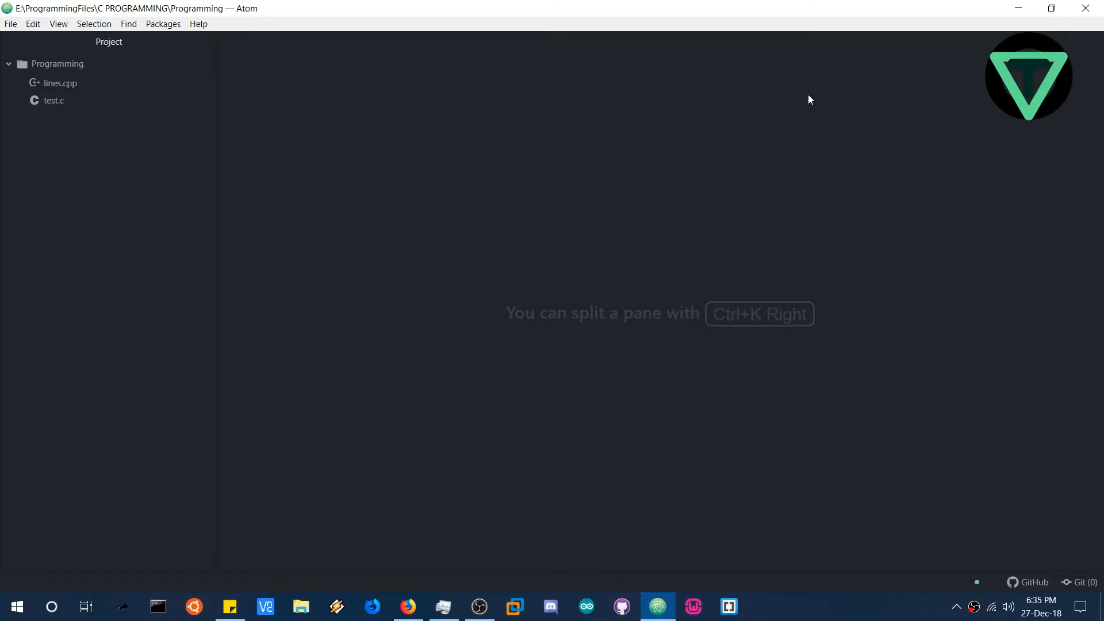
mouse_move(941, 66)
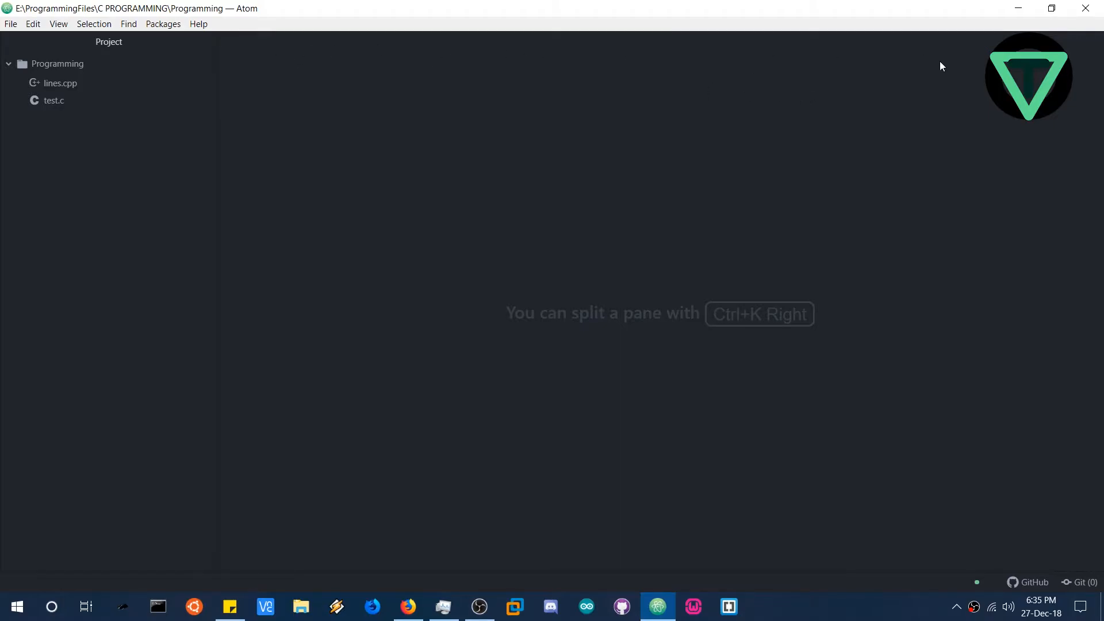
mouse_move(940, 63)
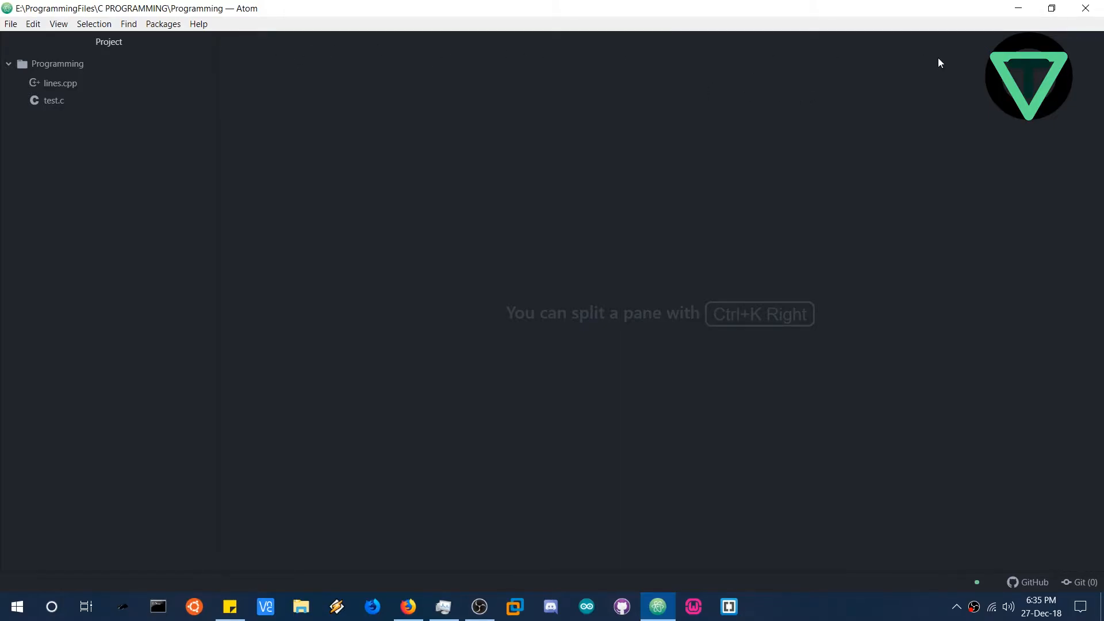
mouse_move(904, 75)
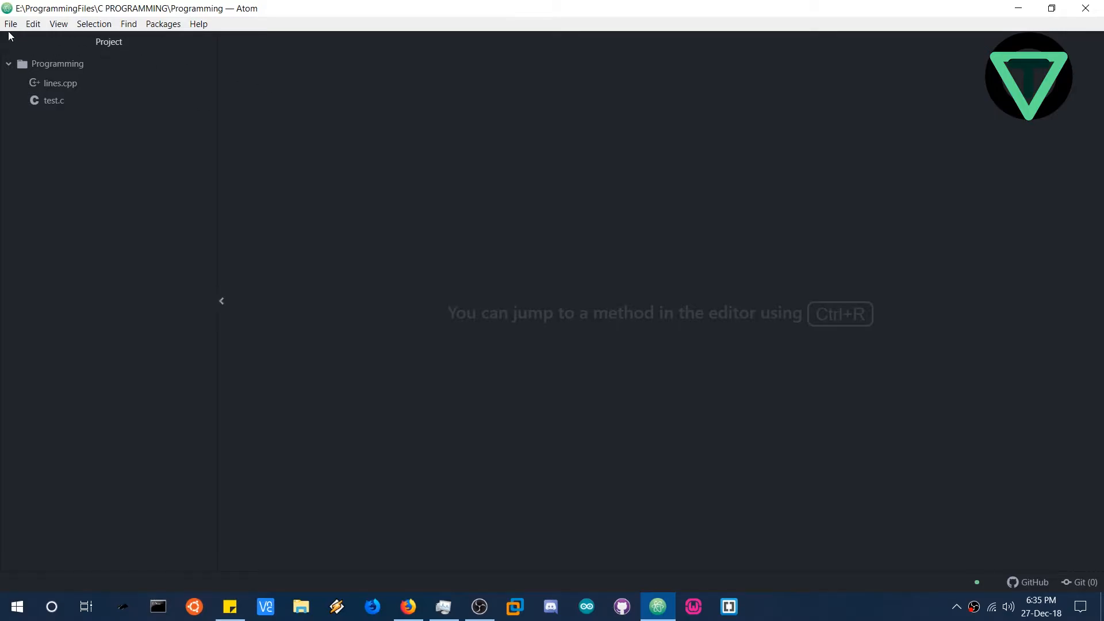
mouse_move(788, 152)
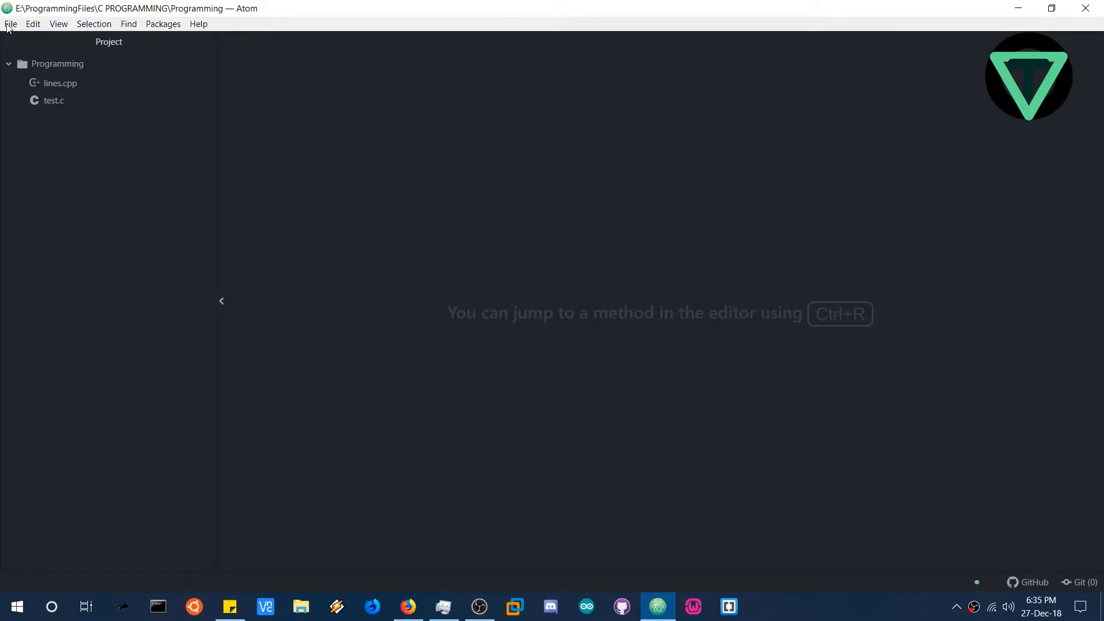
Open File > Settings, go to Install, and search for 'gpp com'
left_click(10, 23)
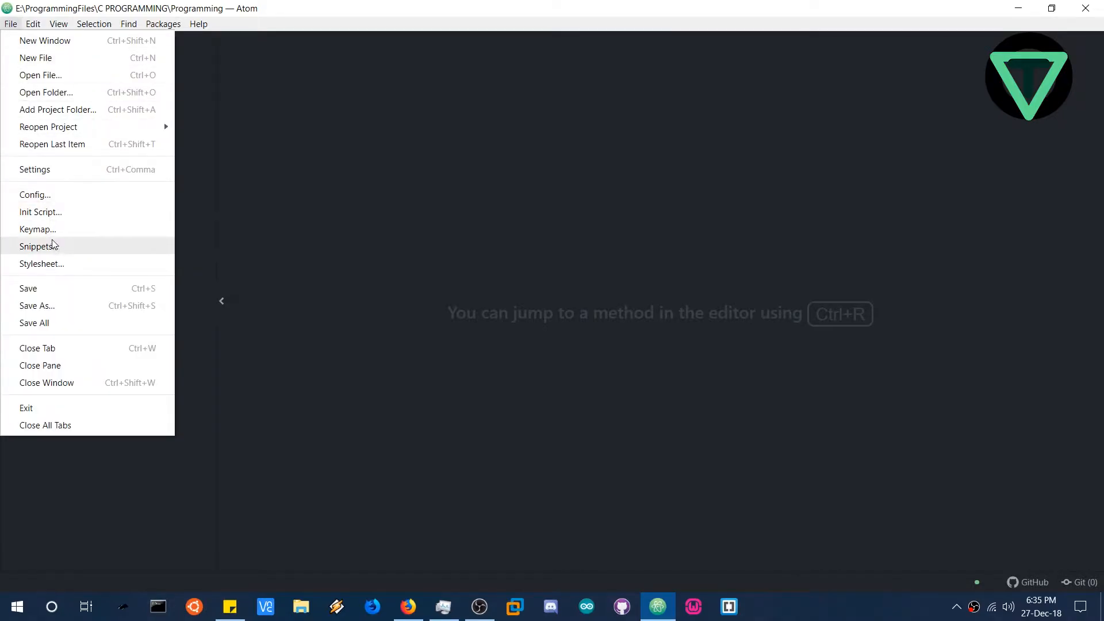
left_click(35, 169)
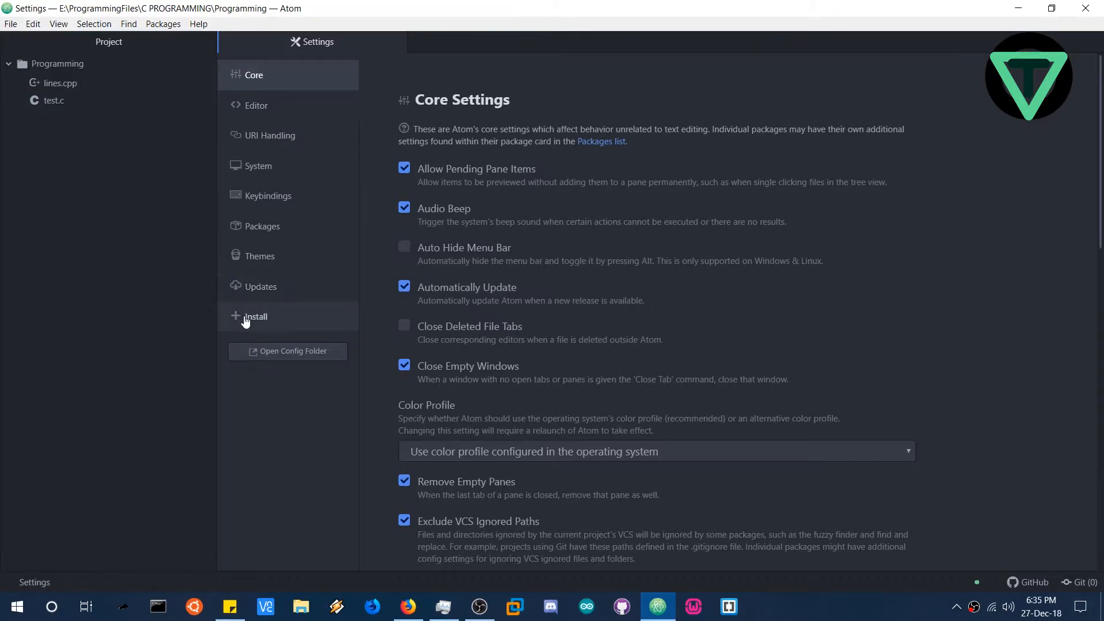
left_click(255, 316)
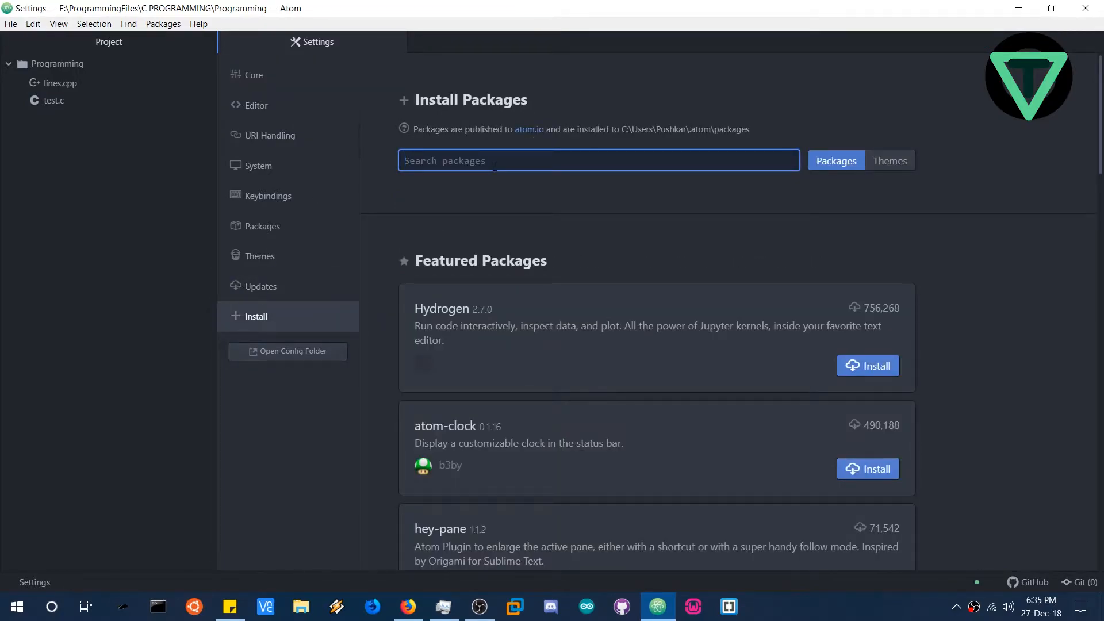
type("gpp compiler")
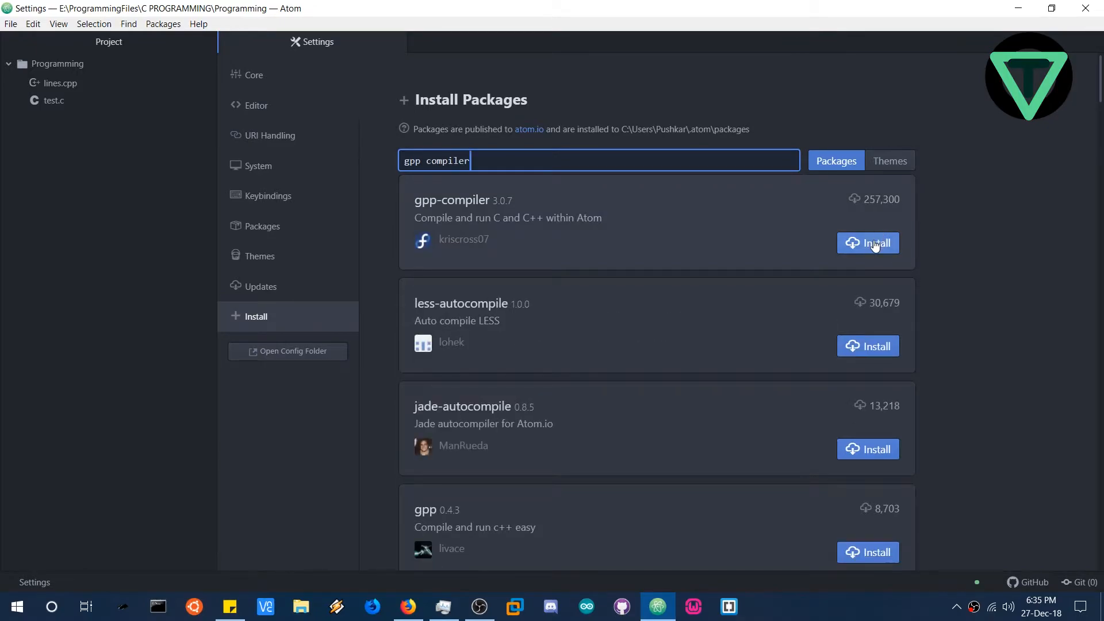
Install the gpp-compiler package and start a new package search
left_click(874, 243)
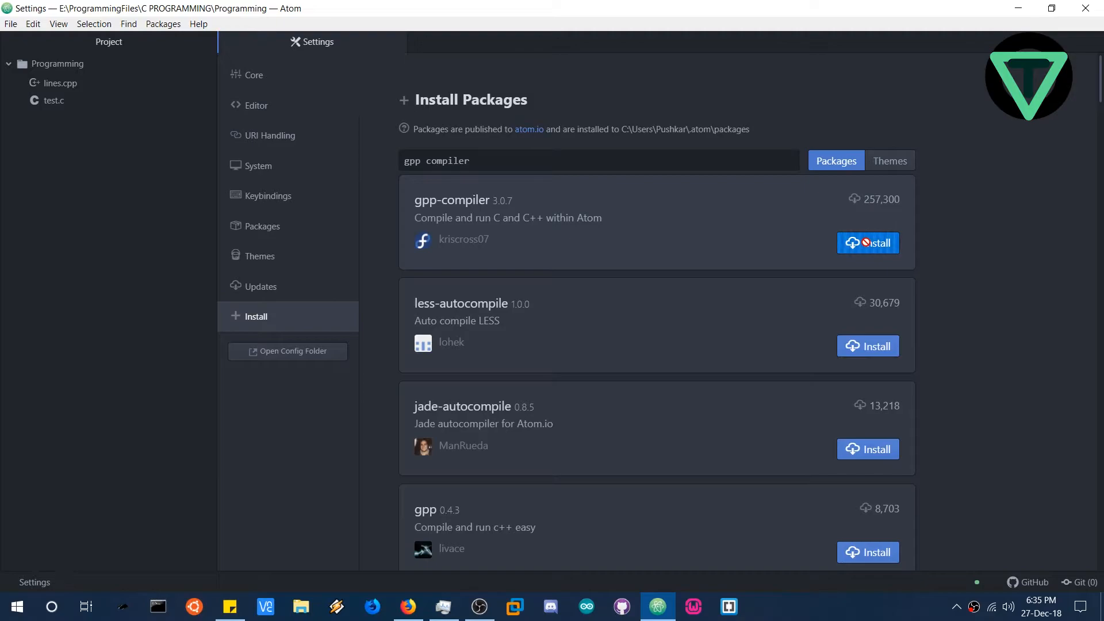
mouse_move(529, 218)
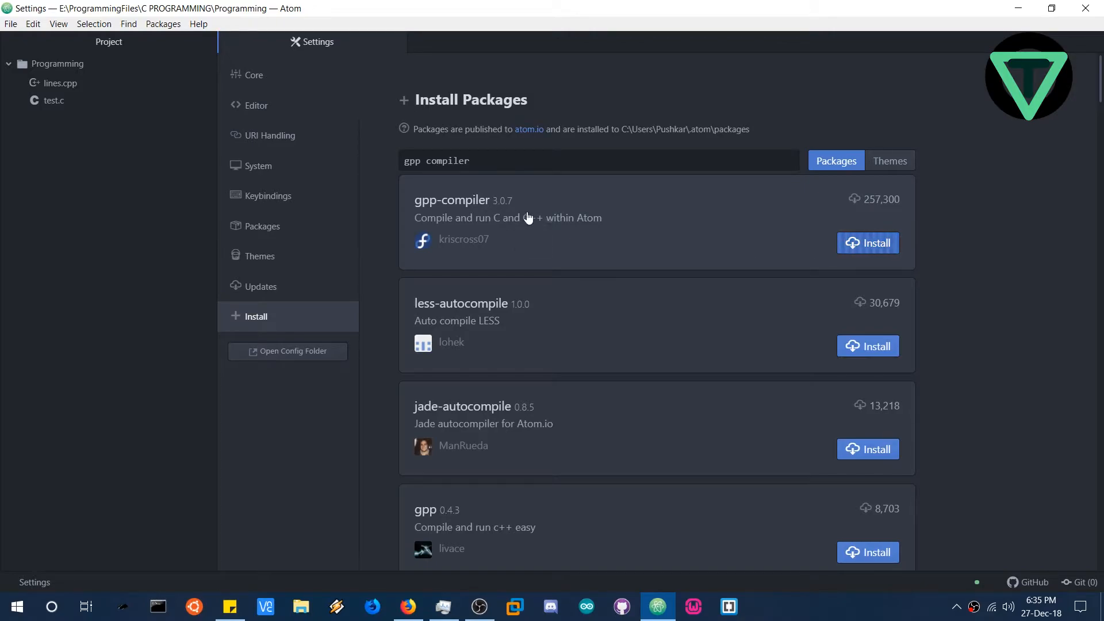
mouse_move(616, 245)
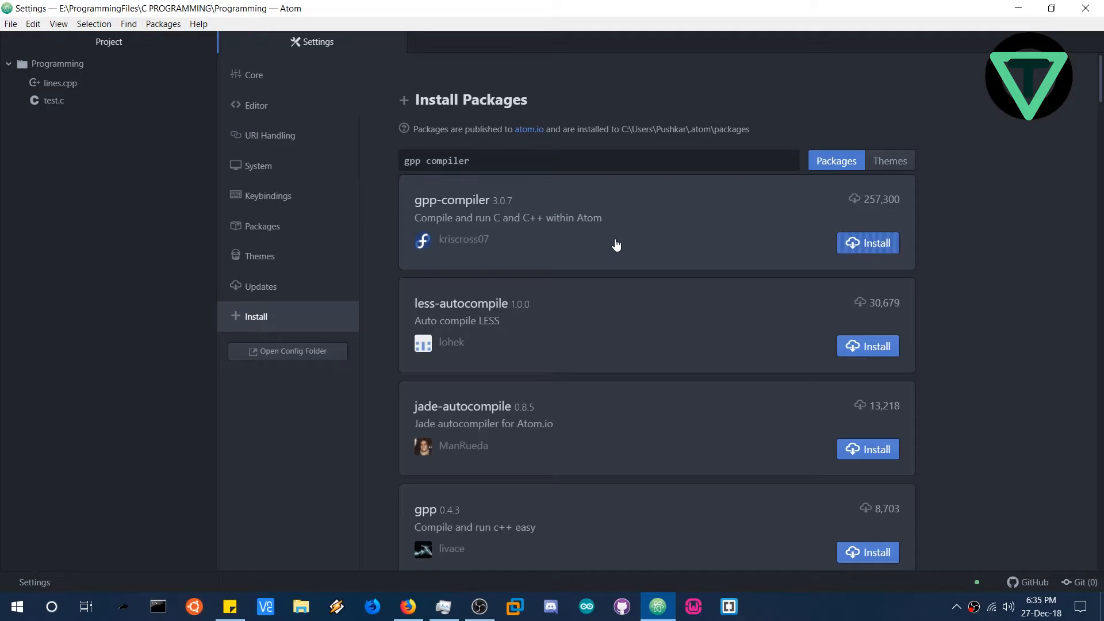
left_click(875, 242)
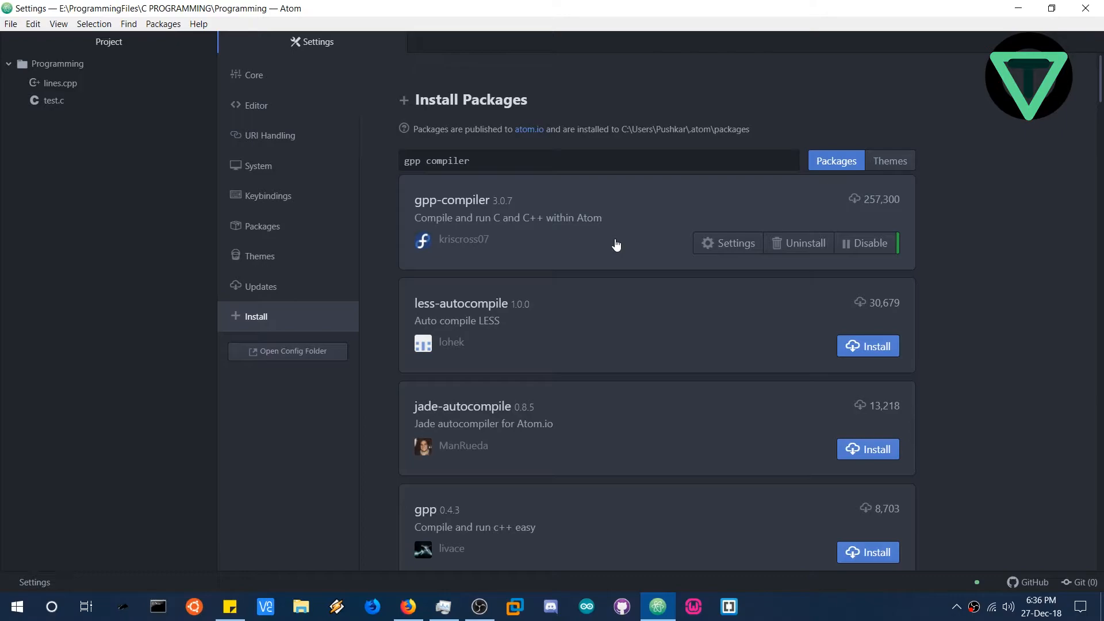
left_click(599, 160)
type("a")
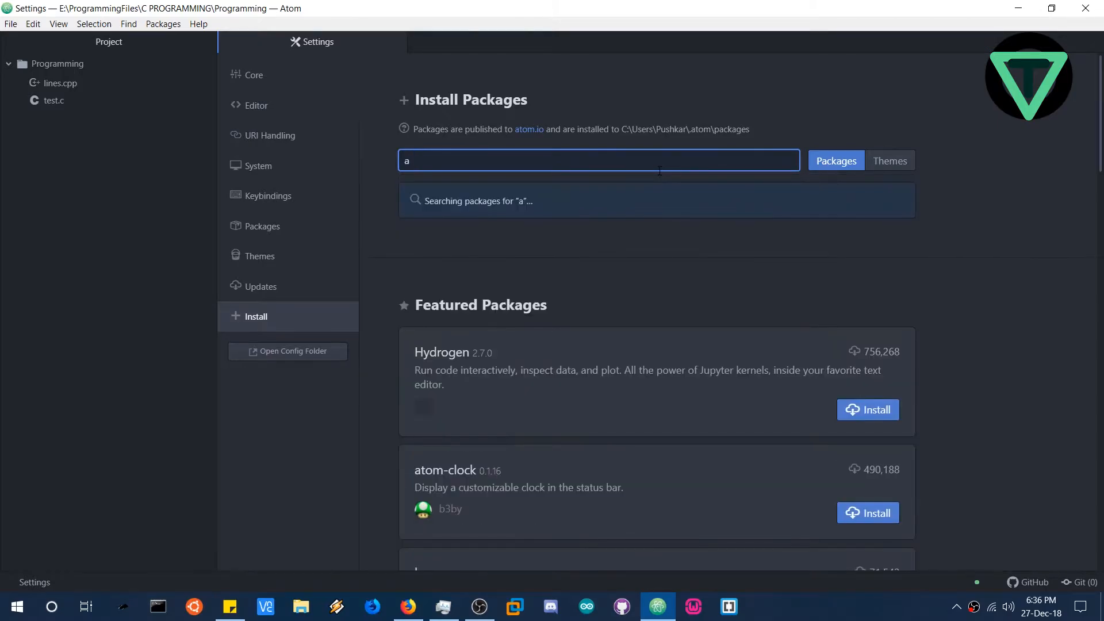
Search packages for 'autocomplete clang' and install the autocomplete-clang package
type("utoco")
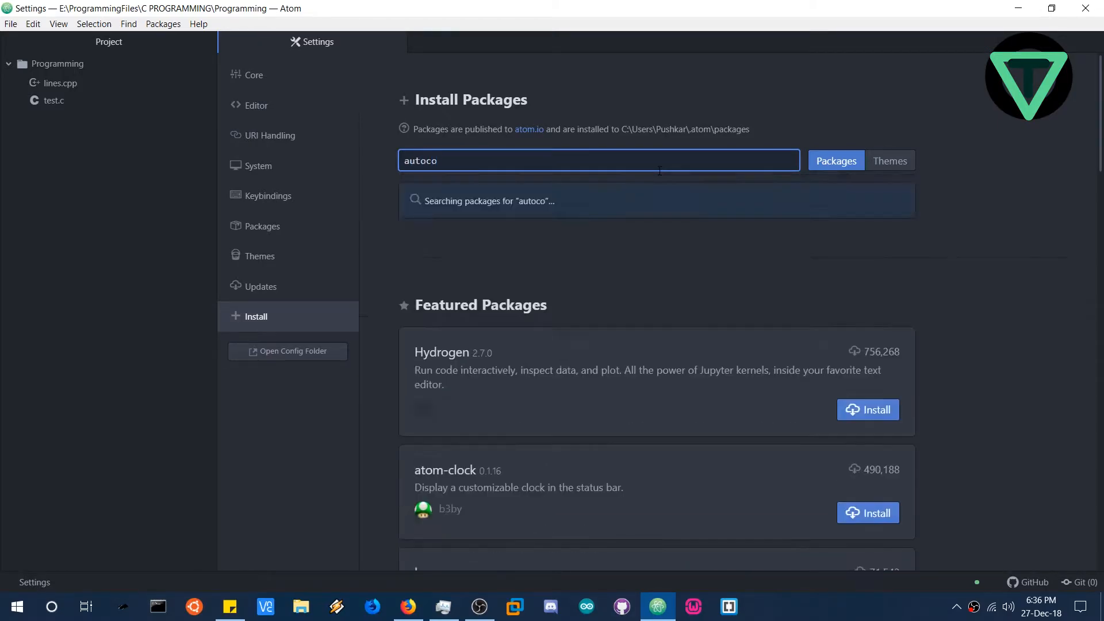
type("mplete")
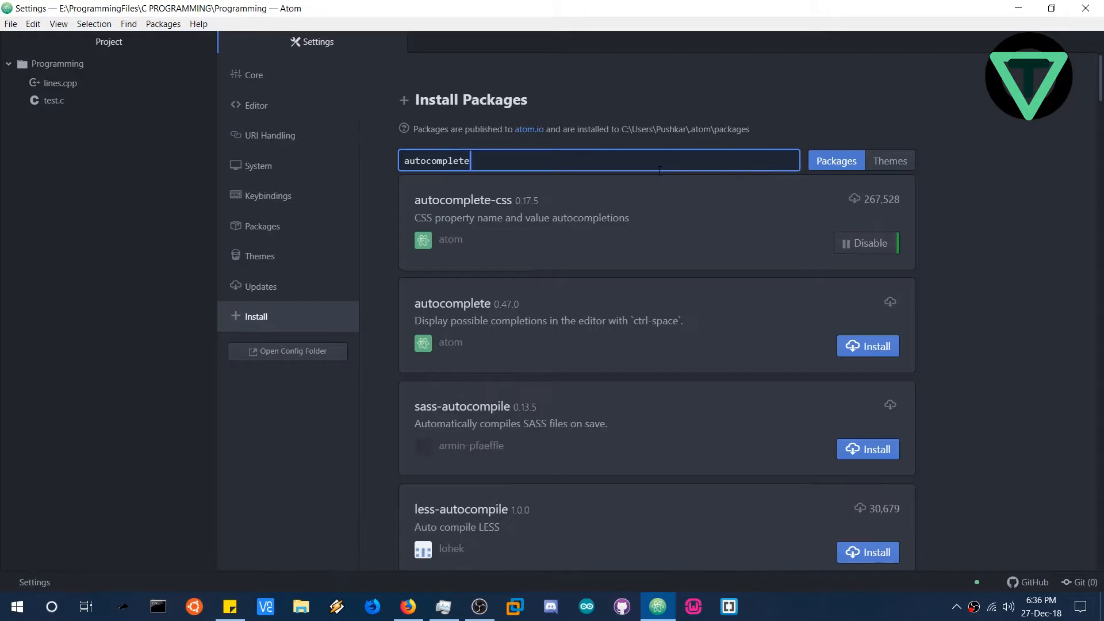
type("c")
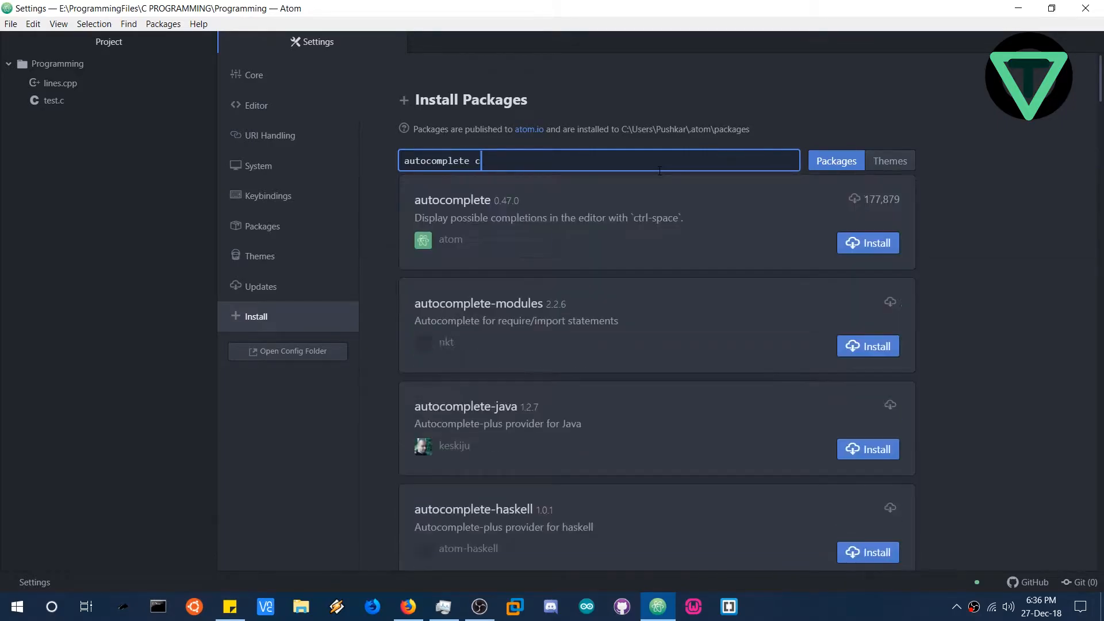
type("lang")
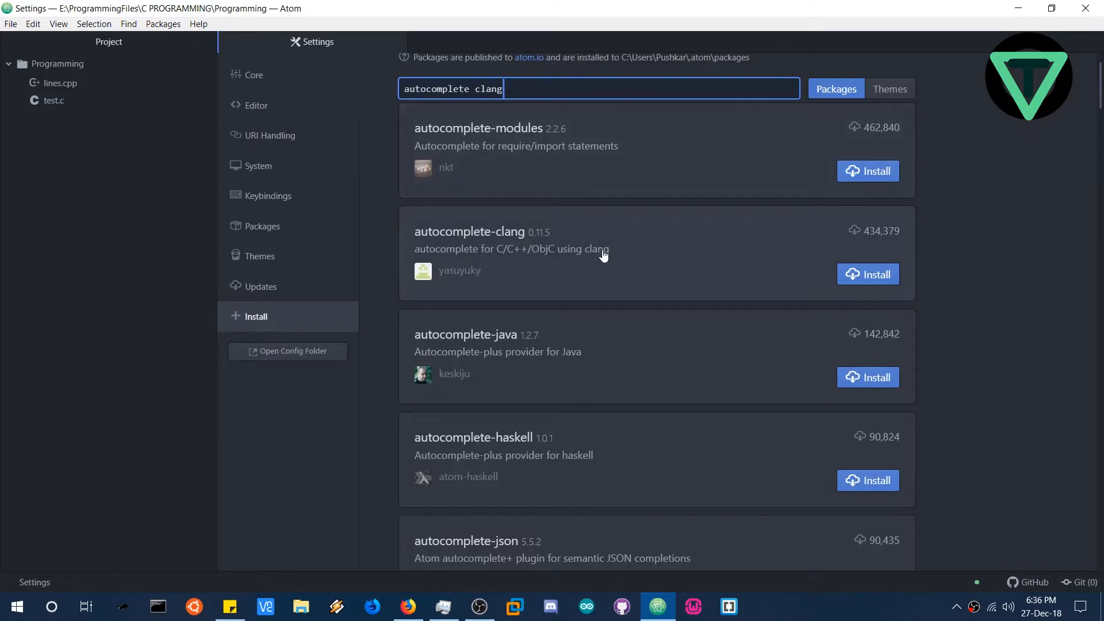
scroll("down", 3)
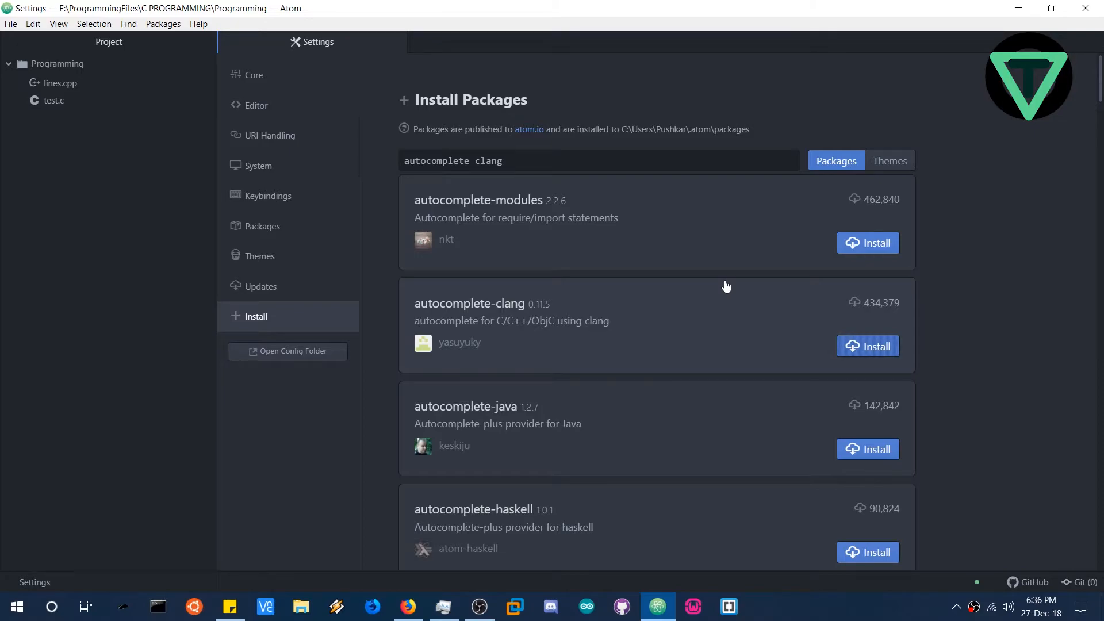
left_click(869, 346)
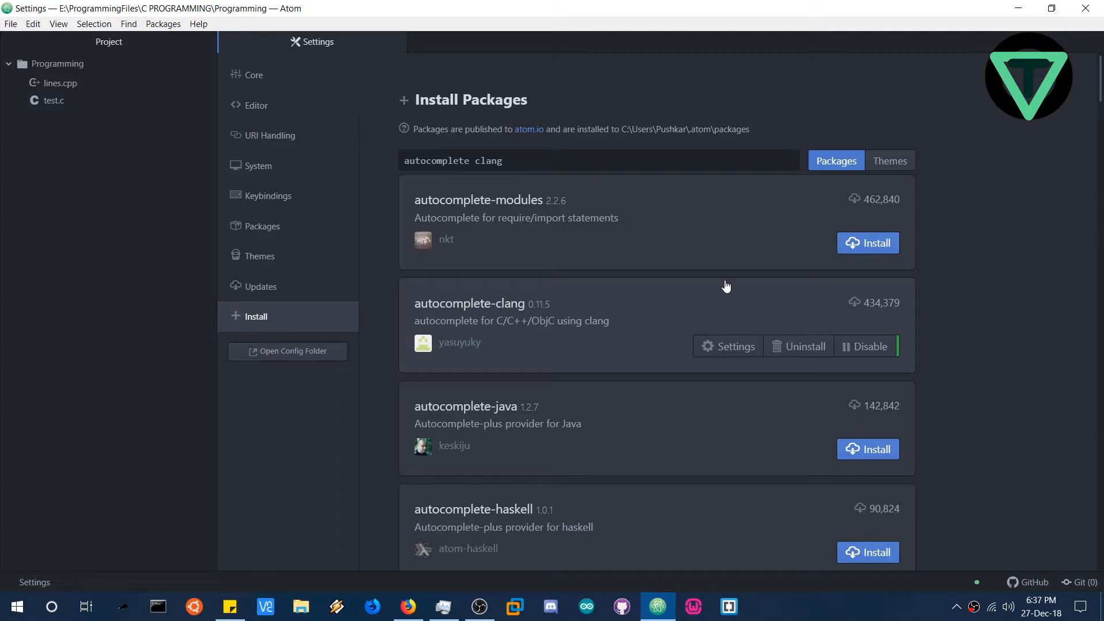
mouse_move(631, 270)
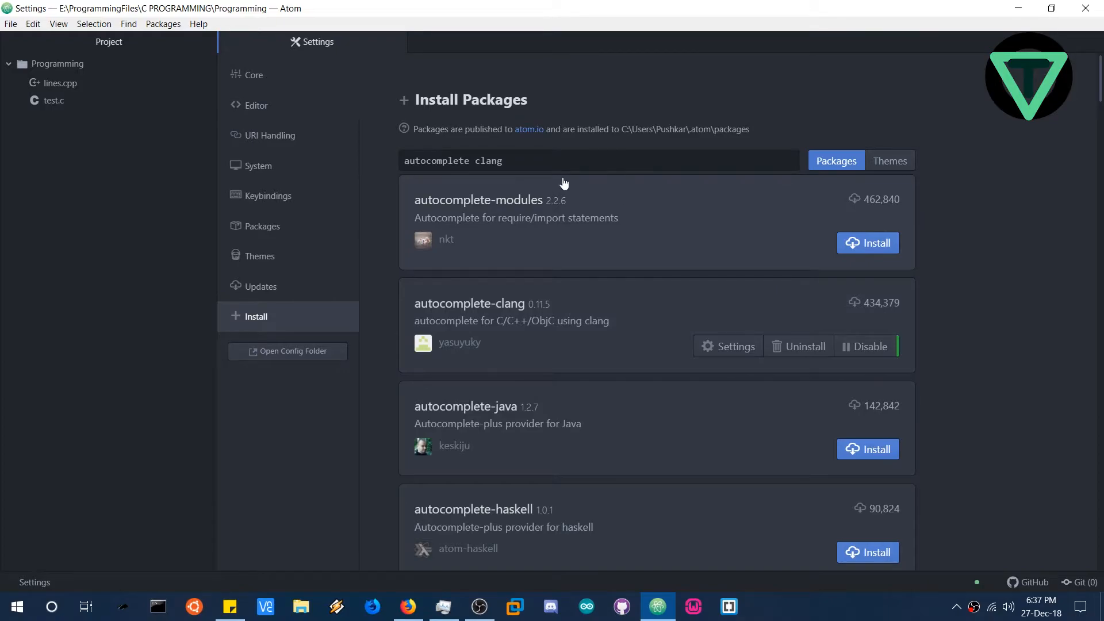
scroll("down", 3)
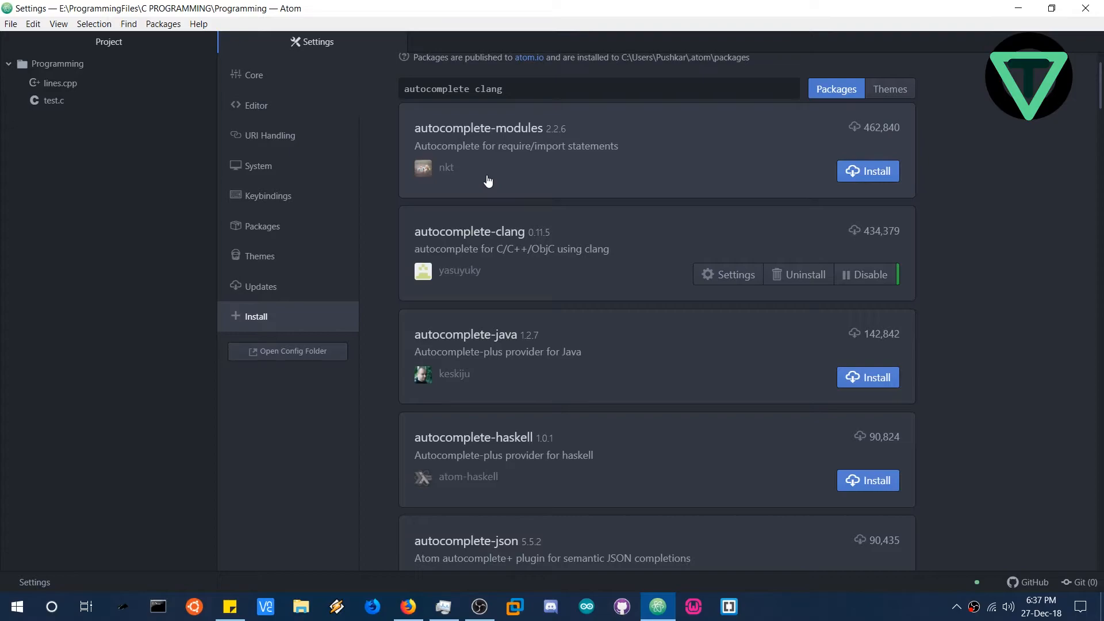
scroll("down", 3)
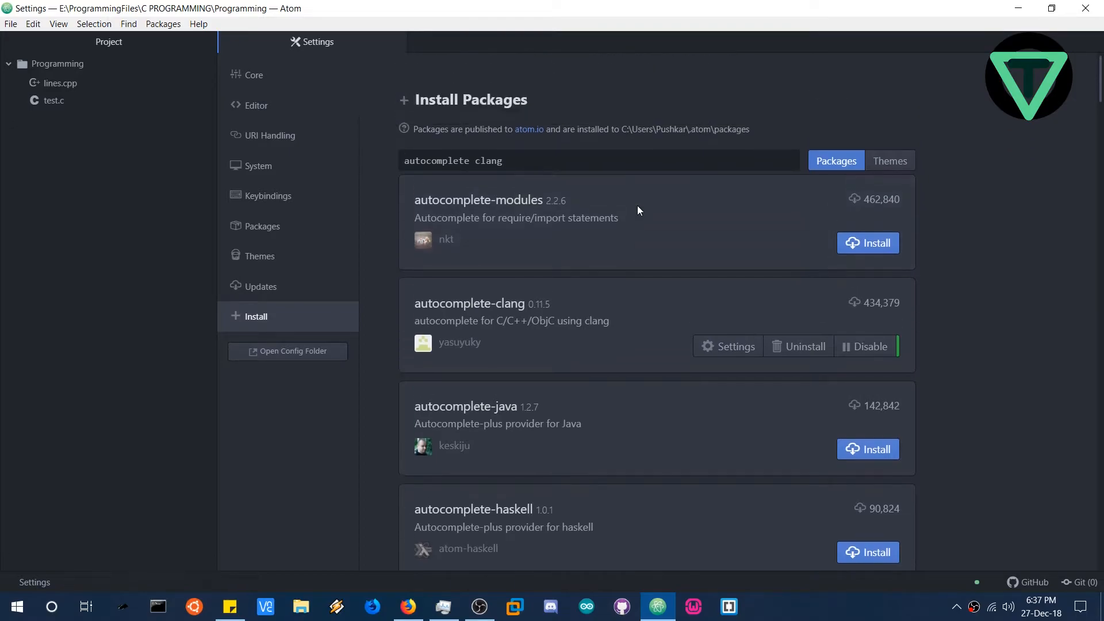
mouse_move(394, 179)
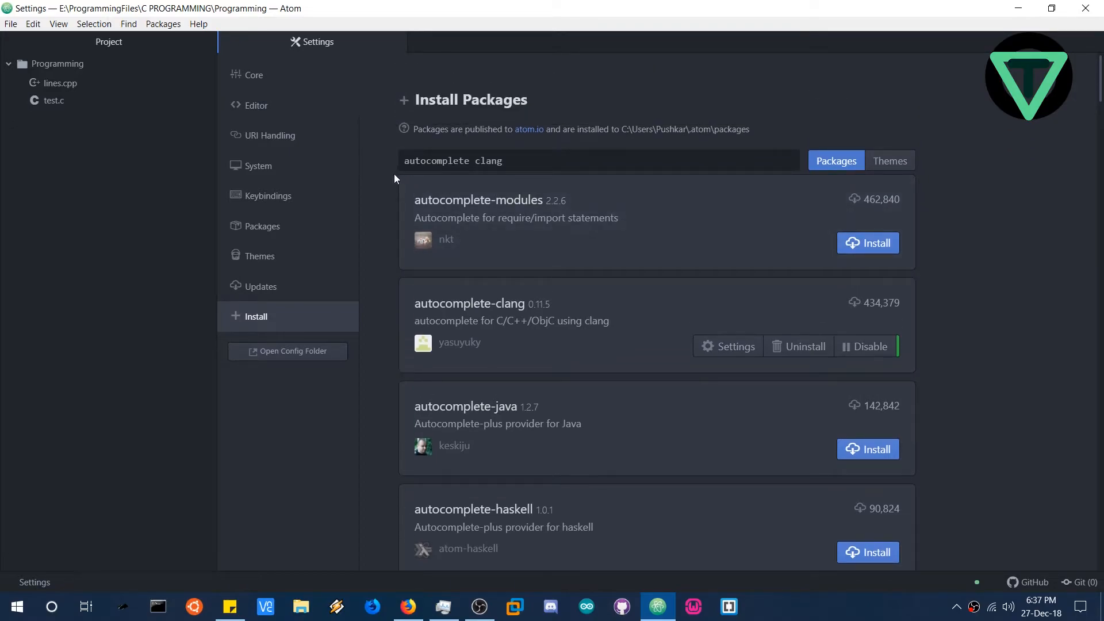
scroll("down", 3)
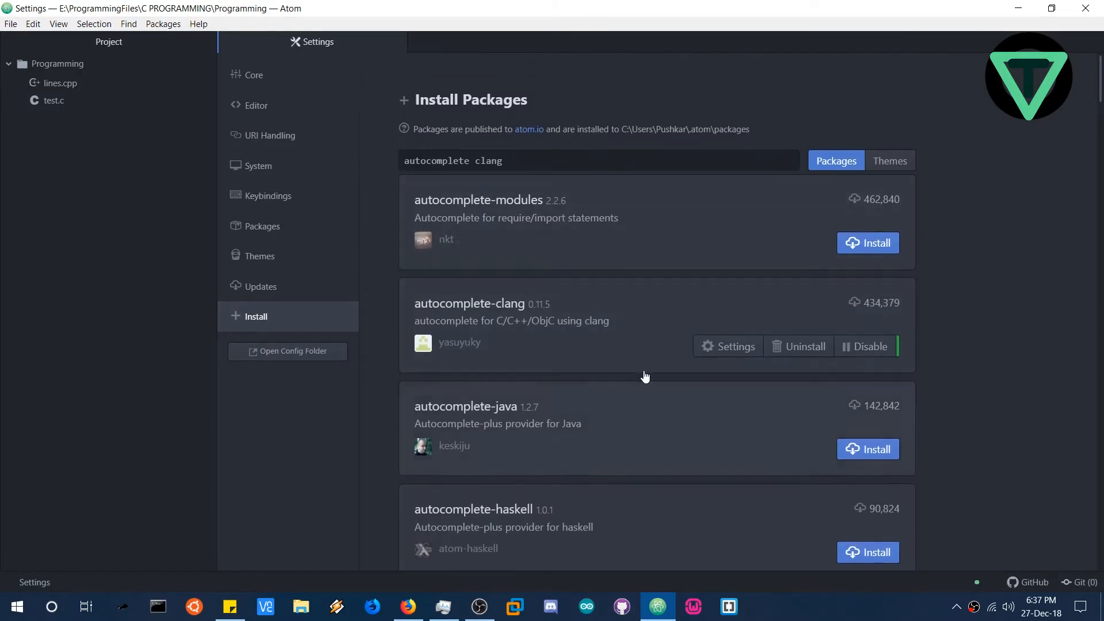
mouse_move(1067, 111)
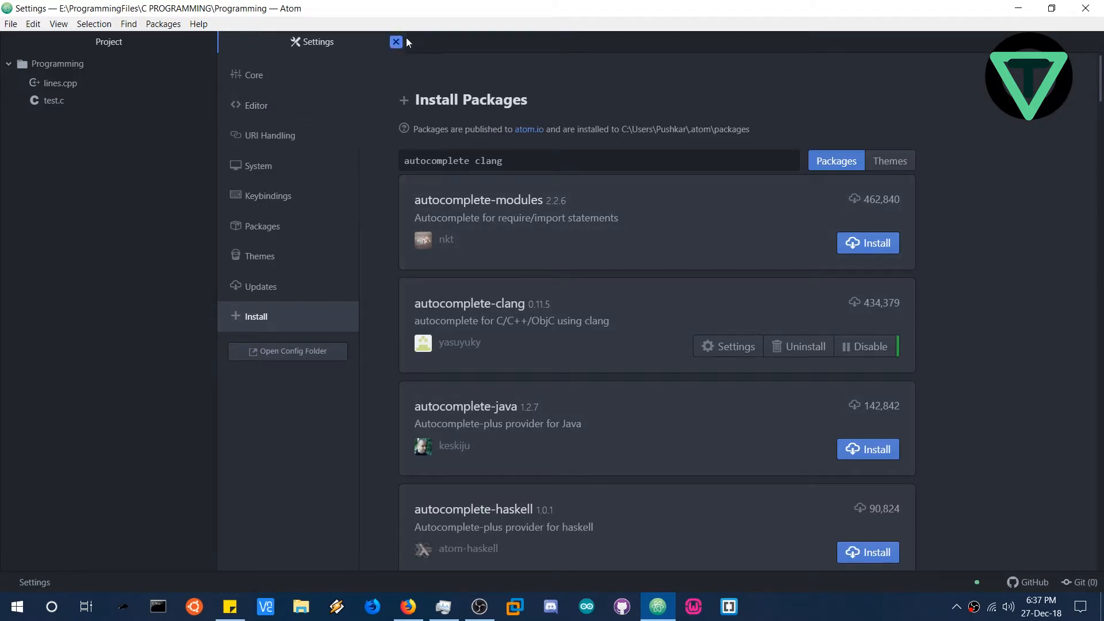
mouse_move(765, 134)
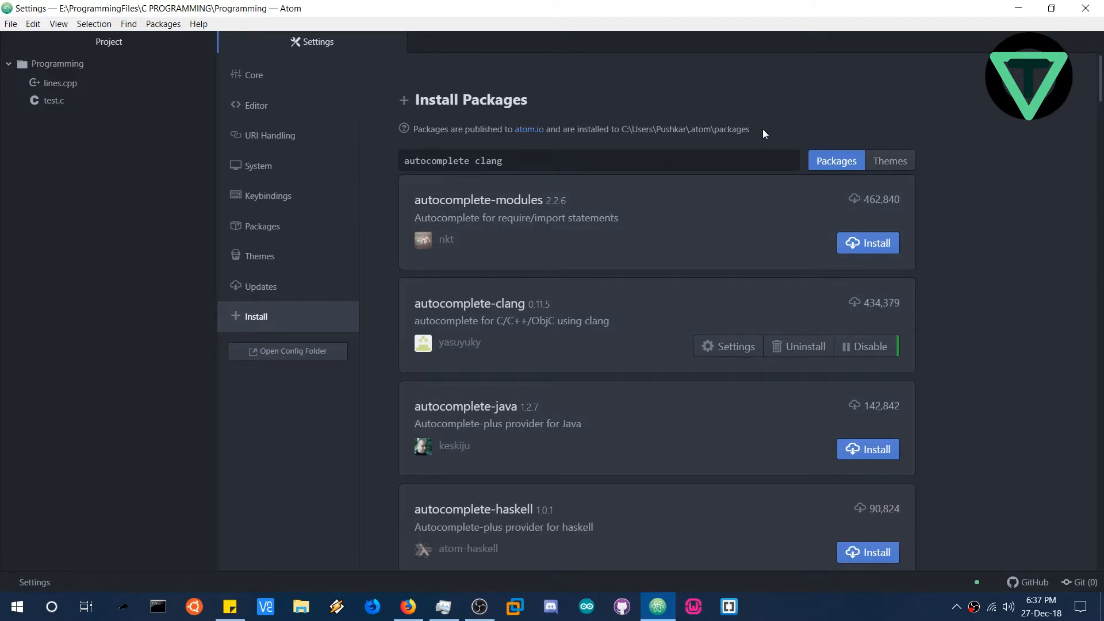
scroll("down", 3)
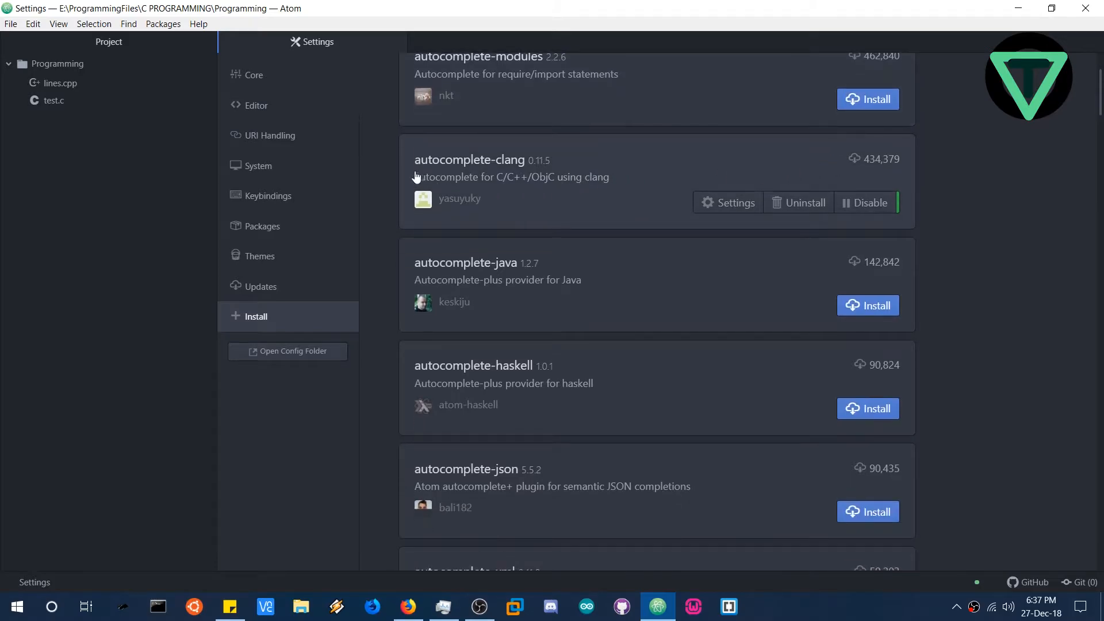
mouse_move(365, 70)
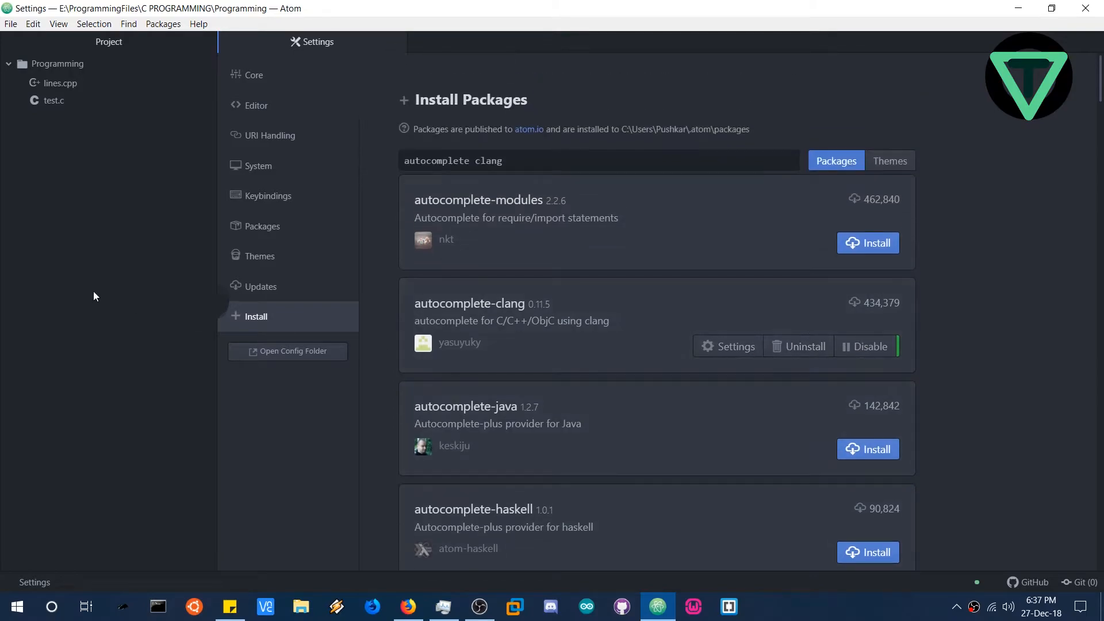
mouse_move(415, 41)
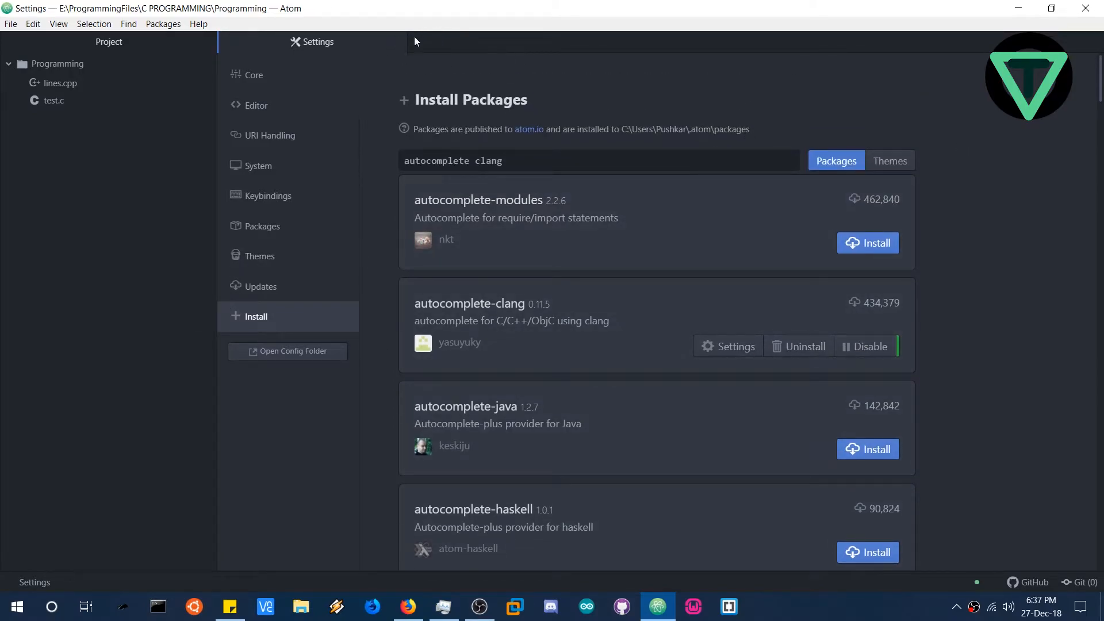
mouse_move(396, 41)
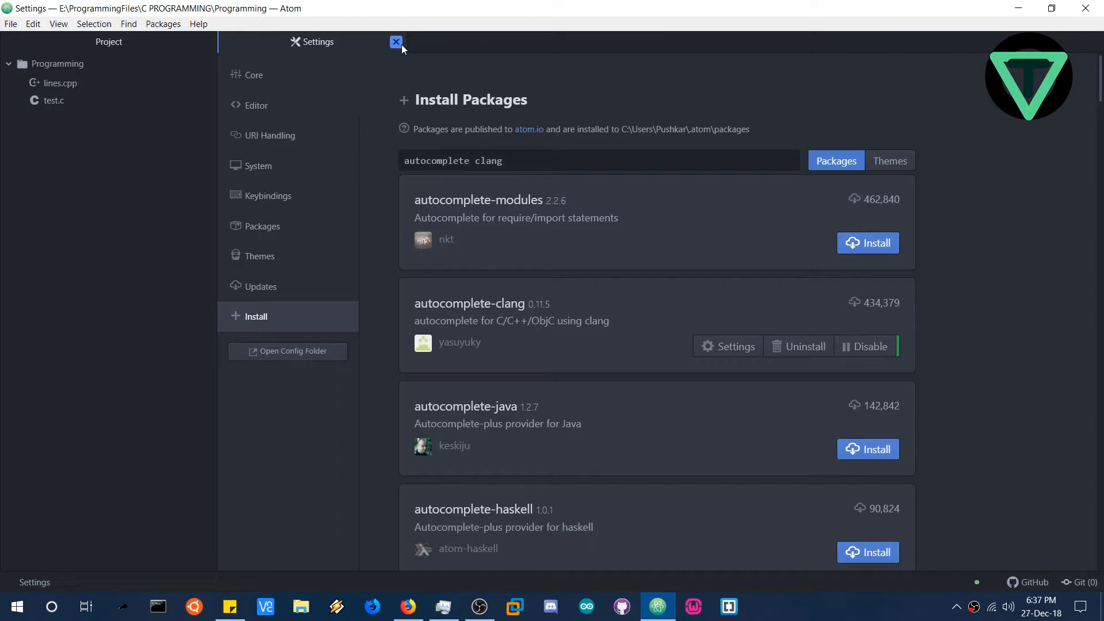
Close Atom's Settings tab, refresh the desktop, and enter 'control' in the Run box
left_click(396, 42)
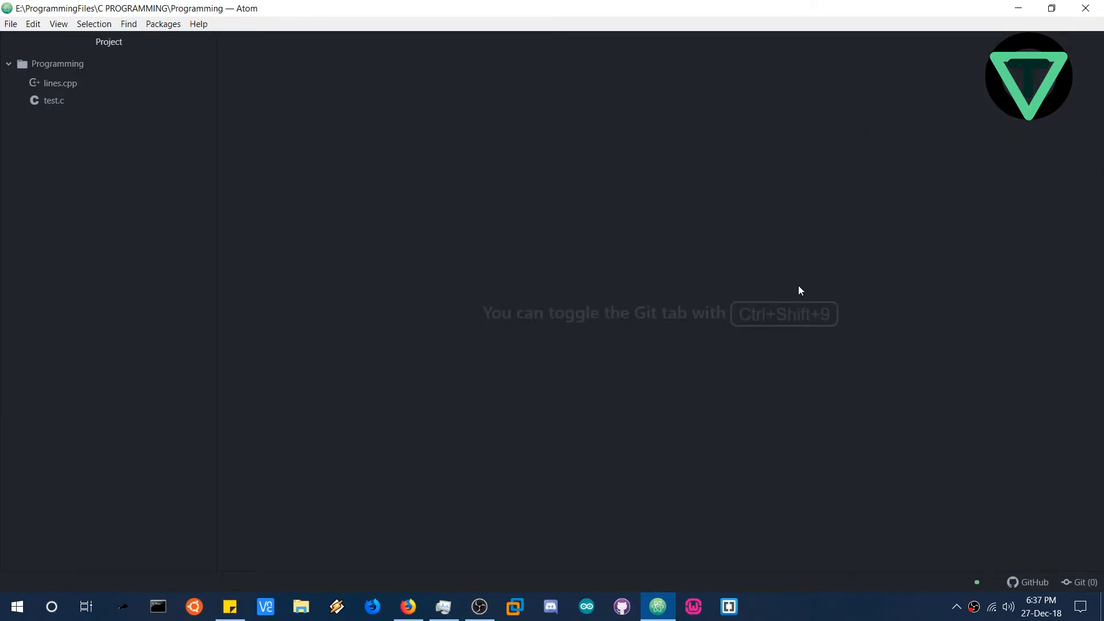
mouse_move(1018, 7)
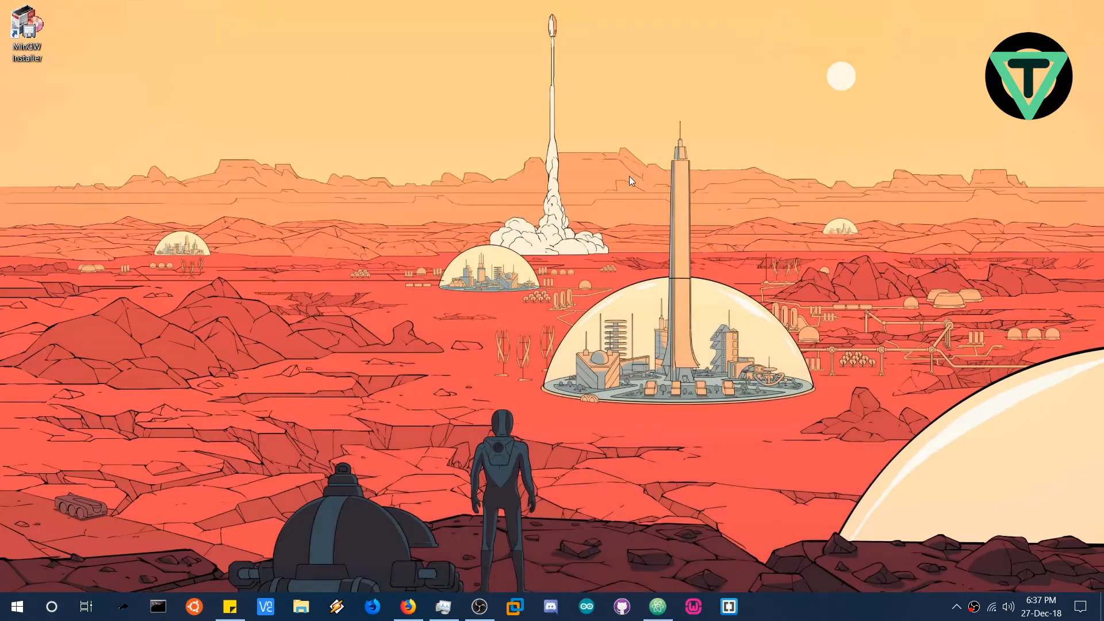
mouse_move(669, 221)
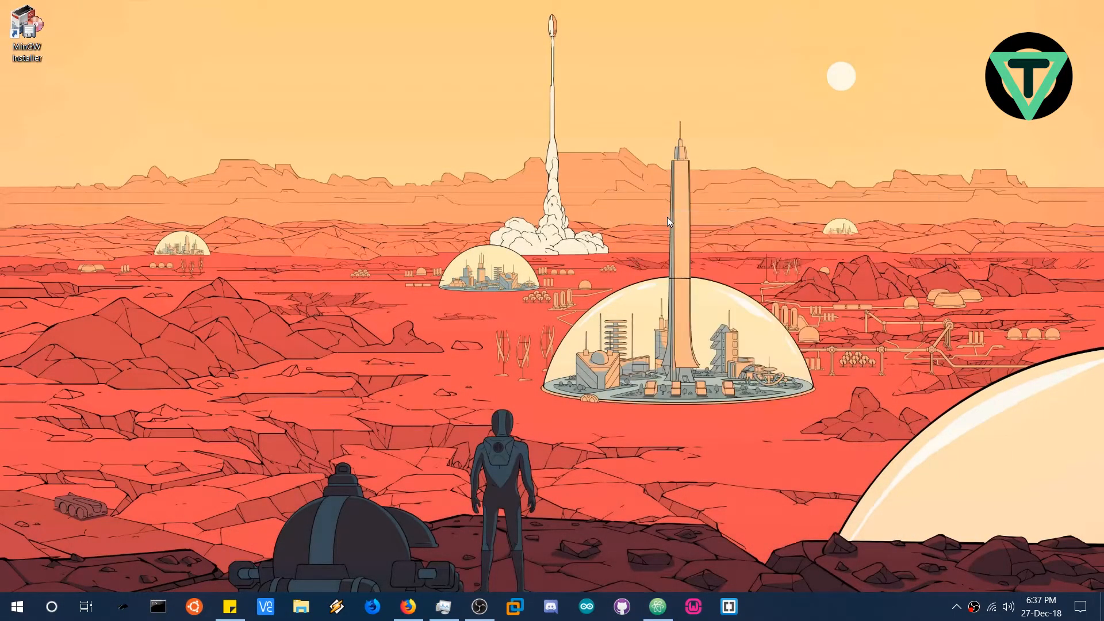
right_click(668, 222)
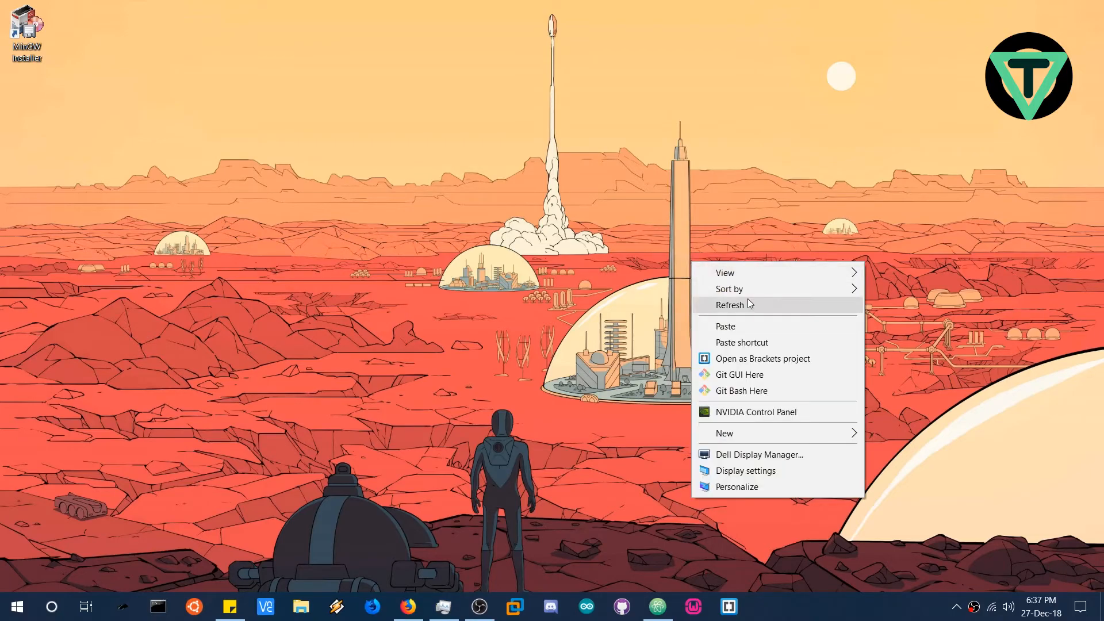
left_click(731, 304)
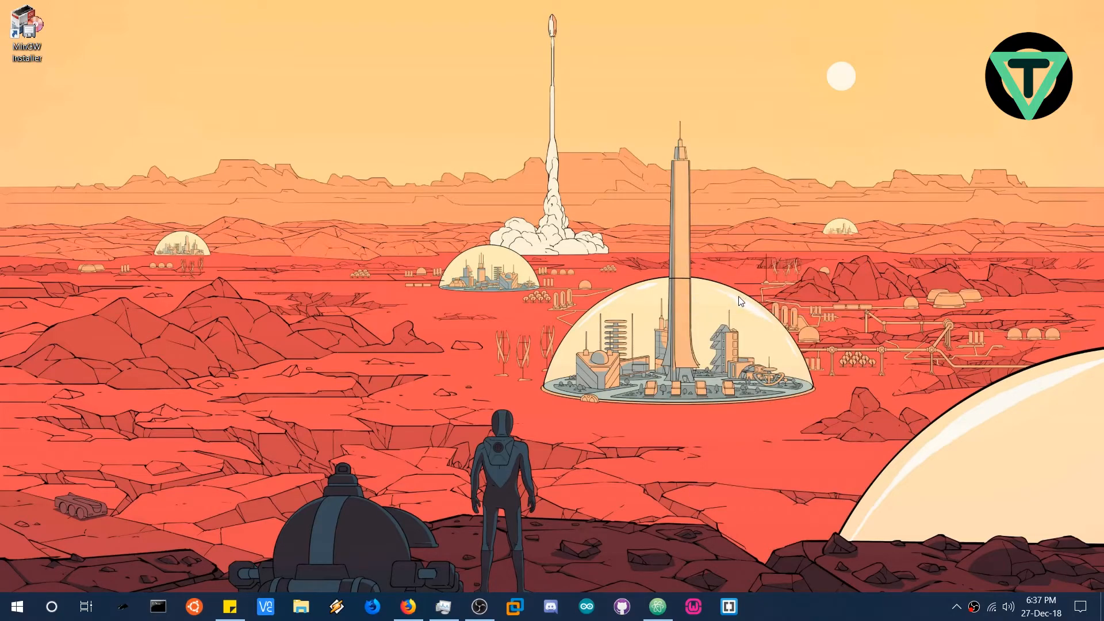
mouse_move(736, 304)
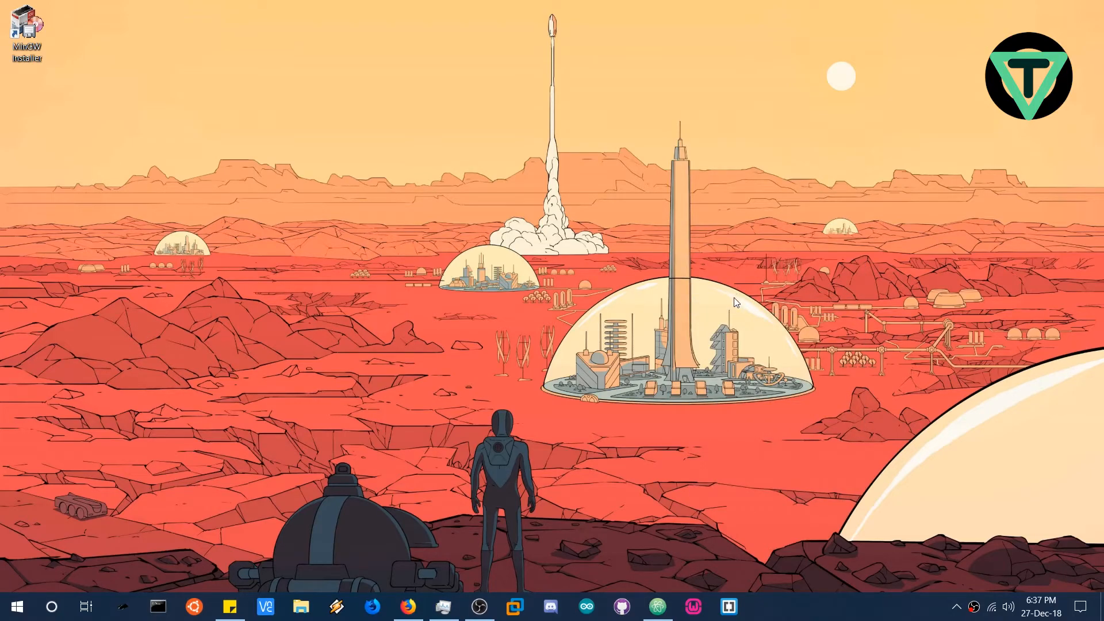
mouse_move(730, 307)
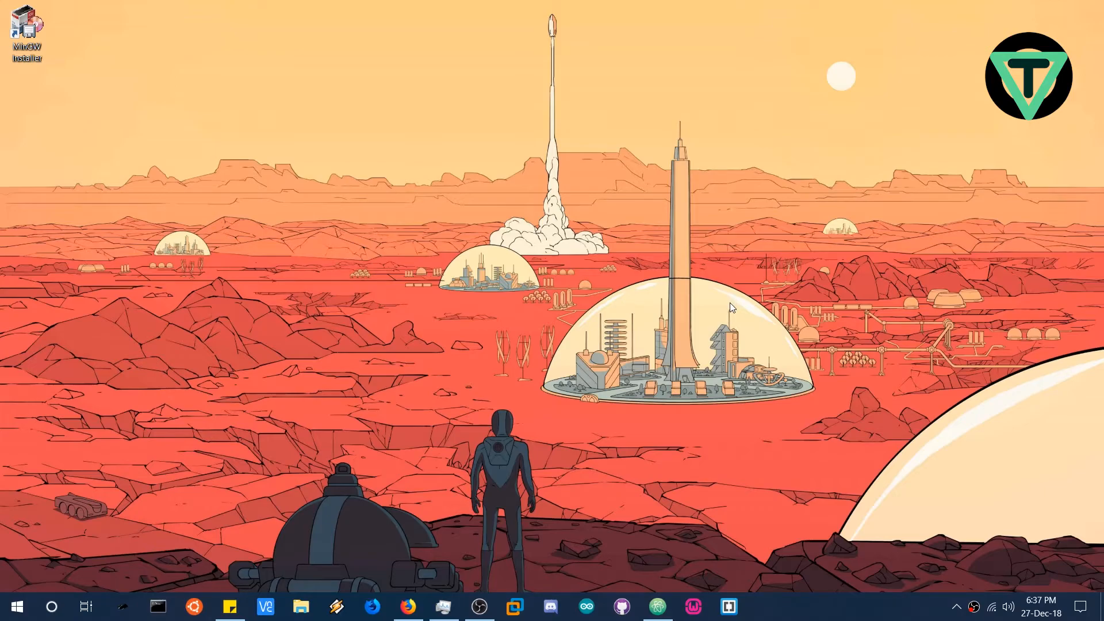
mouse_move(728, 308)
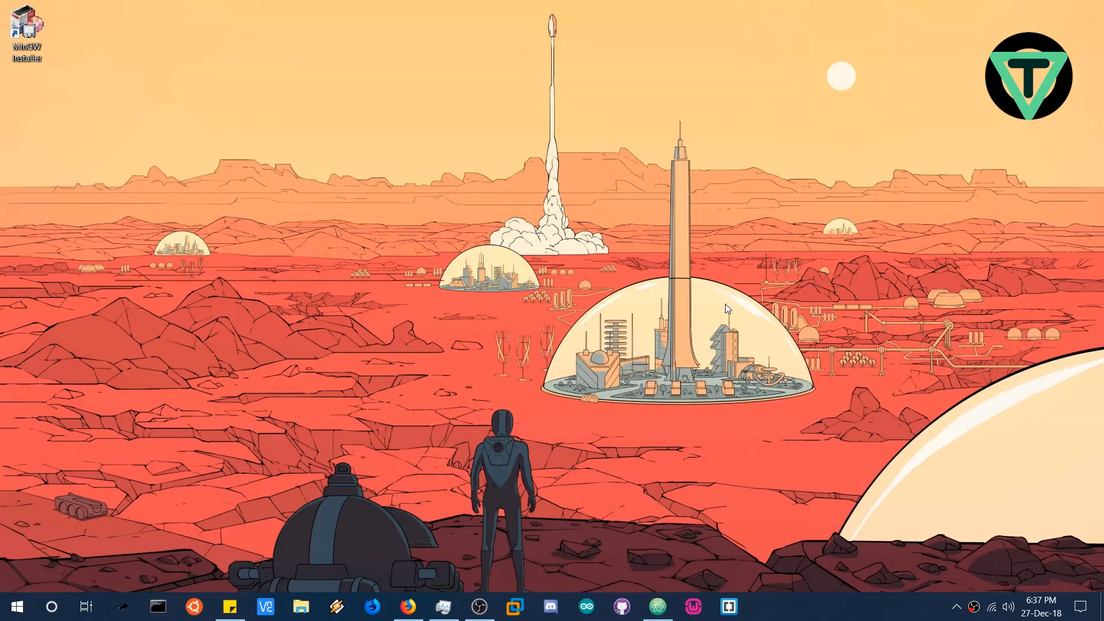
mouse_move(714, 310)
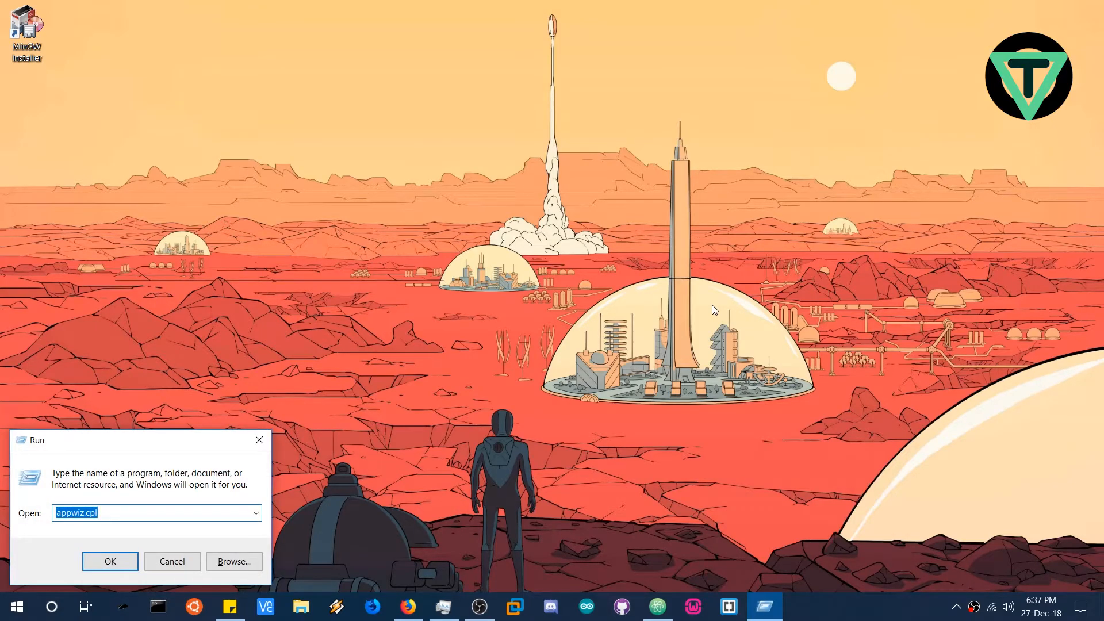
type("control")
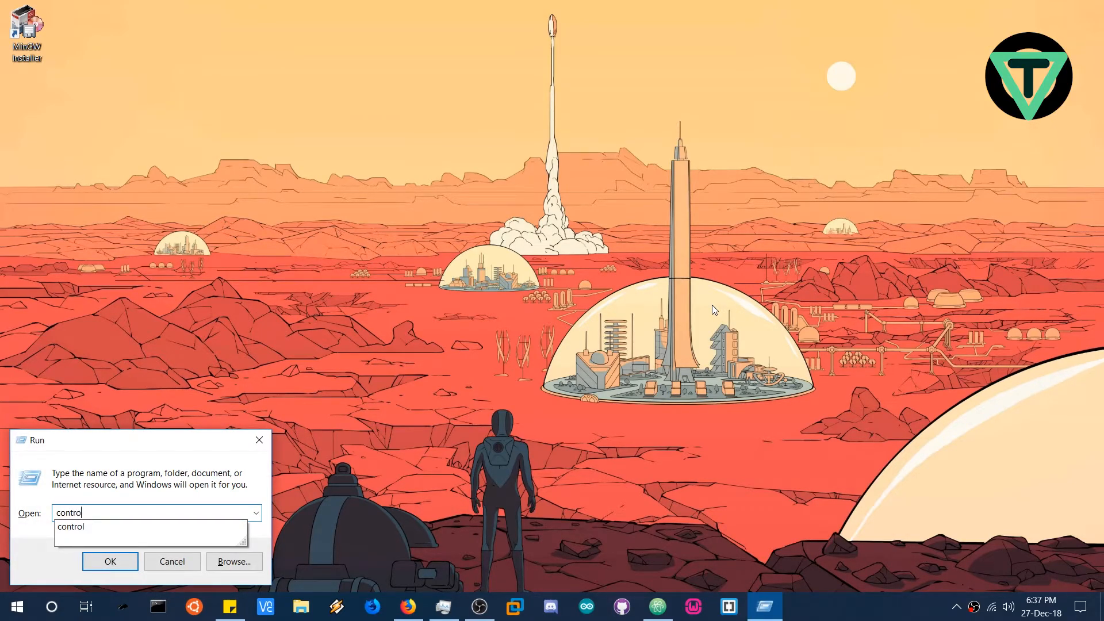
Launch Control Panel and go through System and Security > System > Advanced system settings
left_click(110, 561)
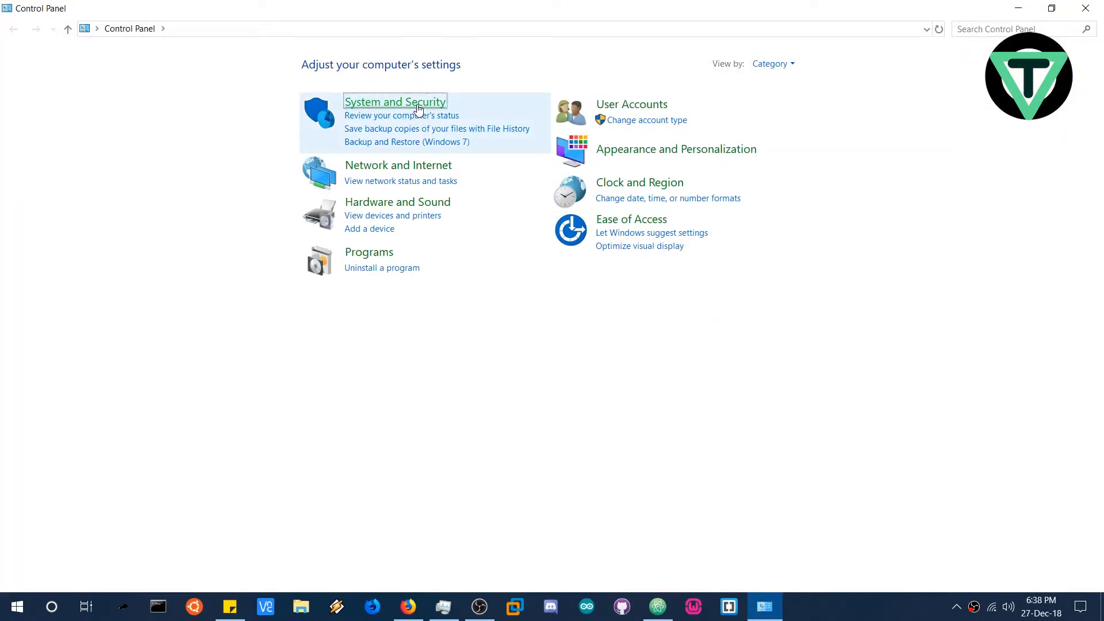
left_click(394, 102)
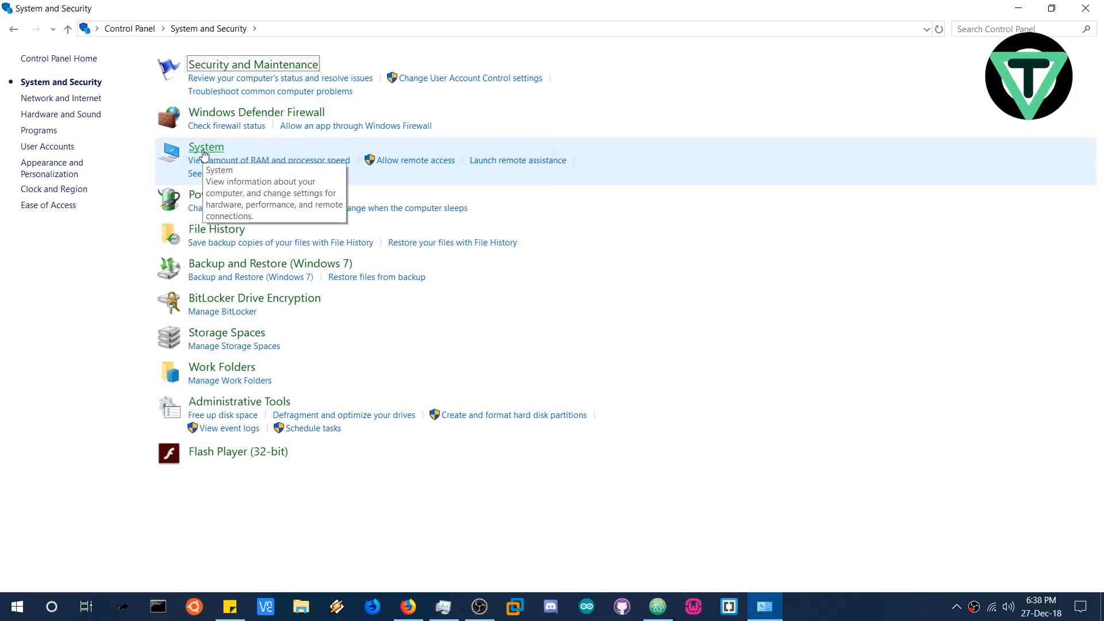
left_click(206, 147)
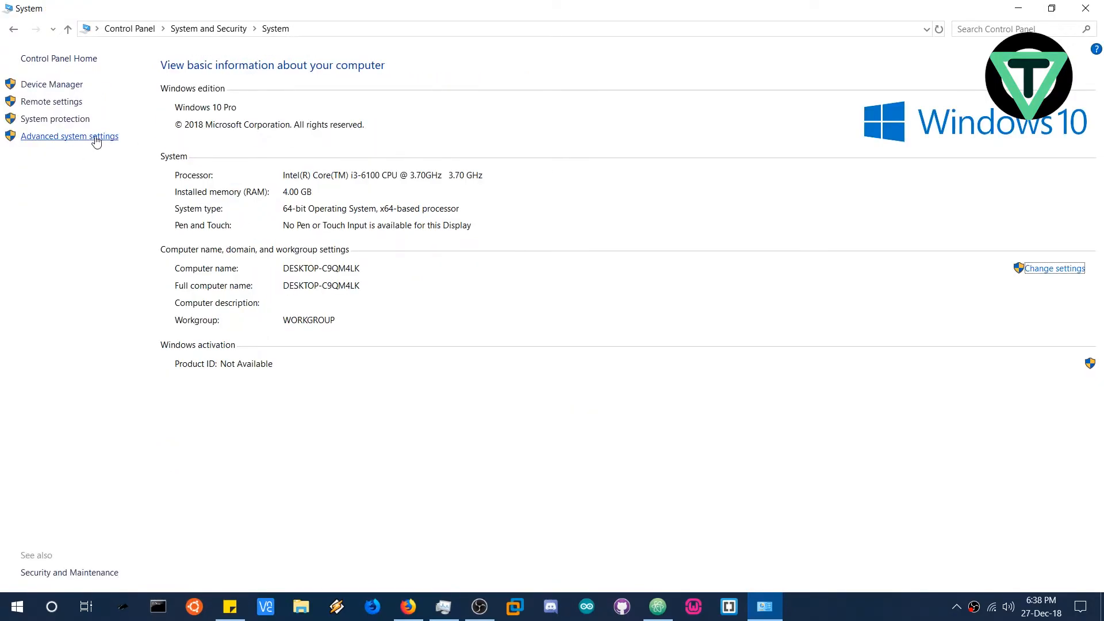
left_click(69, 136)
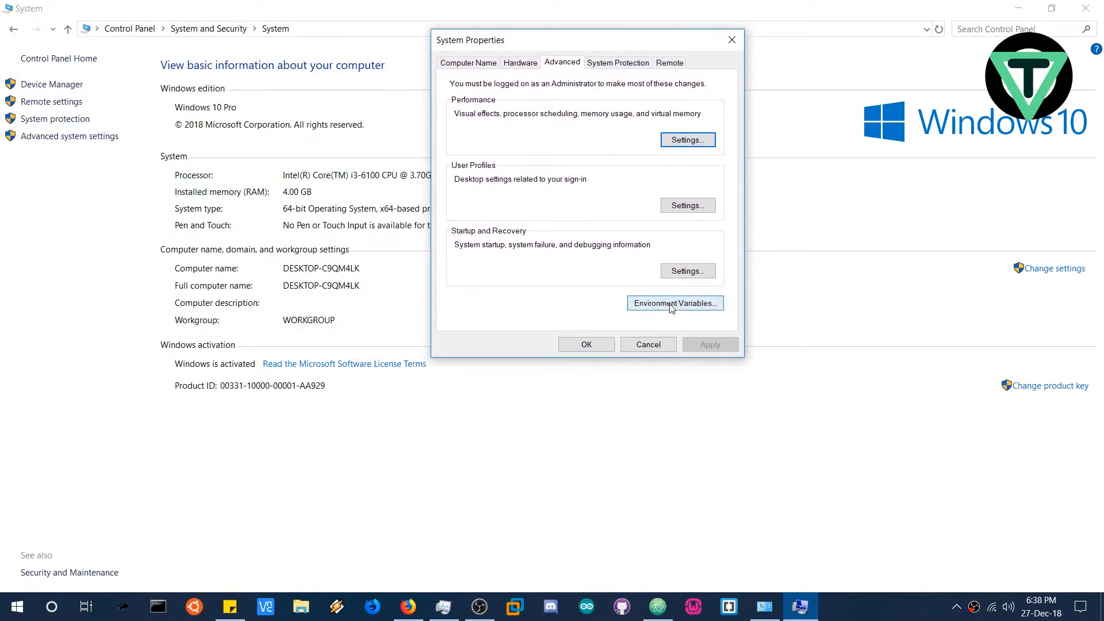
Open Environment Variables and edit the system Path variable
left_click(674, 303)
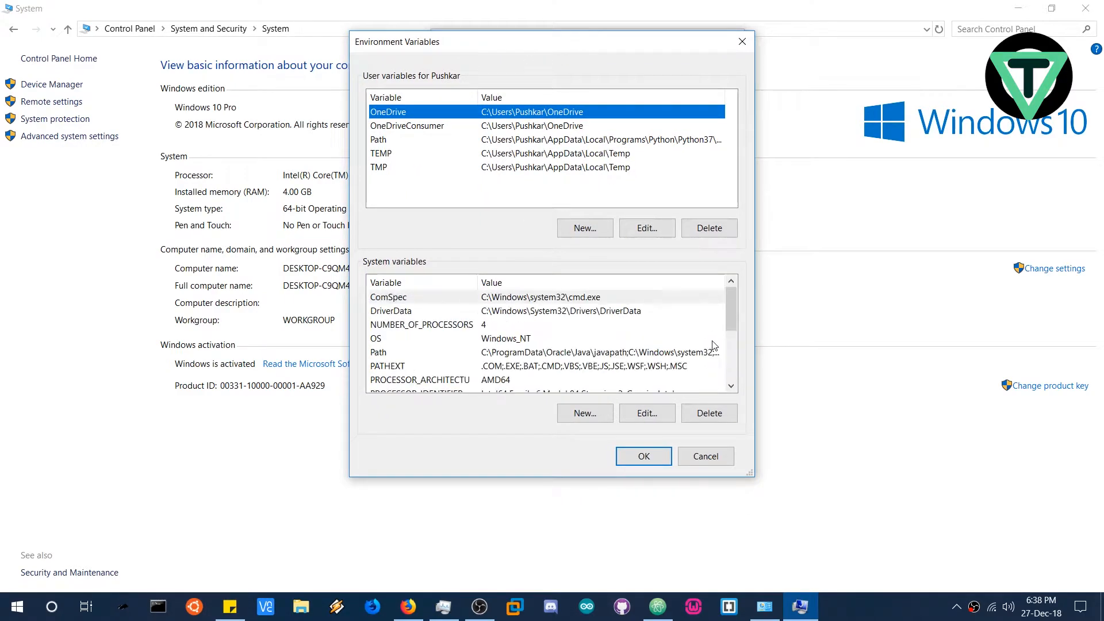
scroll("down", 3)
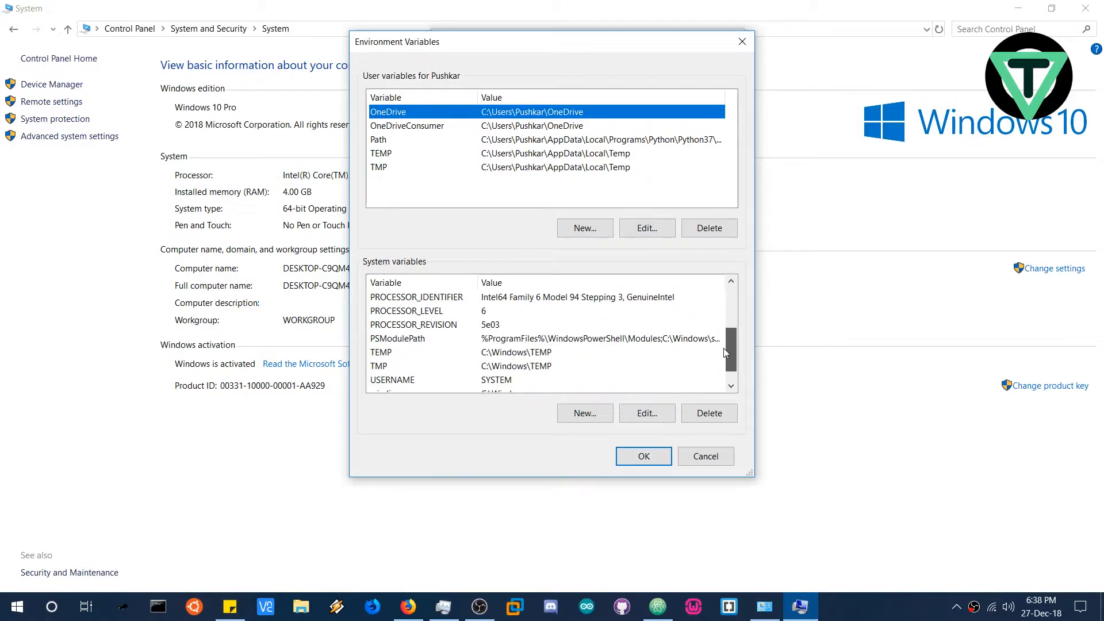
scroll("down", 3)
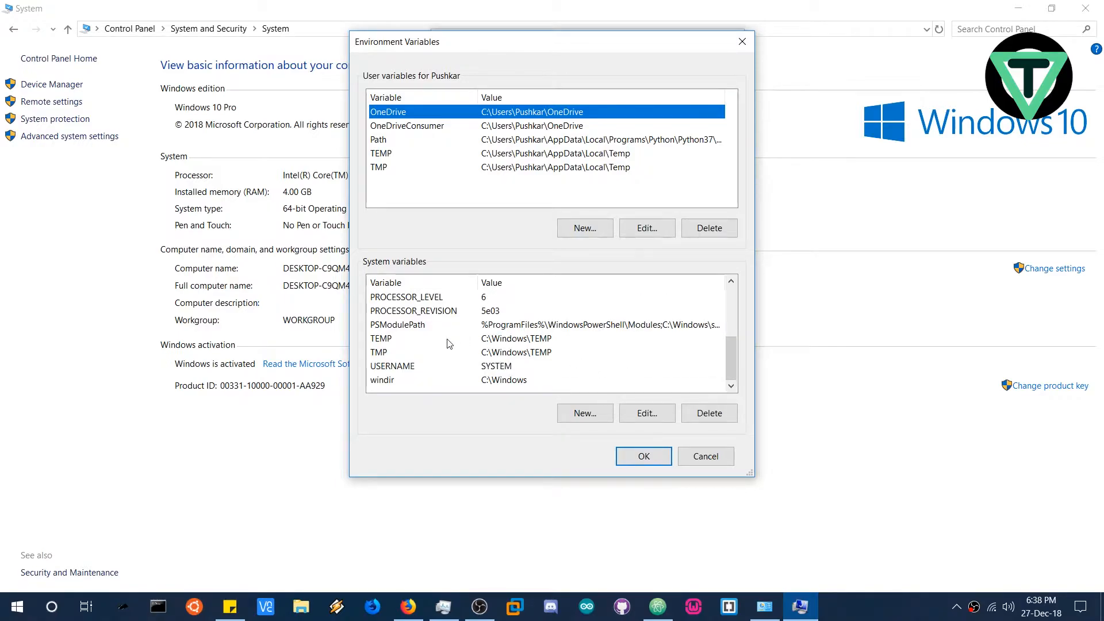
scroll("down", 3)
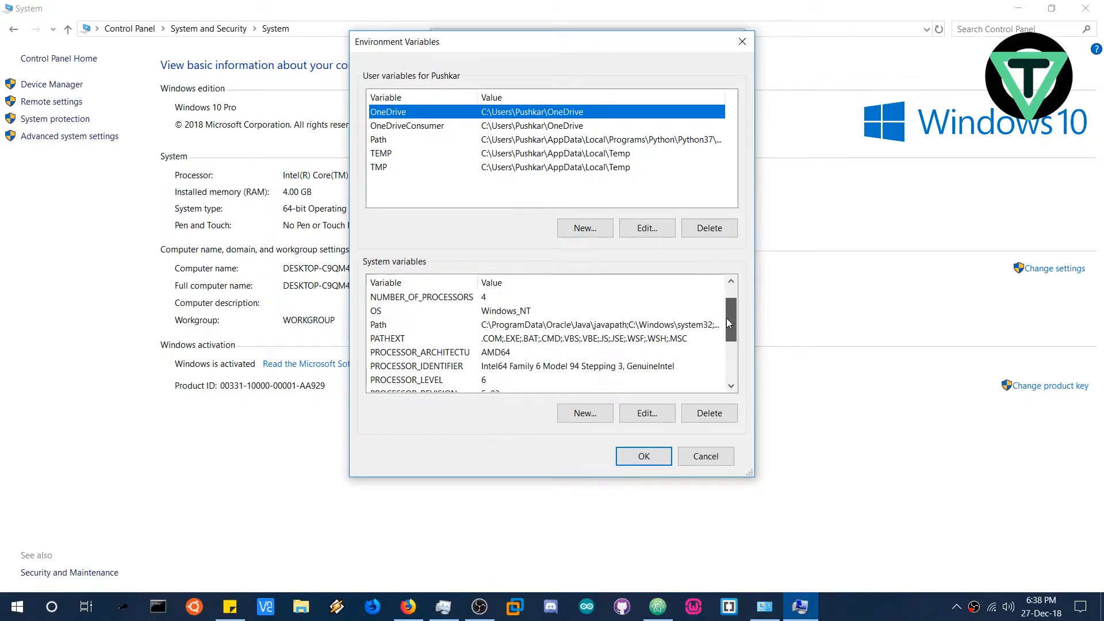
scroll("down", 3)
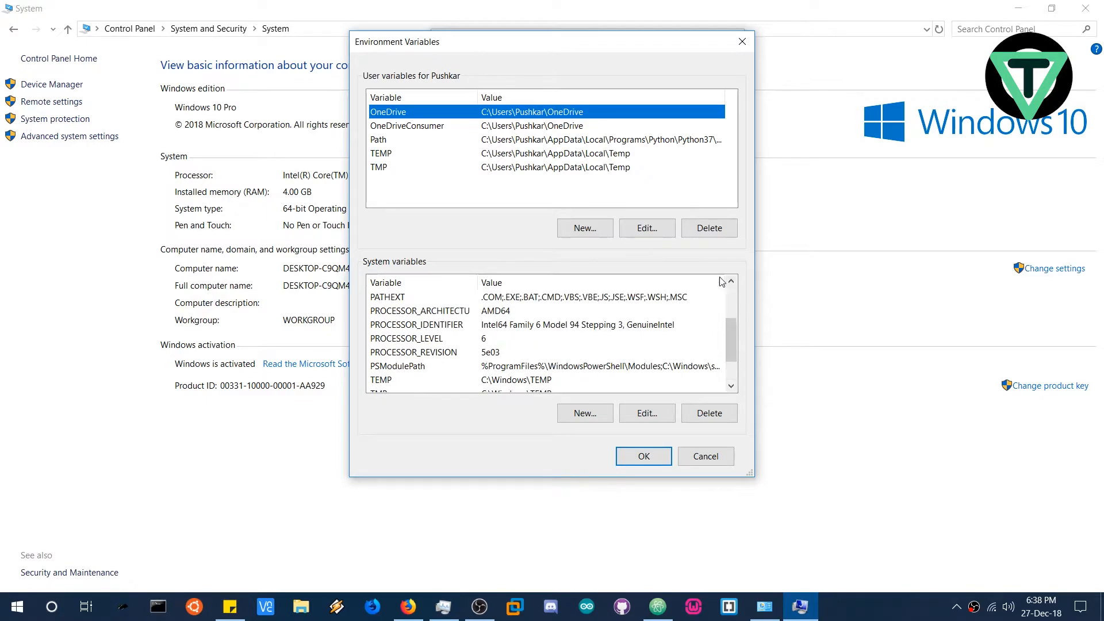
mouse_move(363, 76)
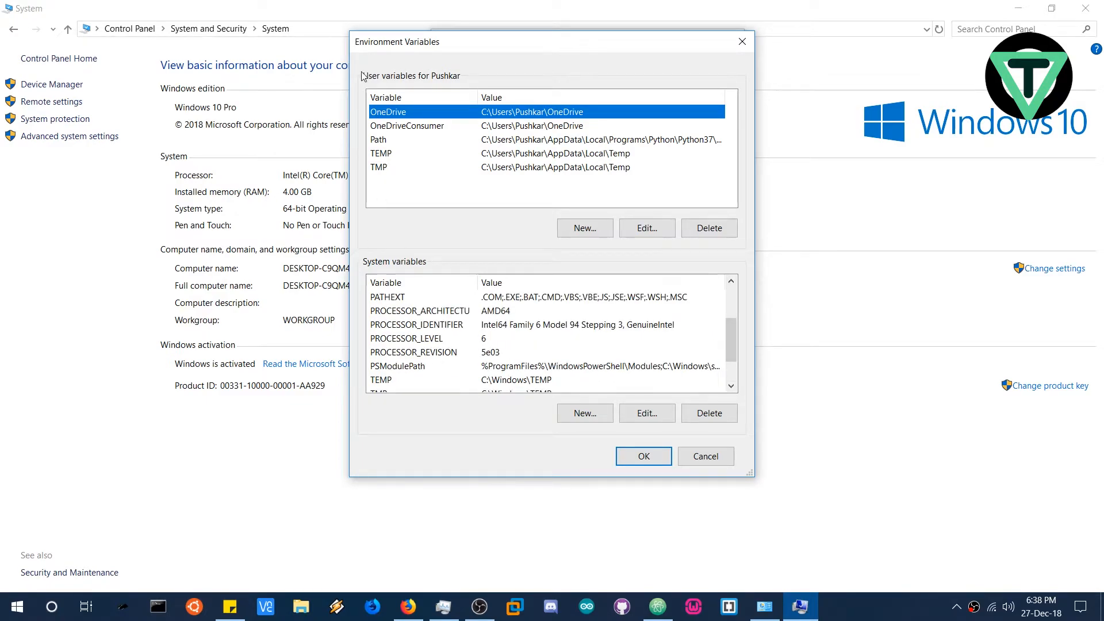
scroll("down", 3)
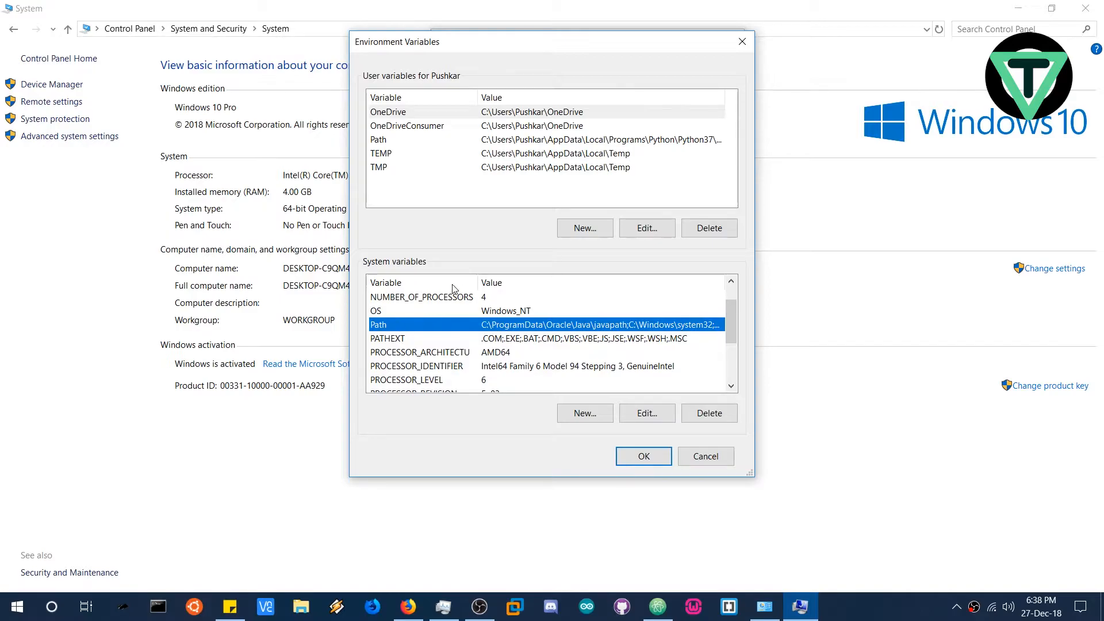
left_click(645, 412)
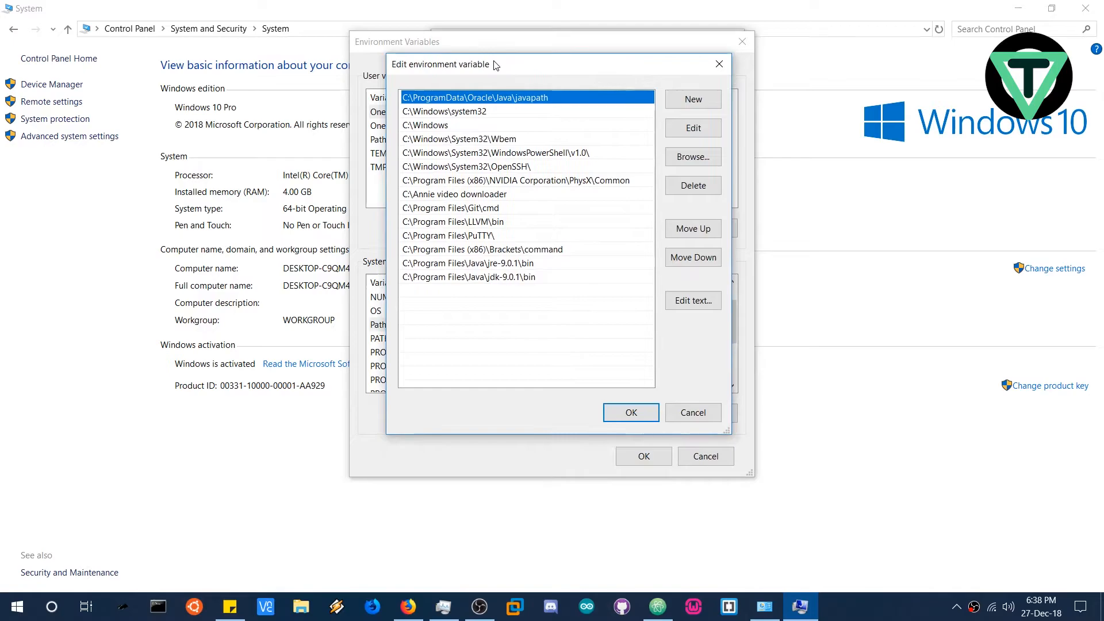
mouse_move(612, 91)
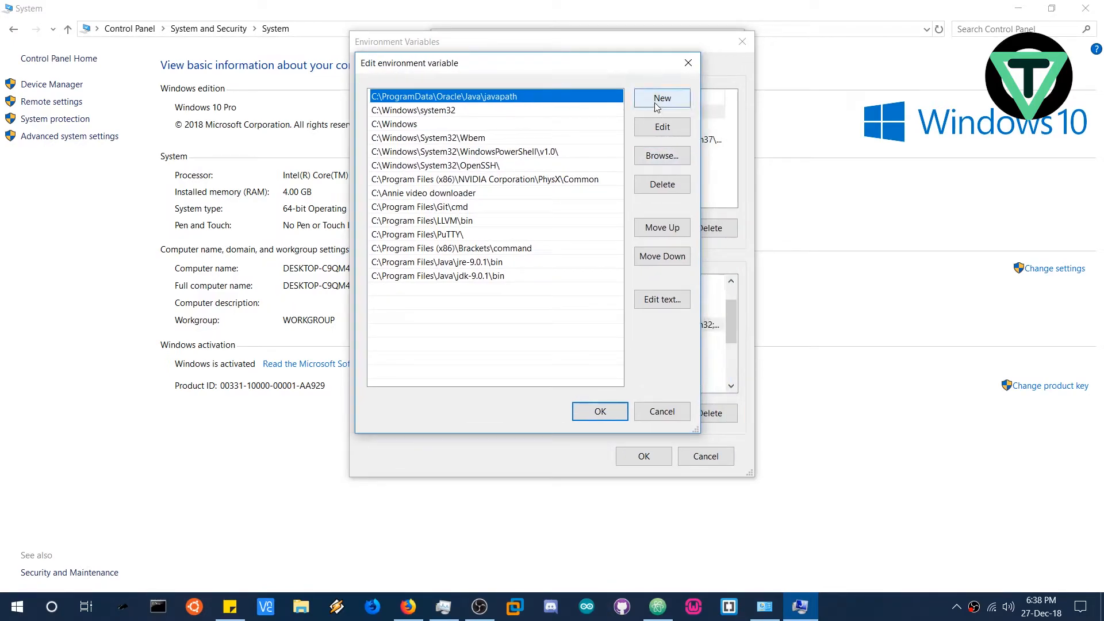
Add C:\MinGW\bin as a new Path entry and confirm the environment variable changes
left_click(661, 97)
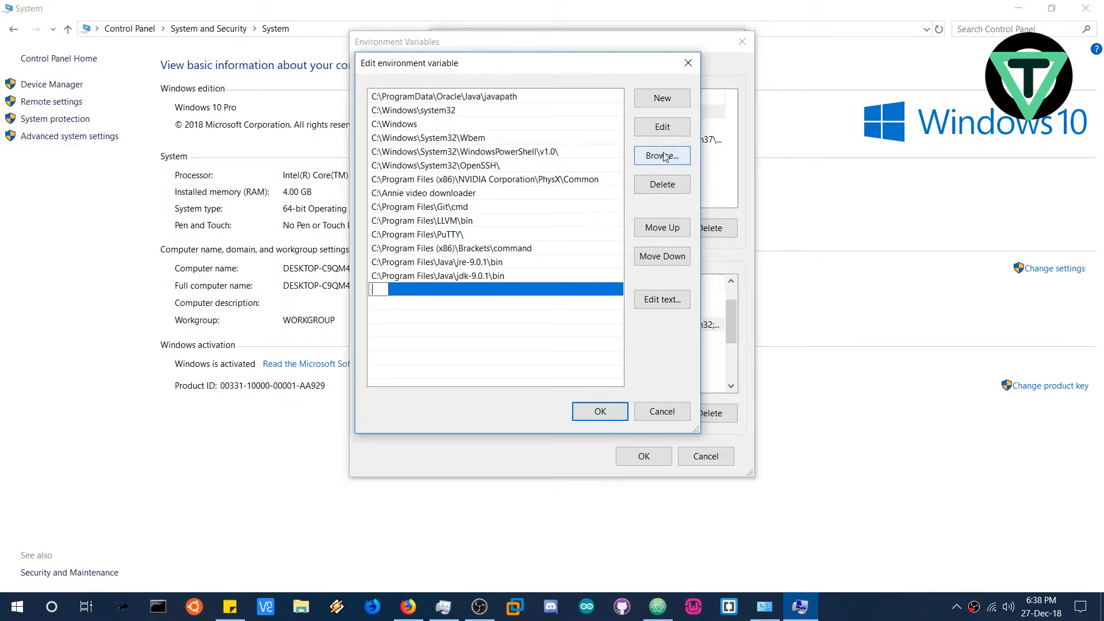
left_click(660, 156)
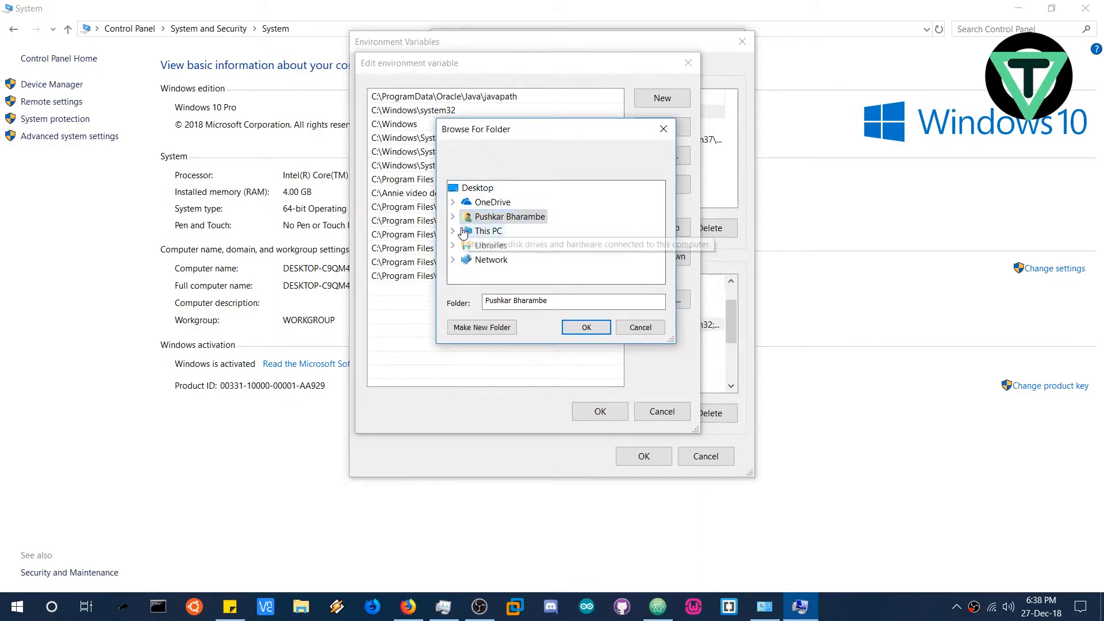
left_click(452, 231)
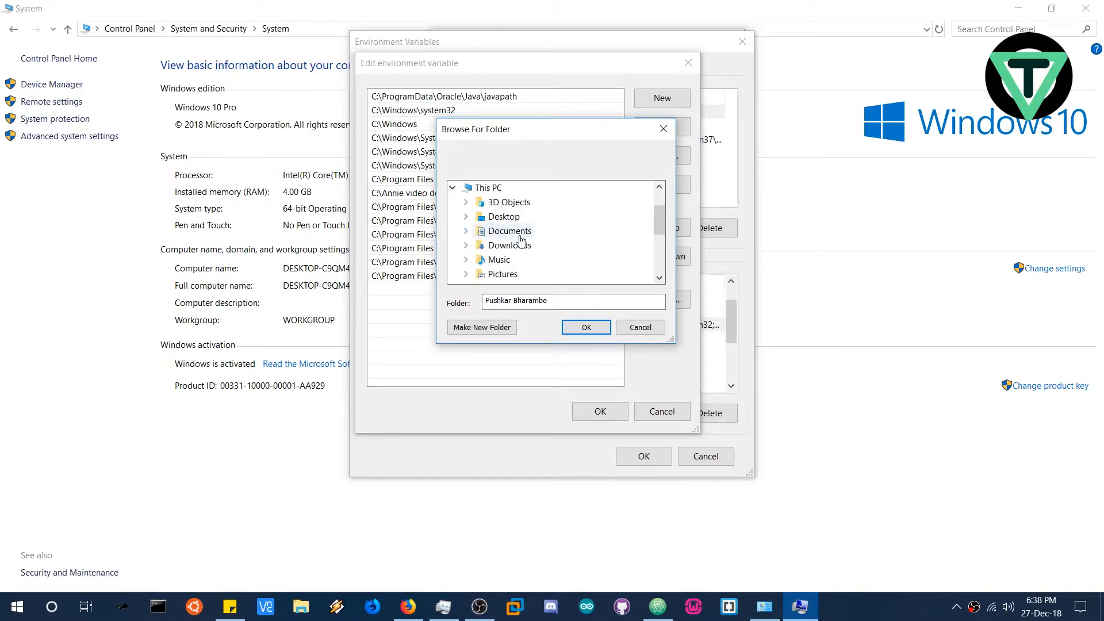
scroll("down", 3)
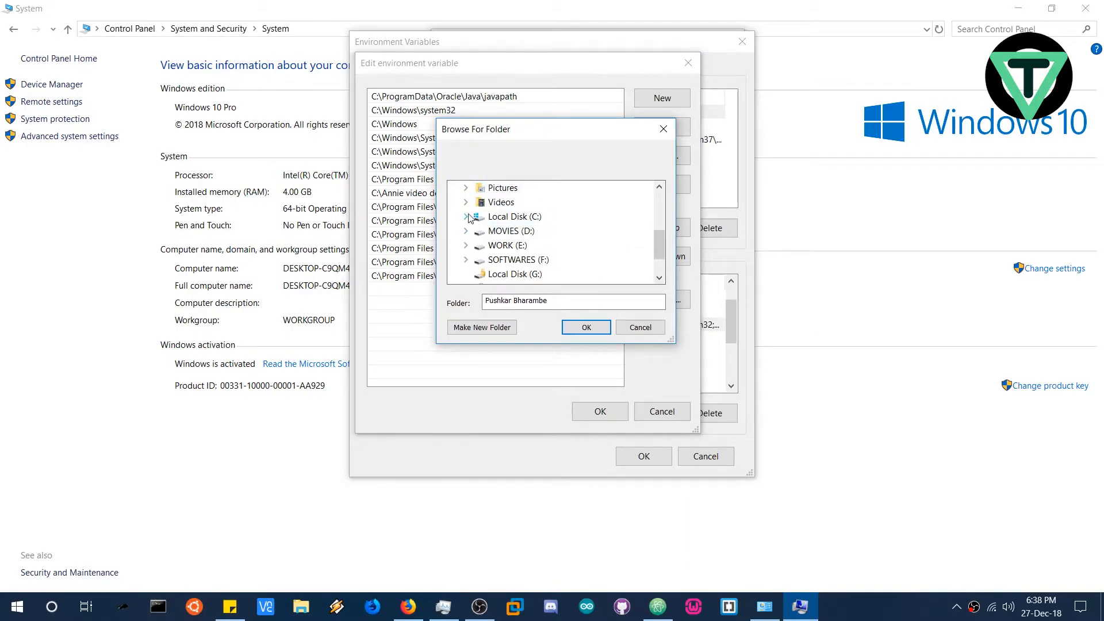
left_click(465, 216)
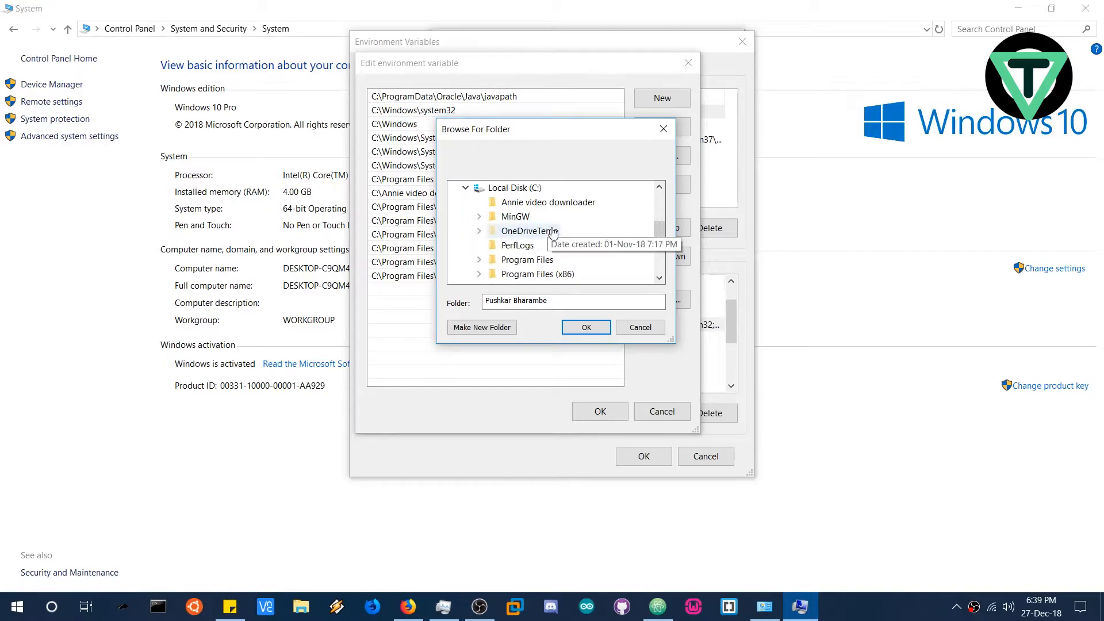
mouse_move(480, 219)
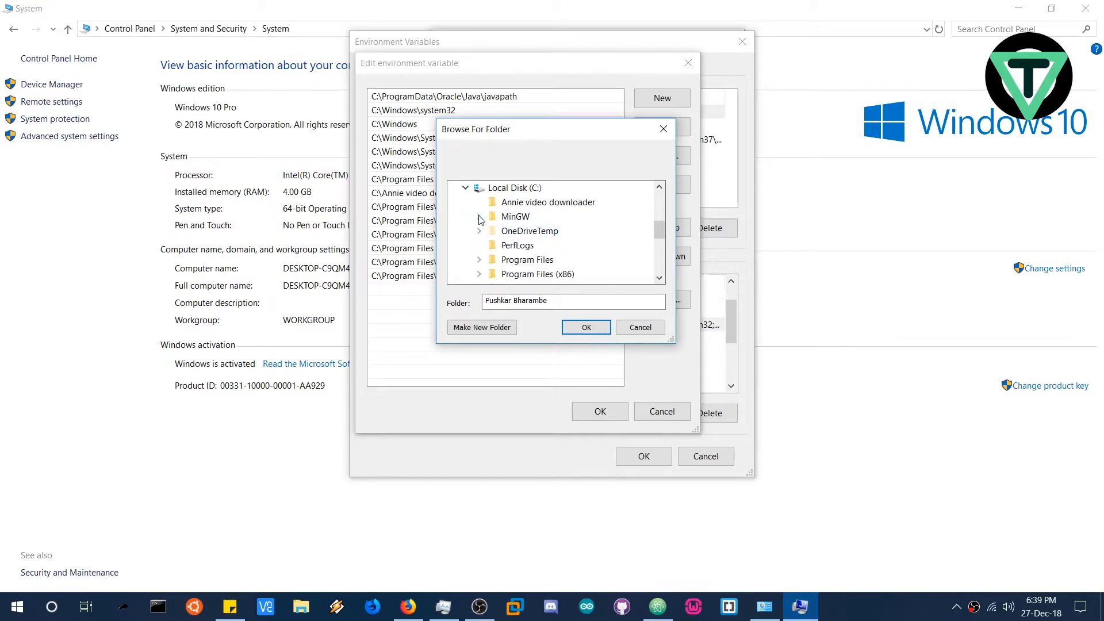
left_click(479, 217)
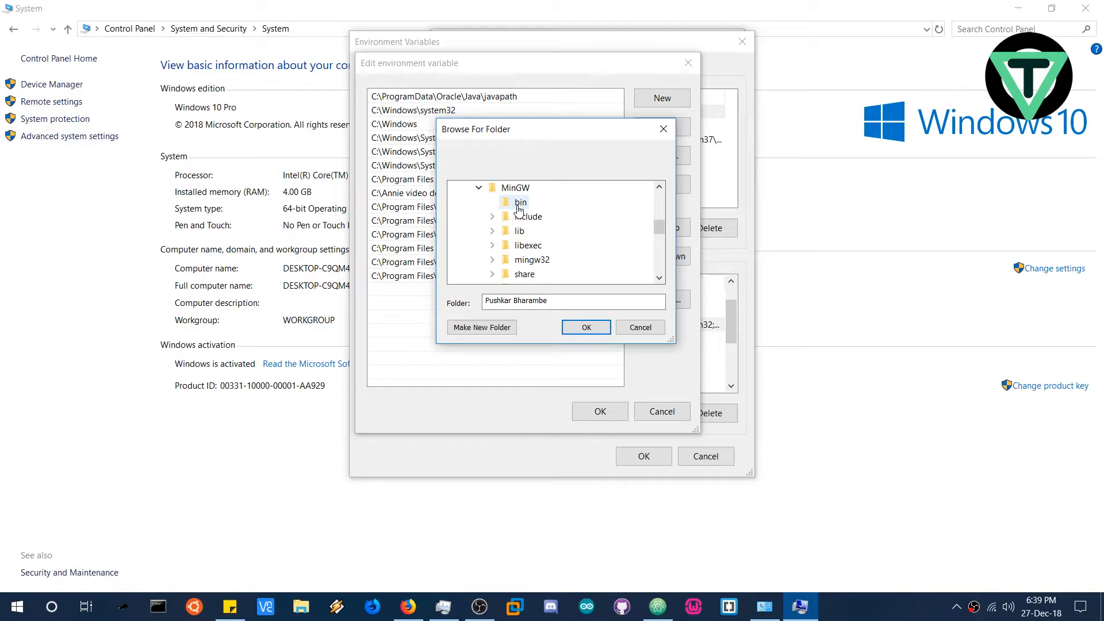
left_click(520, 202)
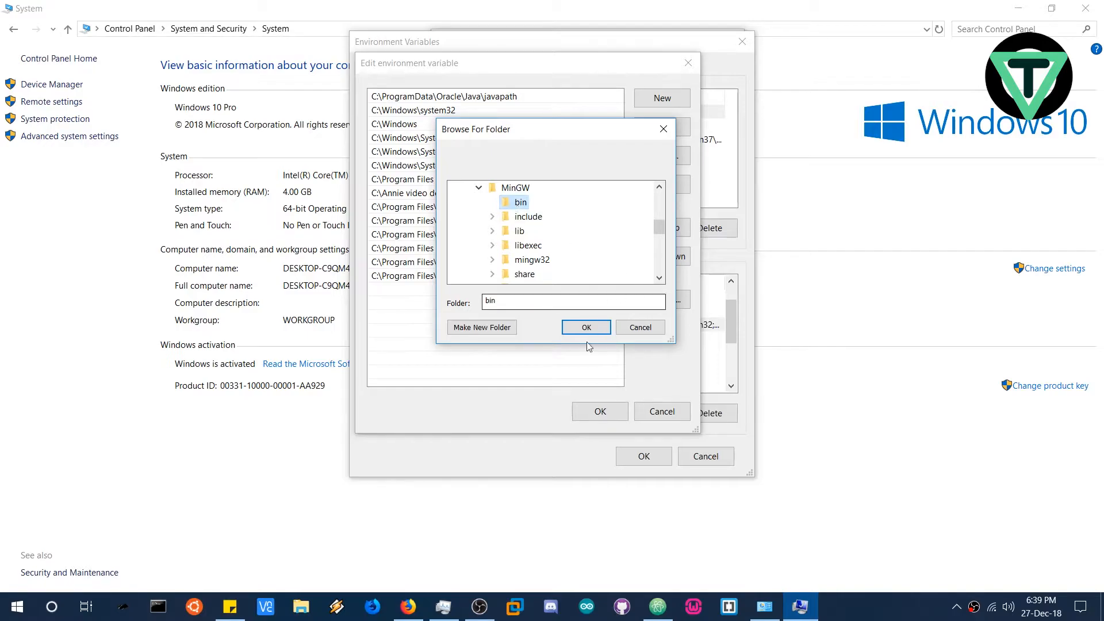
left_click(585, 326)
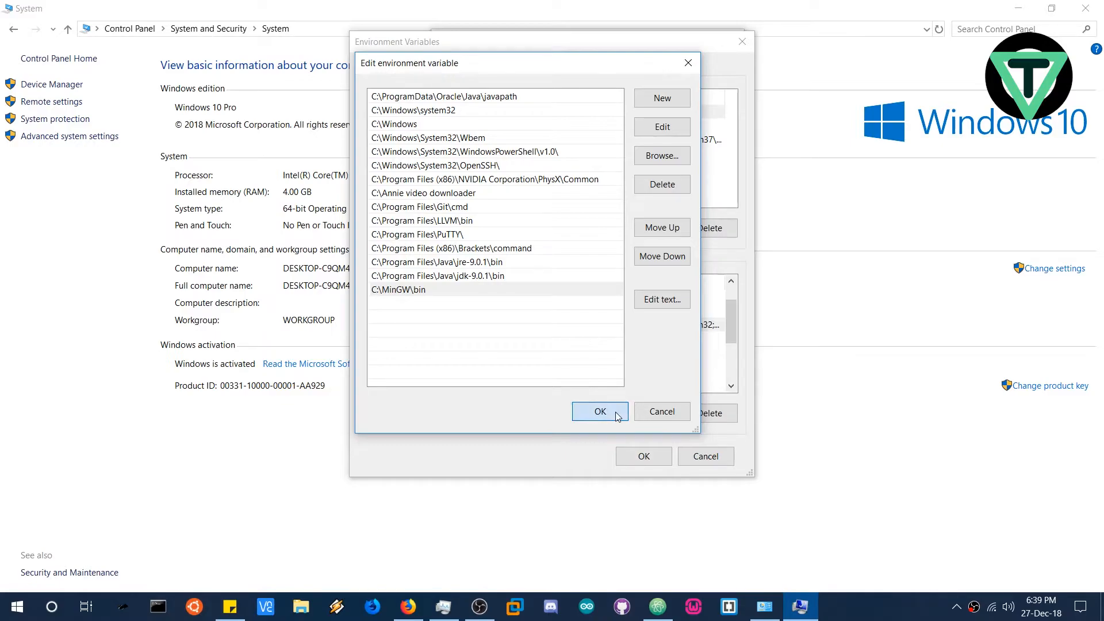
left_click(599, 411)
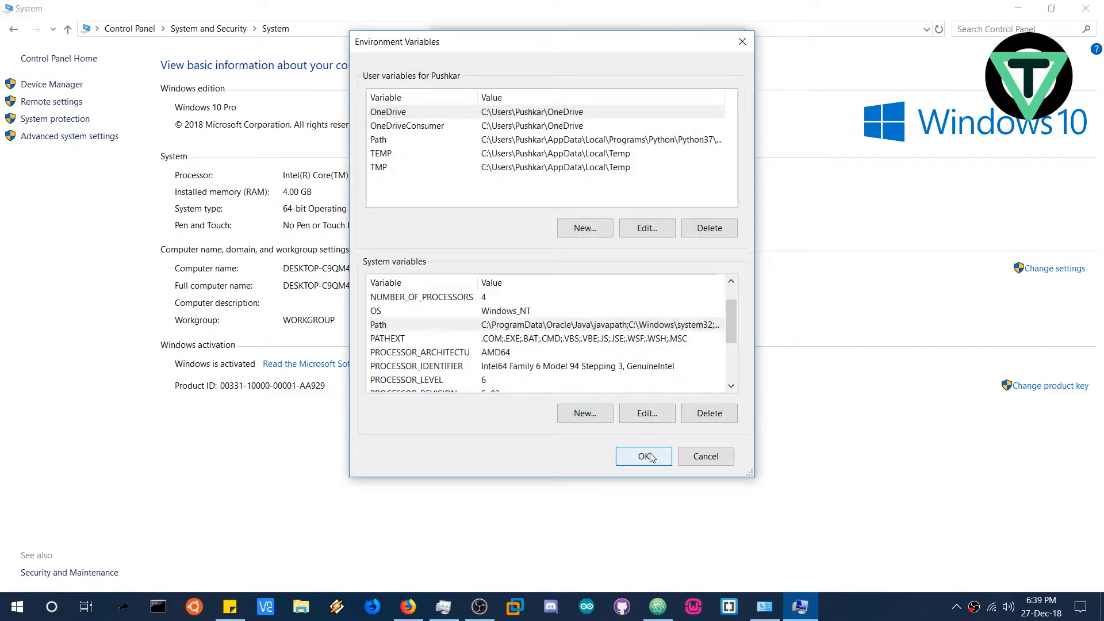
left_click(642, 456)
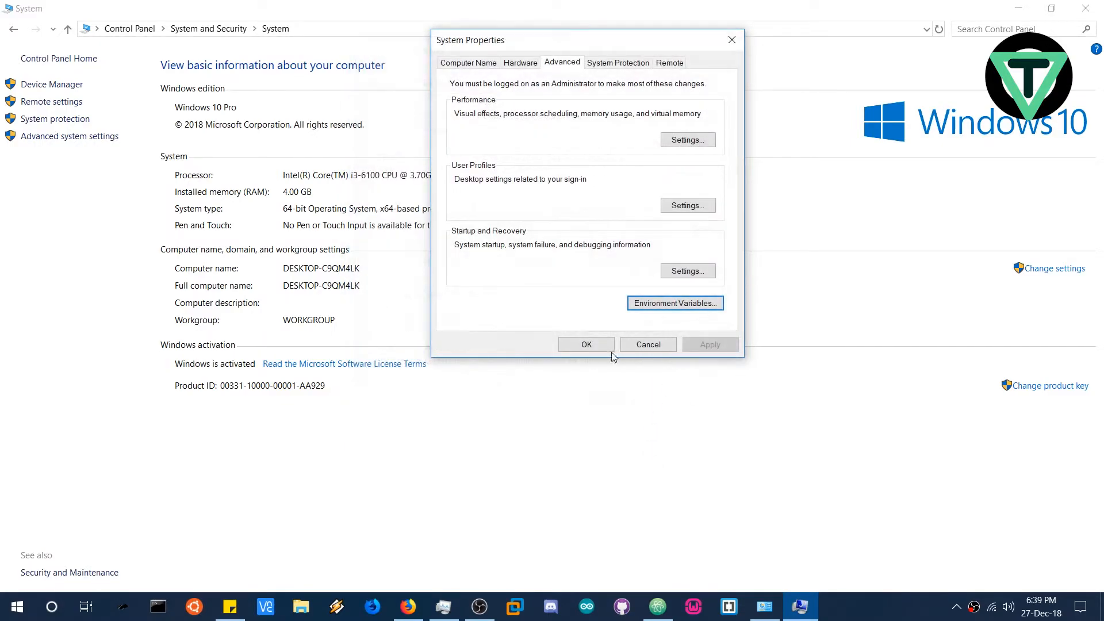
Close System Properties, reopen Atom, open test.c and attempt a compile that fails spawning gcc
left_click(586, 344)
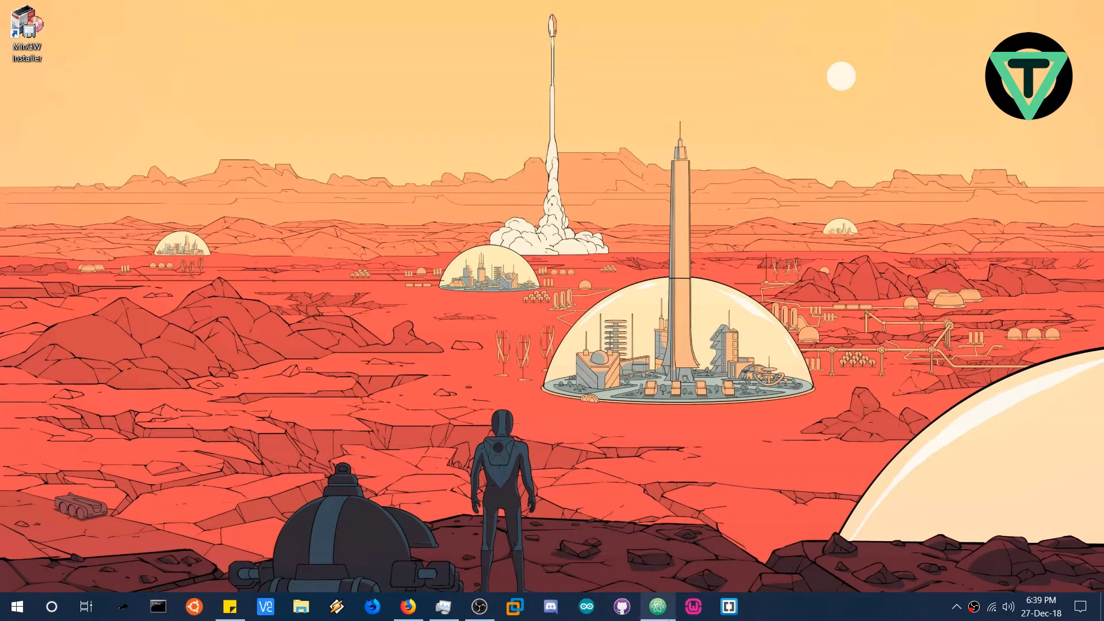
left_click(656, 606)
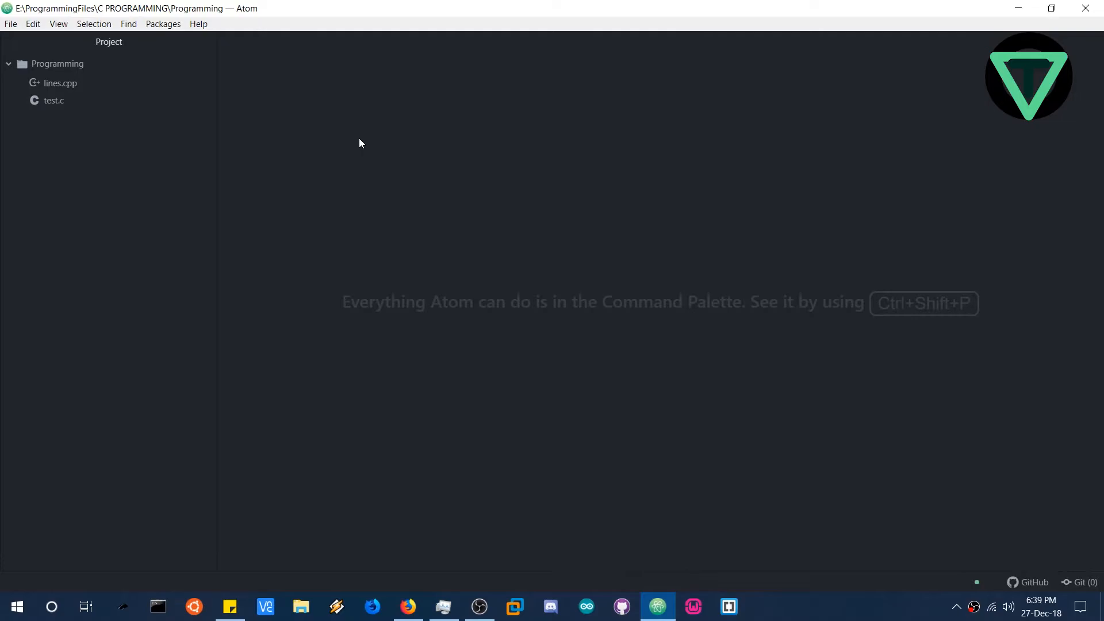
mouse_move(289, 85)
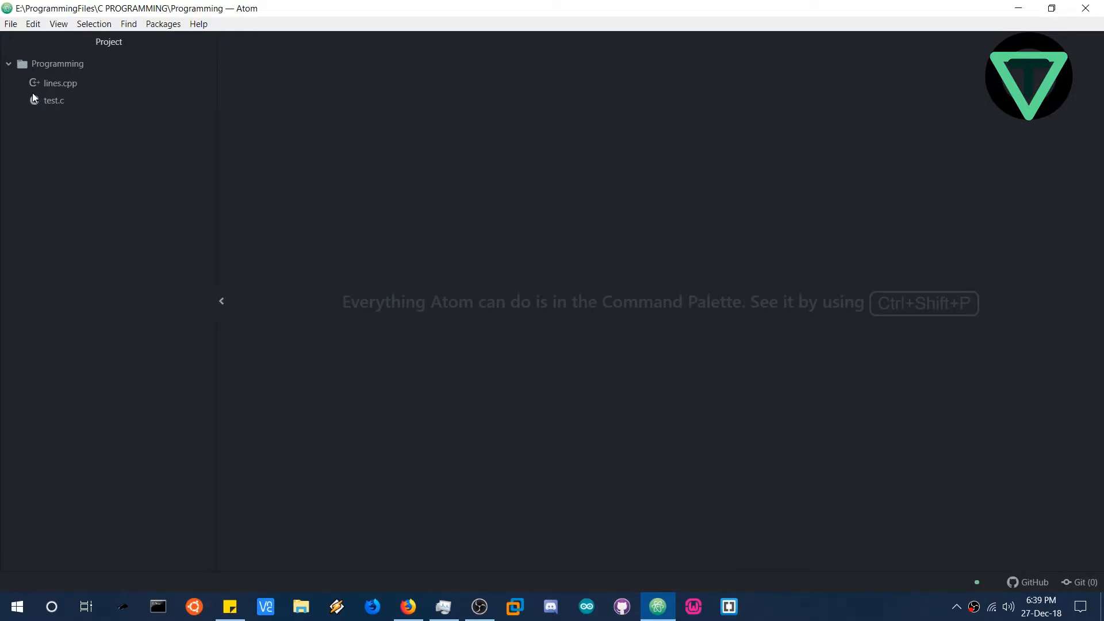
left_click(54, 100)
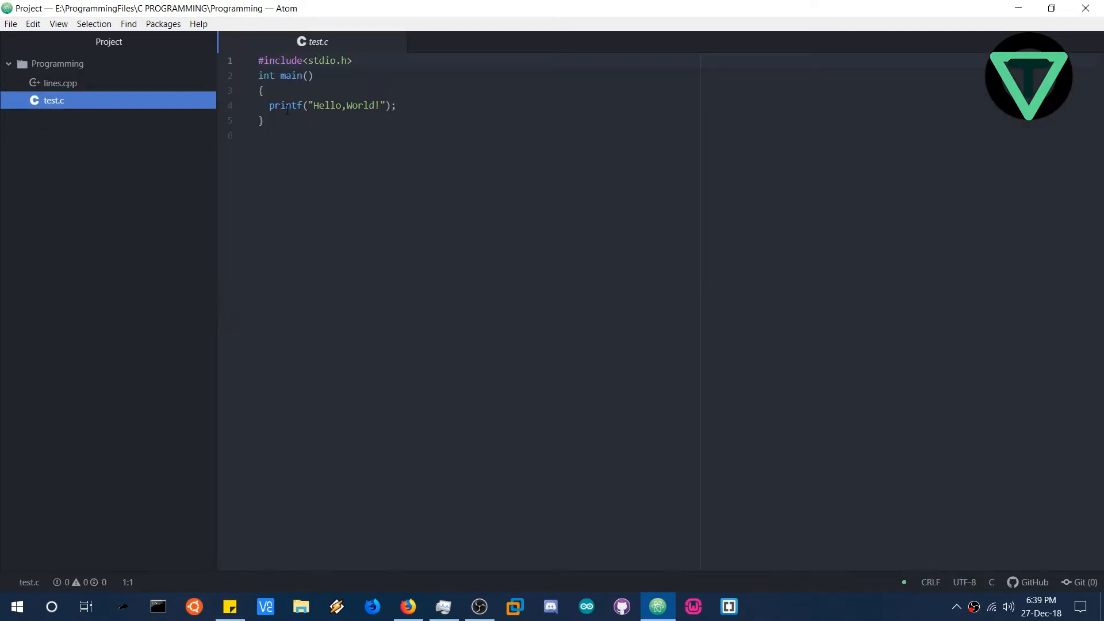
left_click(282, 135)
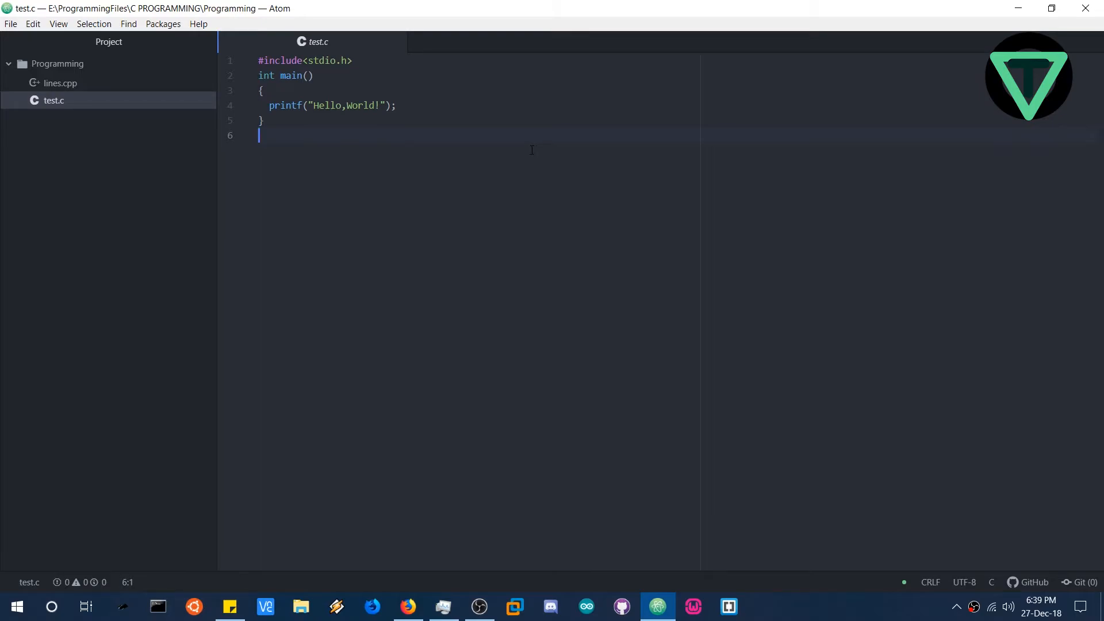
mouse_move(440, 245)
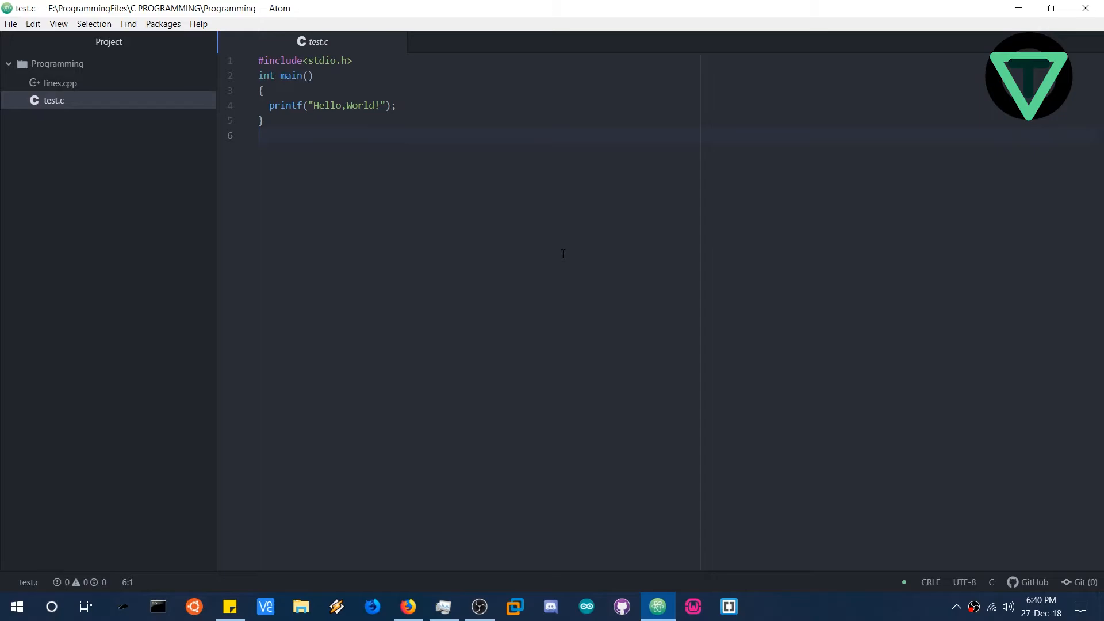
left_click(259, 135)
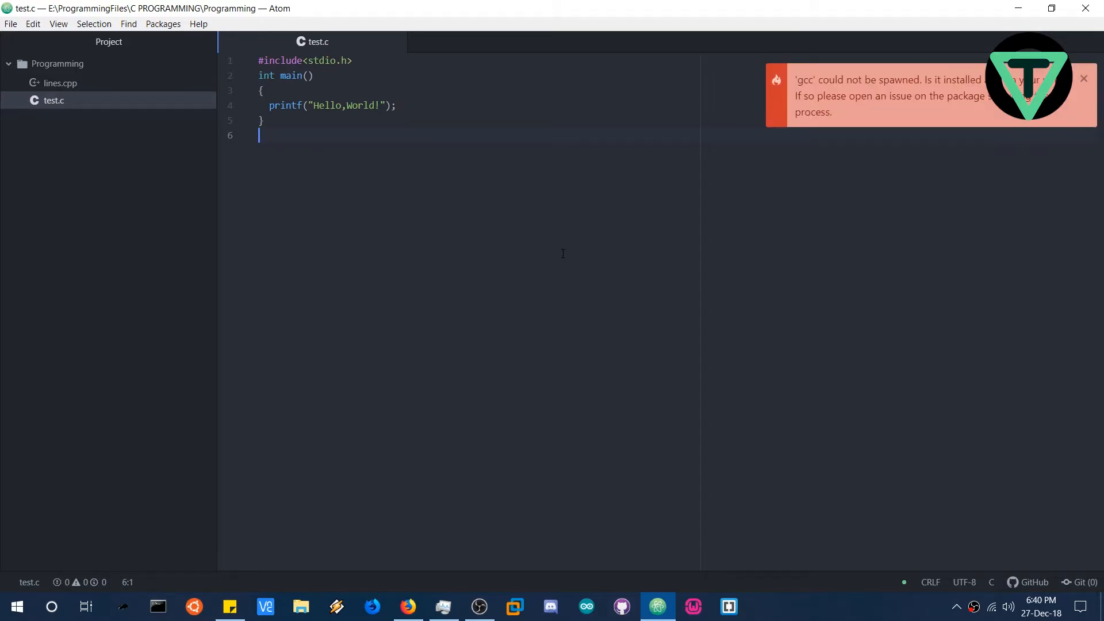
Restart Atom and run test.c so the console prints Hello,World!
key("f12")
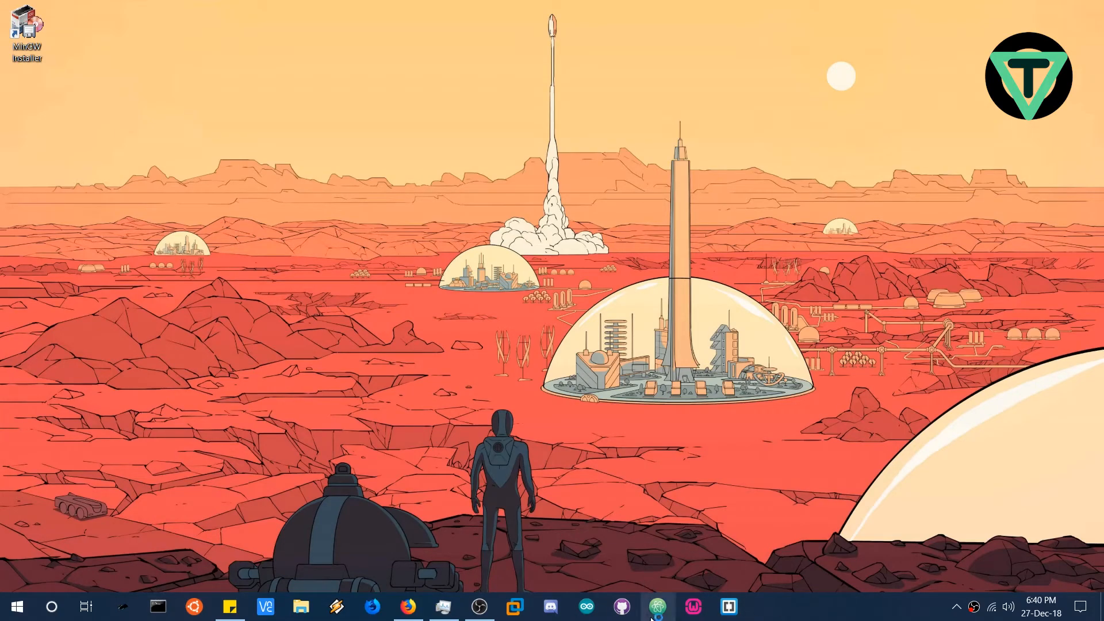
left_click(656, 606)
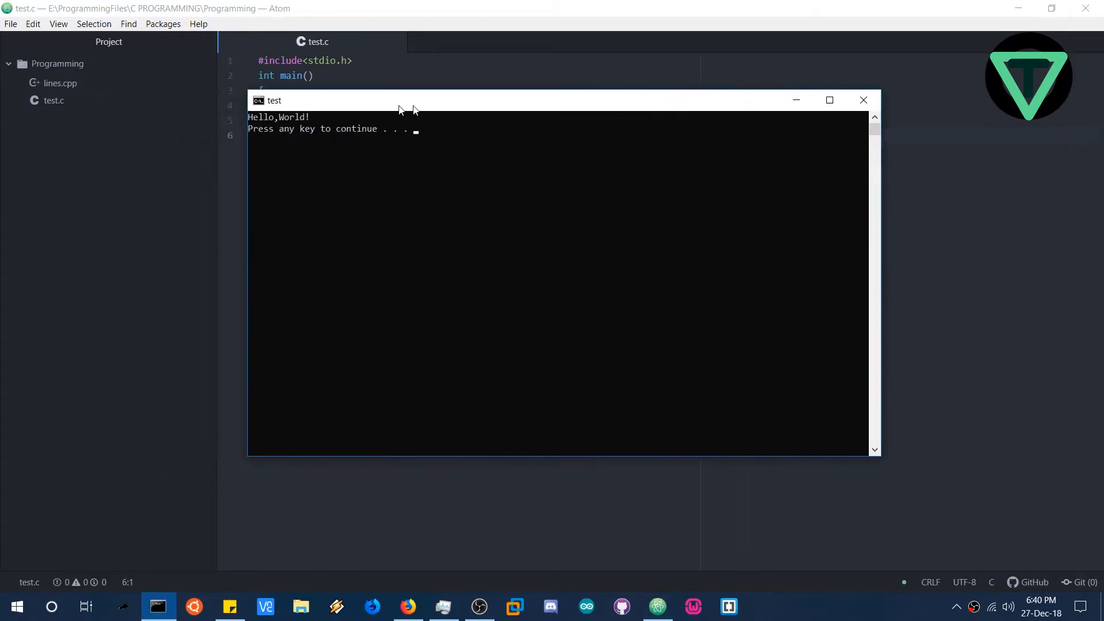
Move the Hello,World! console aside, dismiss it, and return focus to test.c
left_click_drag(399, 100, 521, 140)
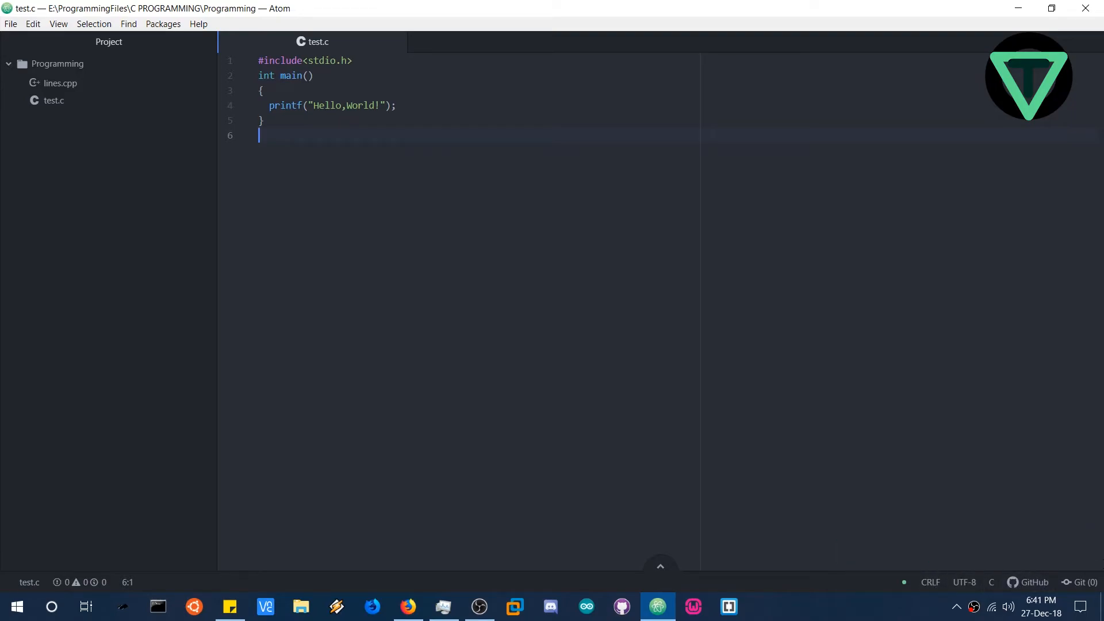
mouse_move(964, 582)
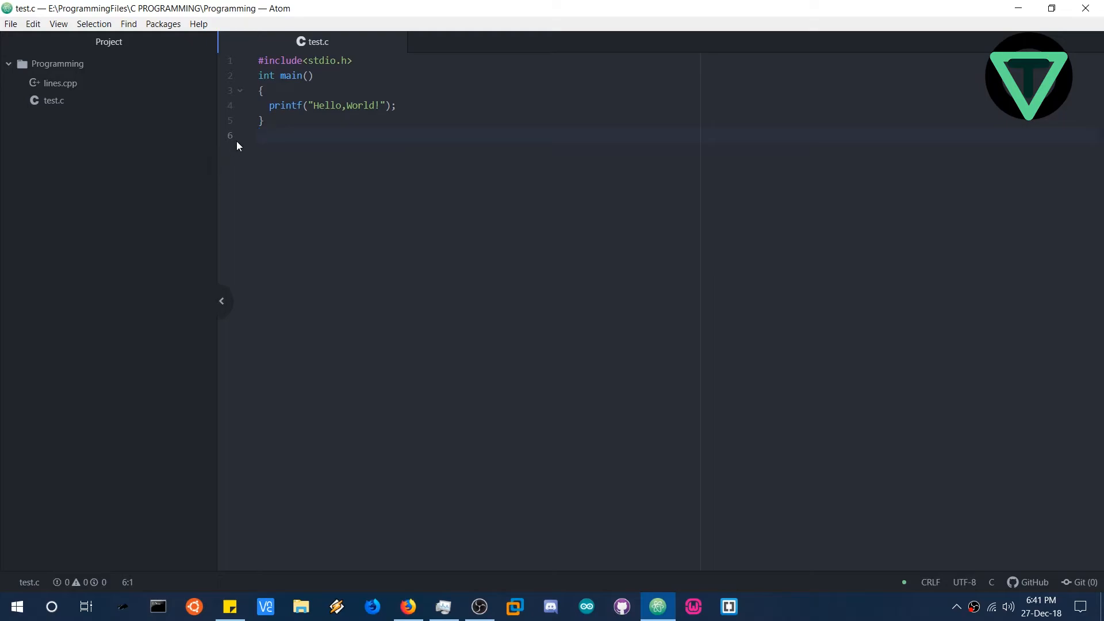
left_click(260, 135)
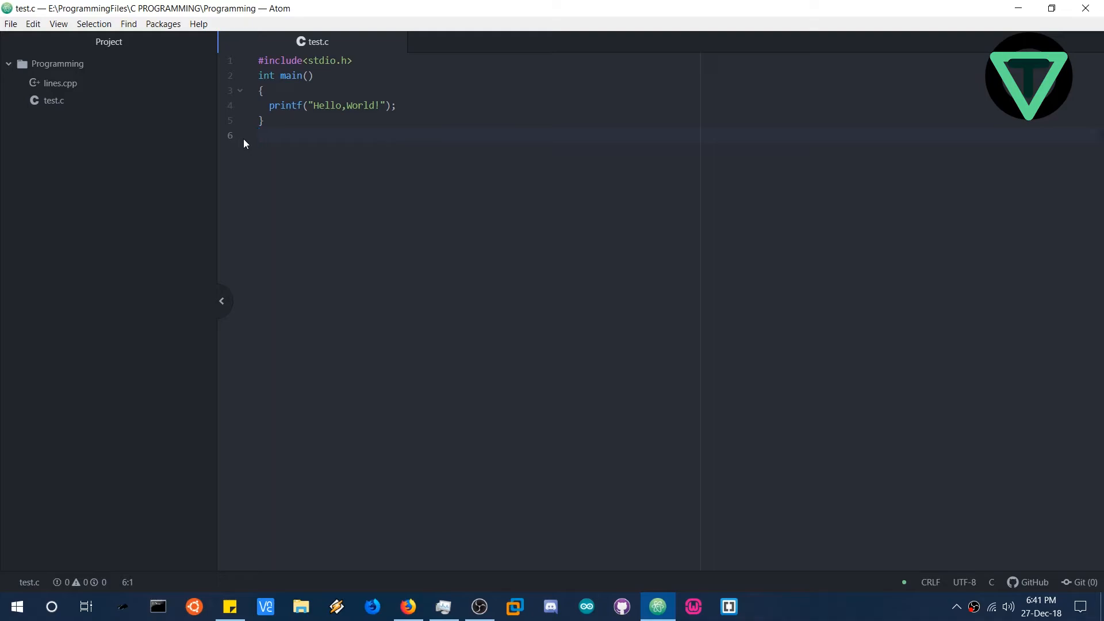
left_click(258, 136)
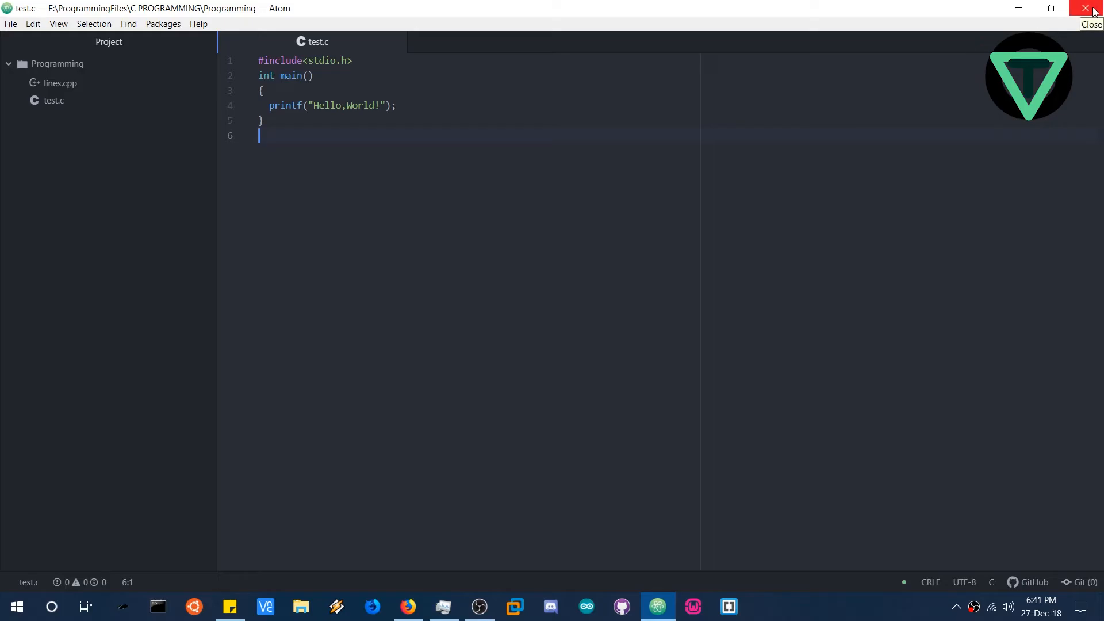
Close the Atom window from its title bar
left_click(1091, 9)
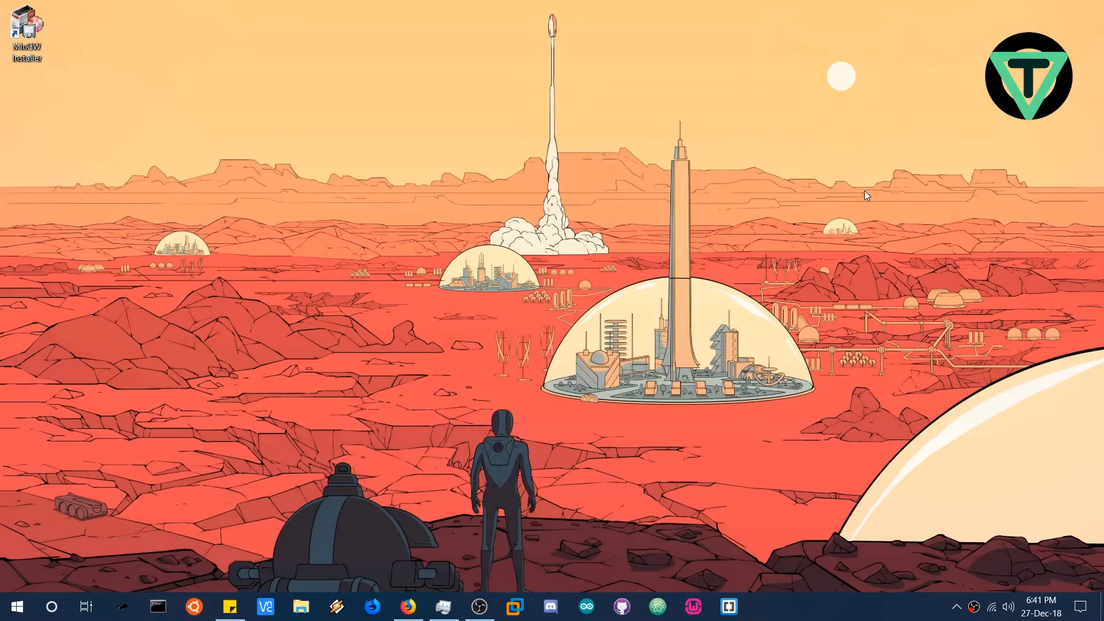
mouse_move(769, 226)
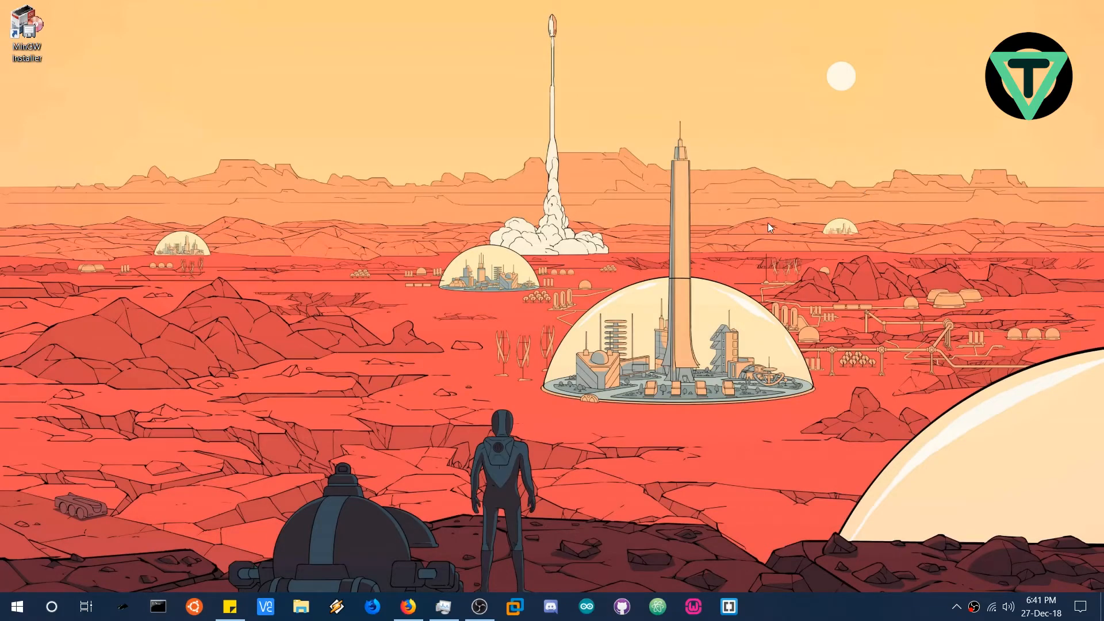
mouse_move(708, 253)
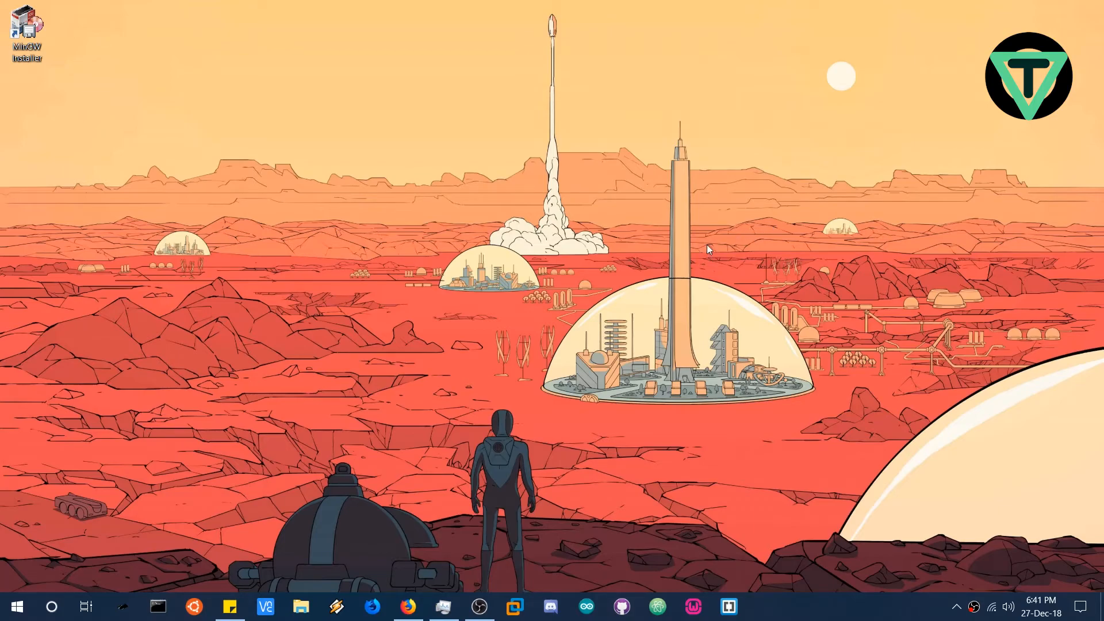
mouse_move(687, 254)
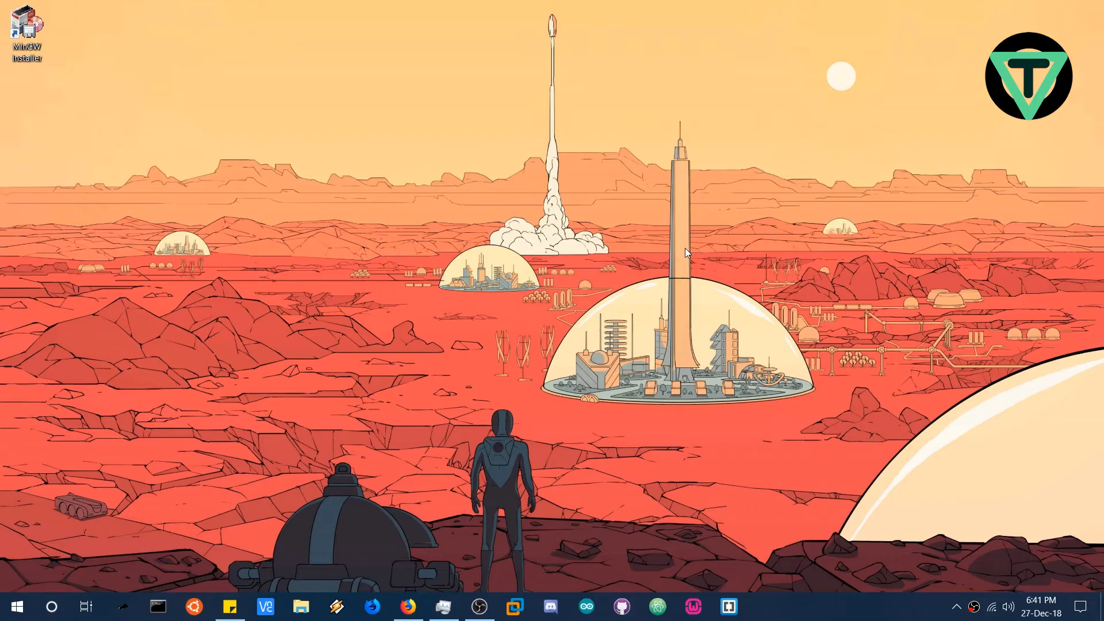
mouse_move(476, 399)
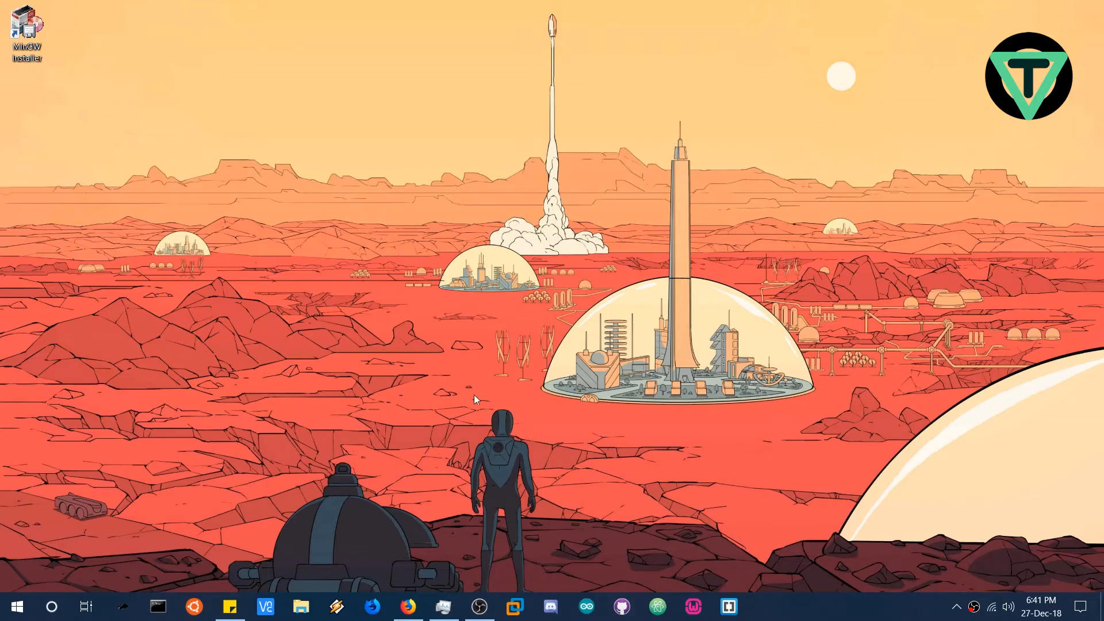
mouse_move(439, 452)
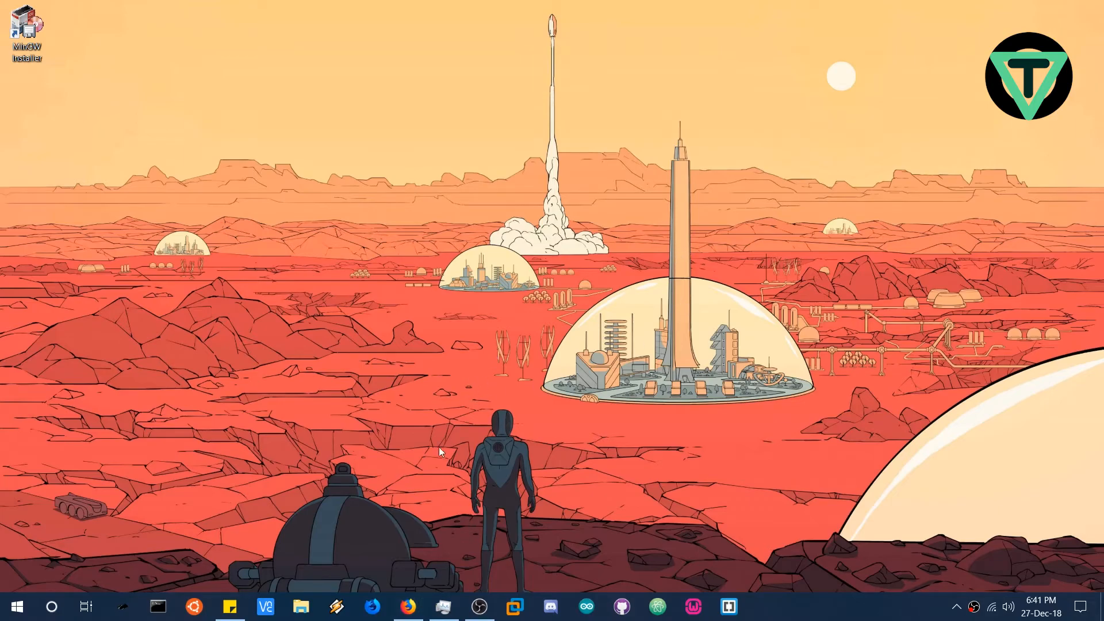
In Firefox, open github.com, search 'win' and open the WinBGIm-for-MinGW-graphics.h-CPP repository
left_click(408, 606)
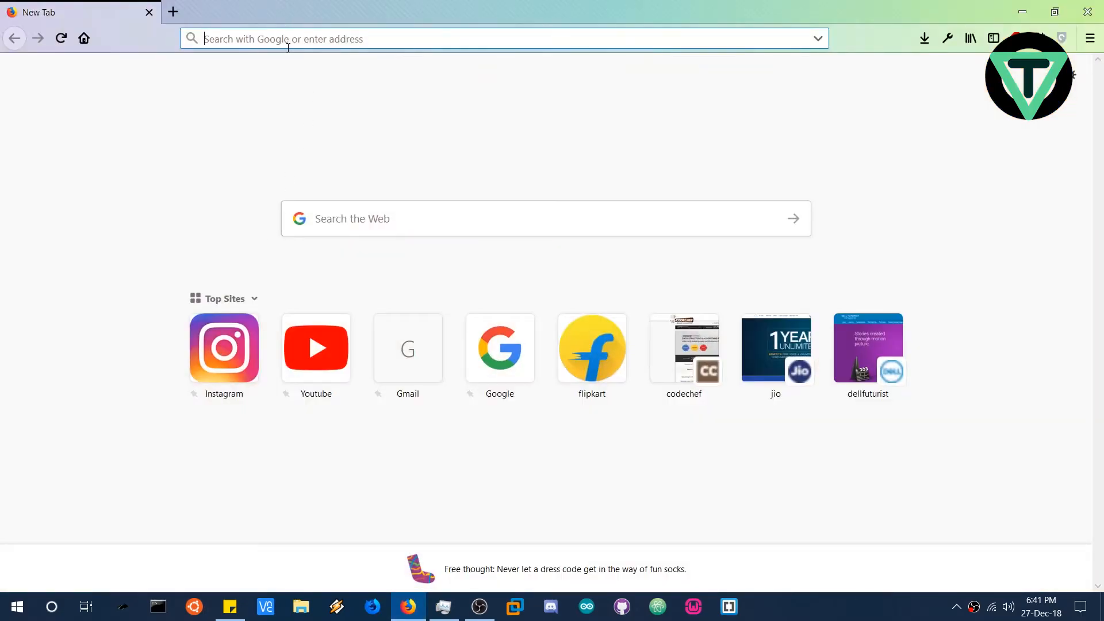
type("https://github.com")
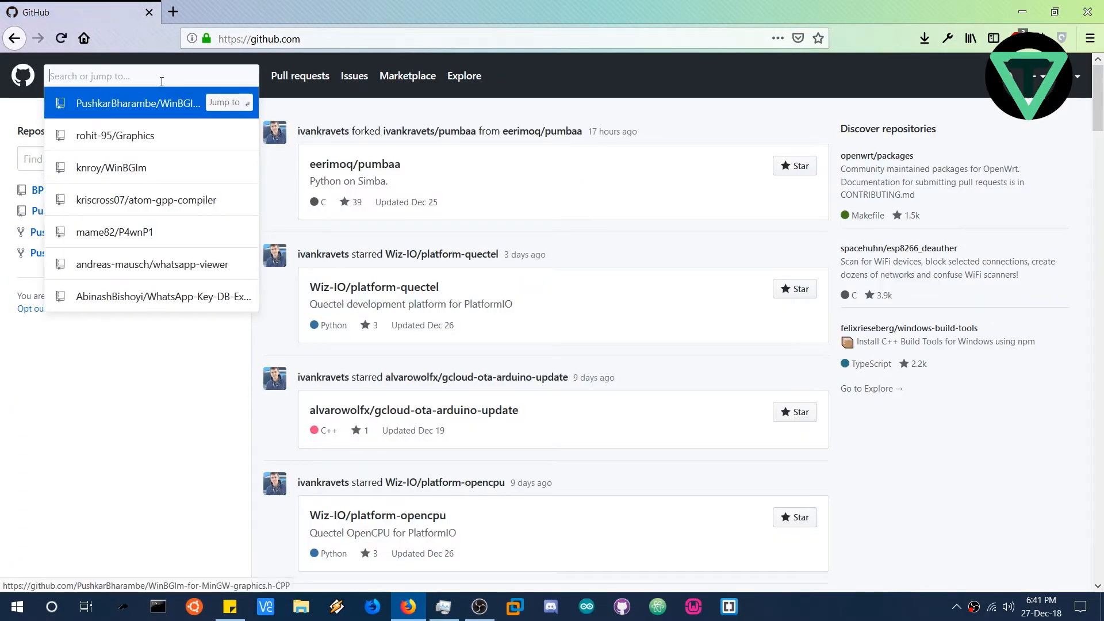
type("winbgim")
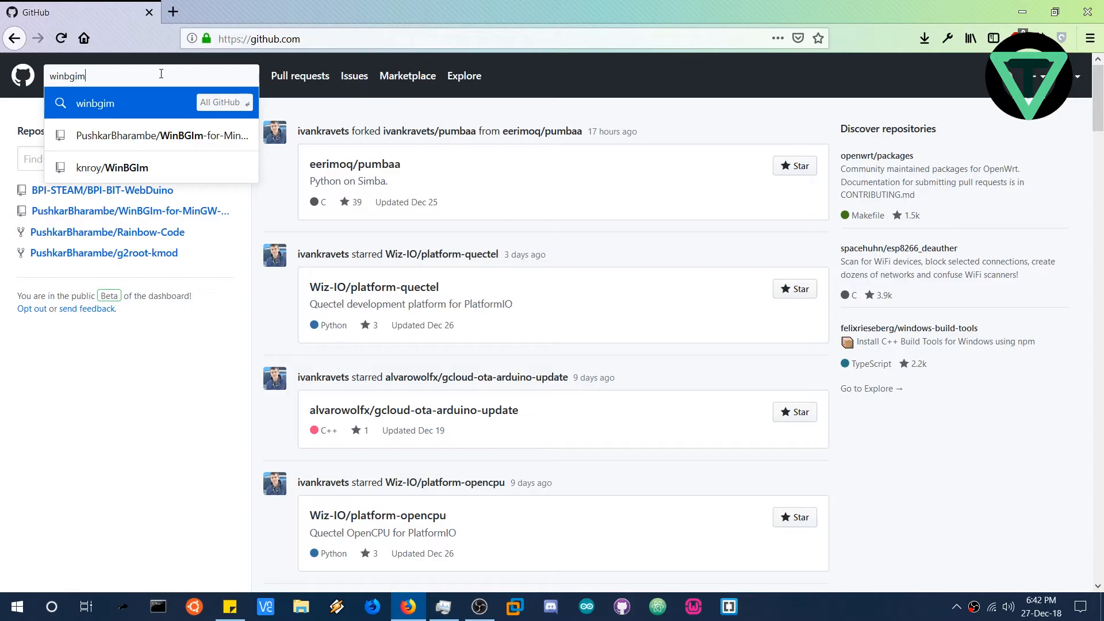
mouse_move(162, 135)
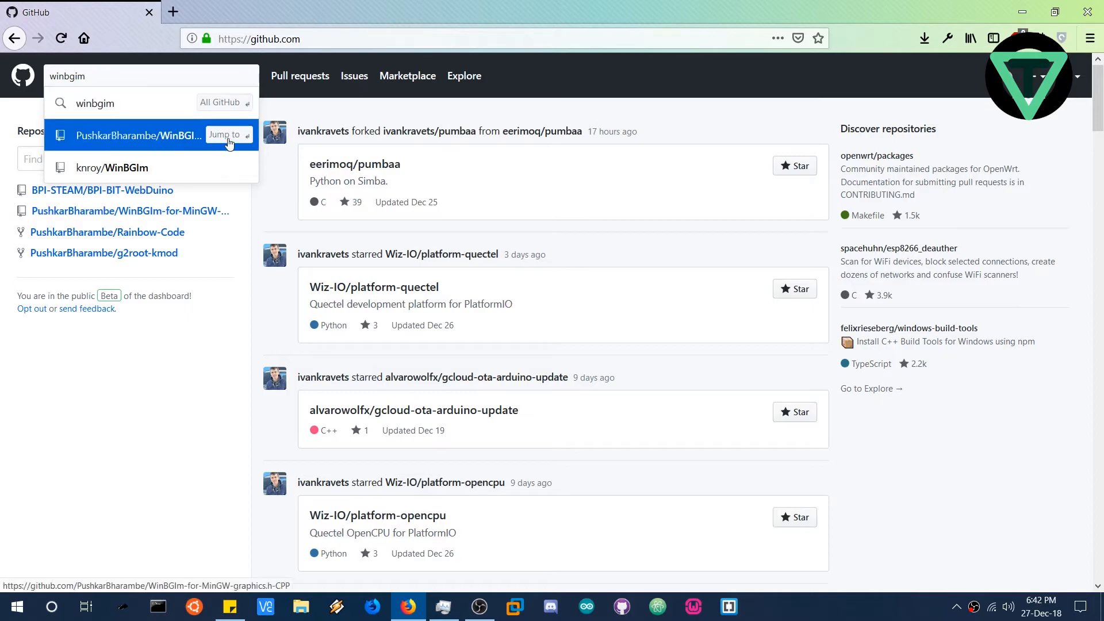
left_click(139, 135)
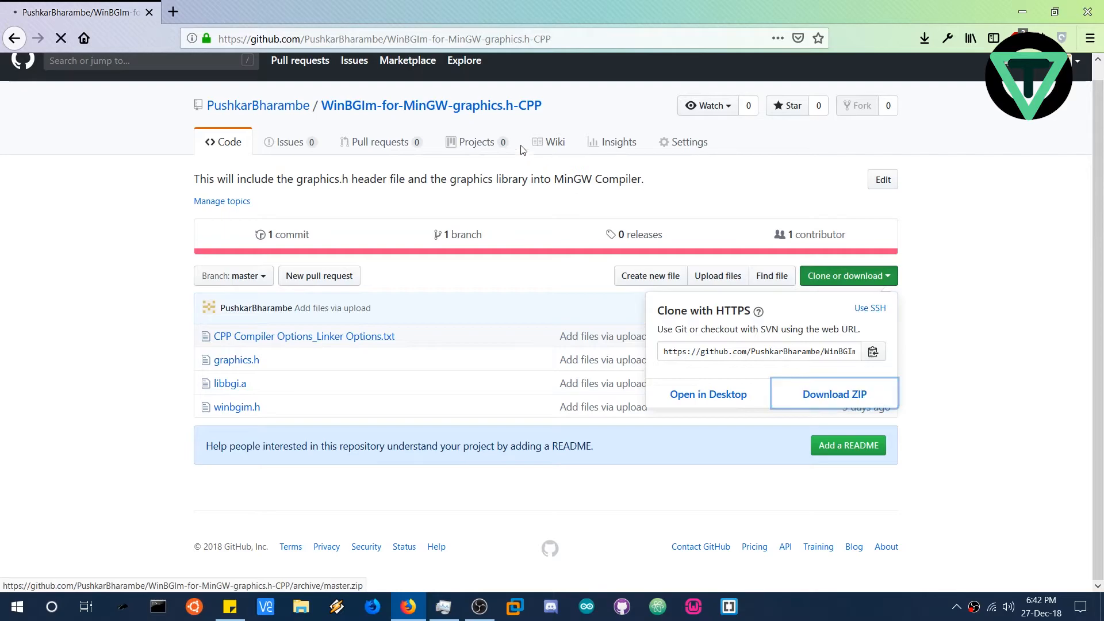
mouse_move(437, 142)
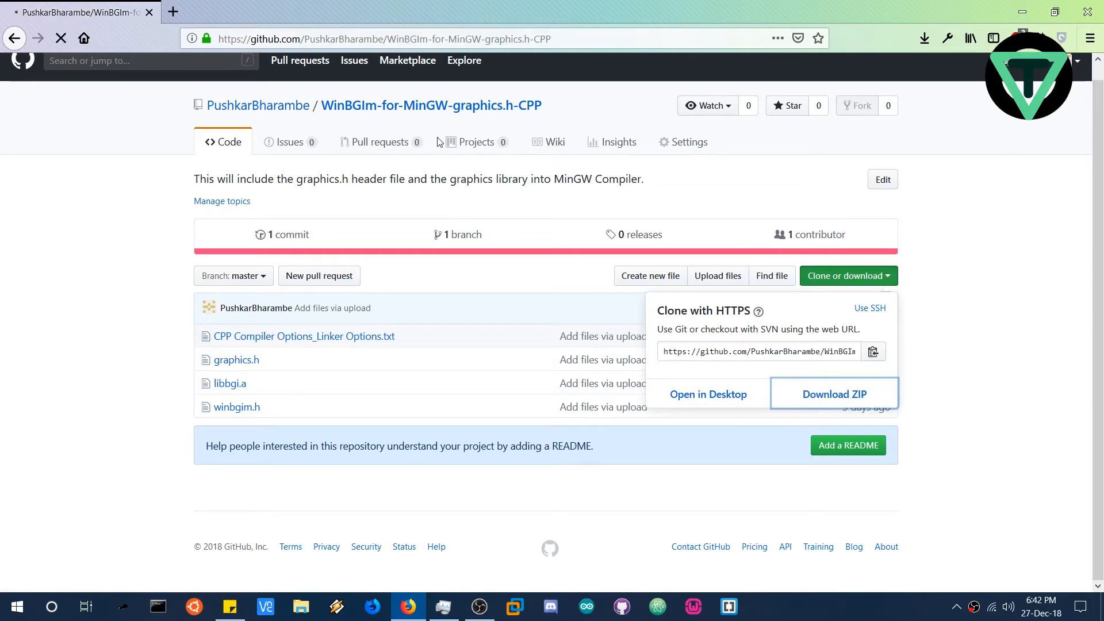
Download the repository ZIP, saving WinBGIm-for-MinGW-graphics.h-CPP-master.zip to the Desktop
left_click(834, 393)
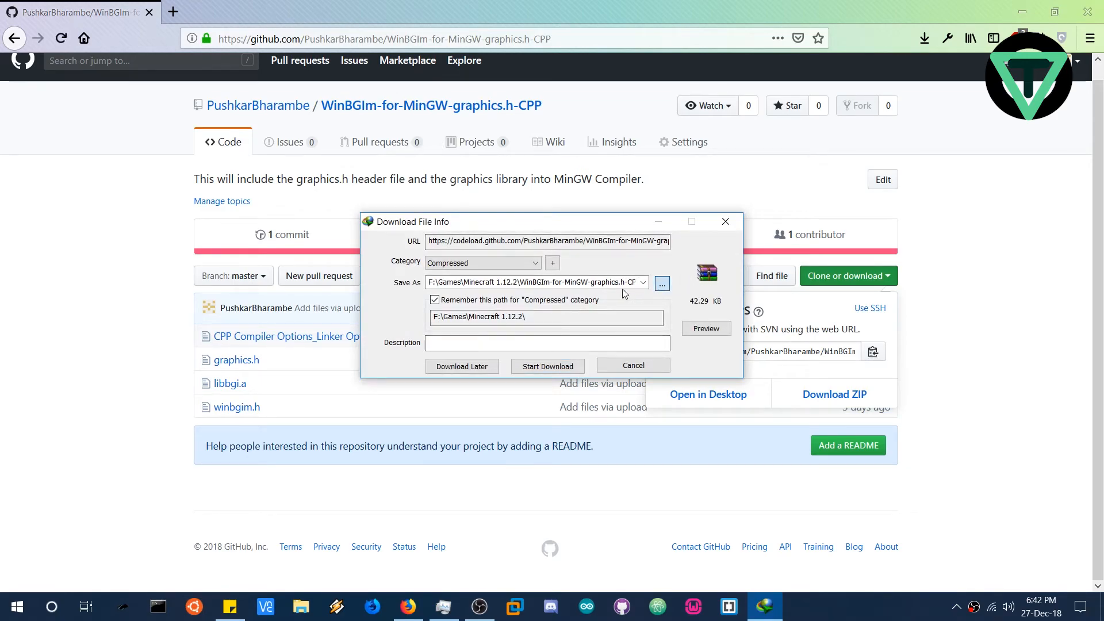
left_click(661, 283)
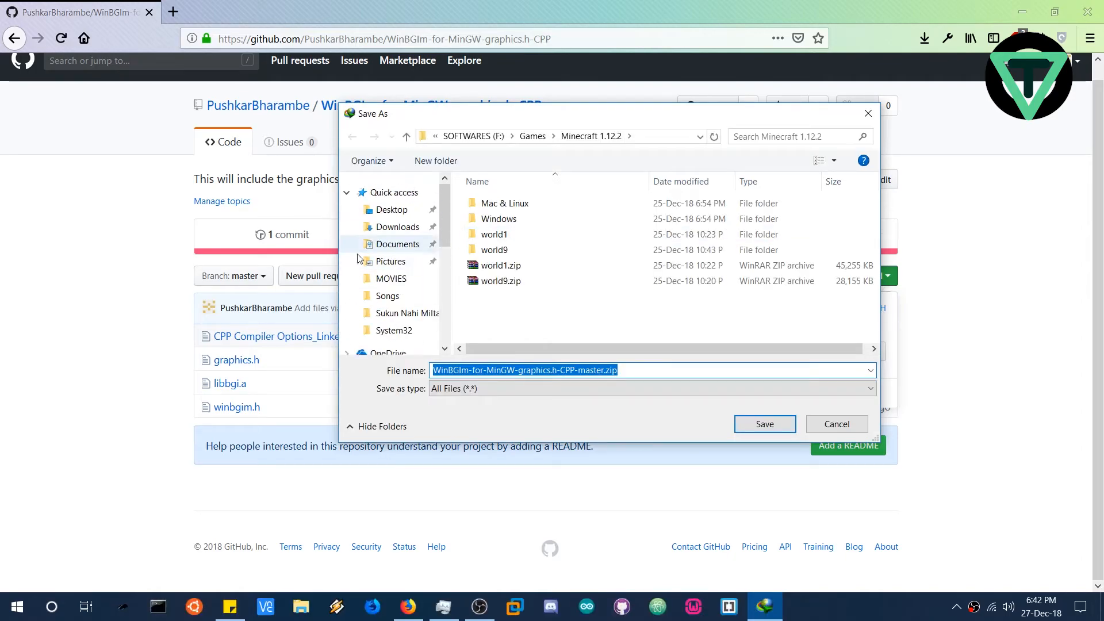
left_click(391, 209)
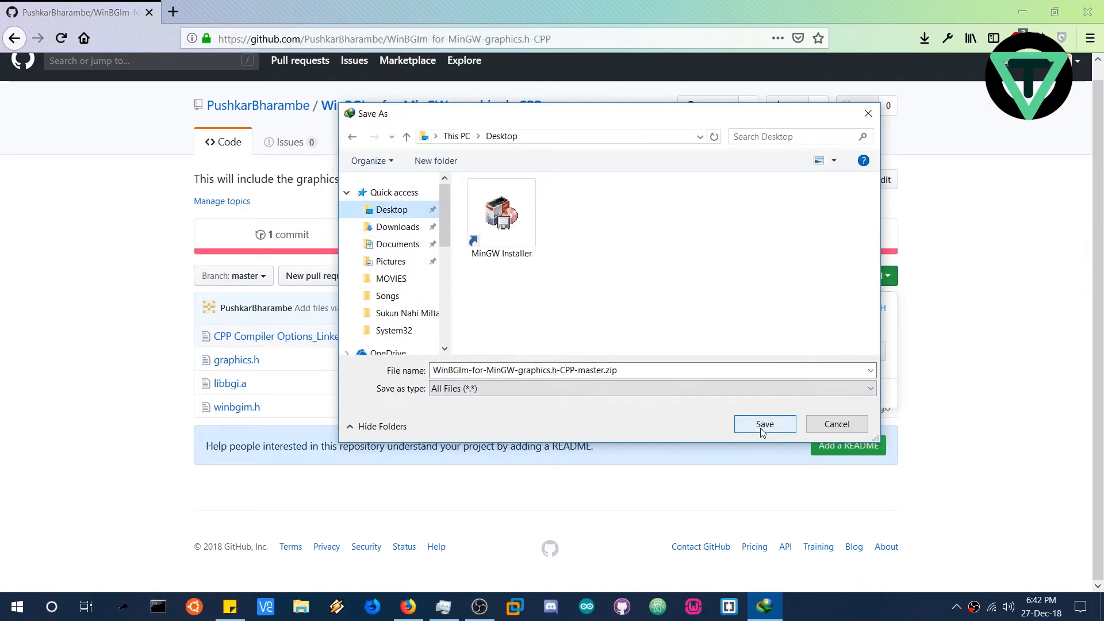
left_click(764, 424)
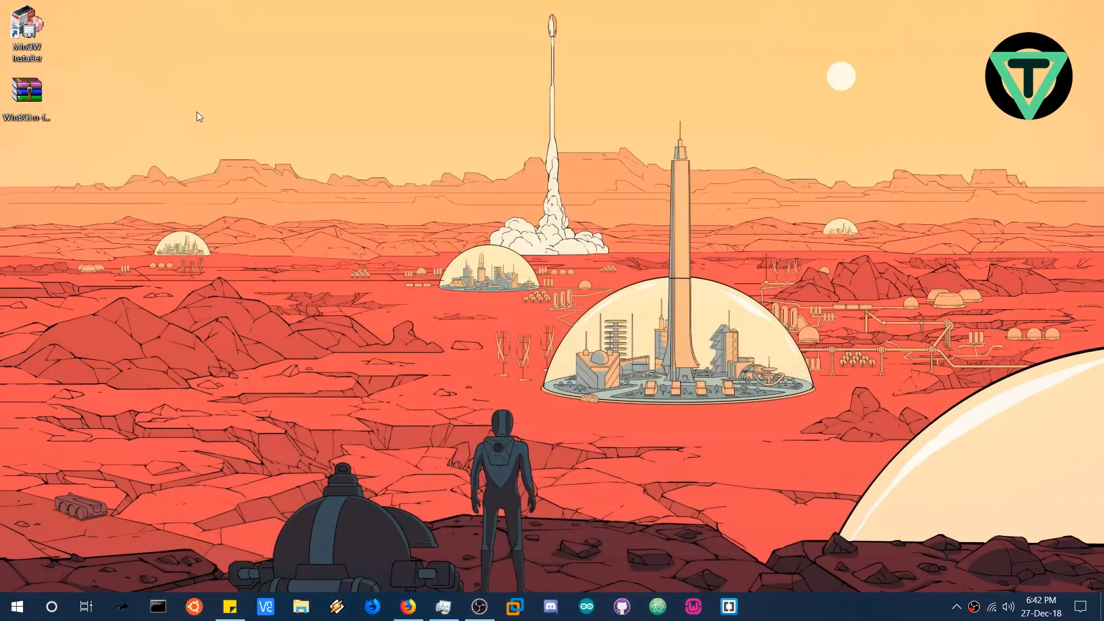
Extract the downloaded WinBGIm zip on the desktop and open the extracted folder
left_click_drag(27, 90, 574, 95)
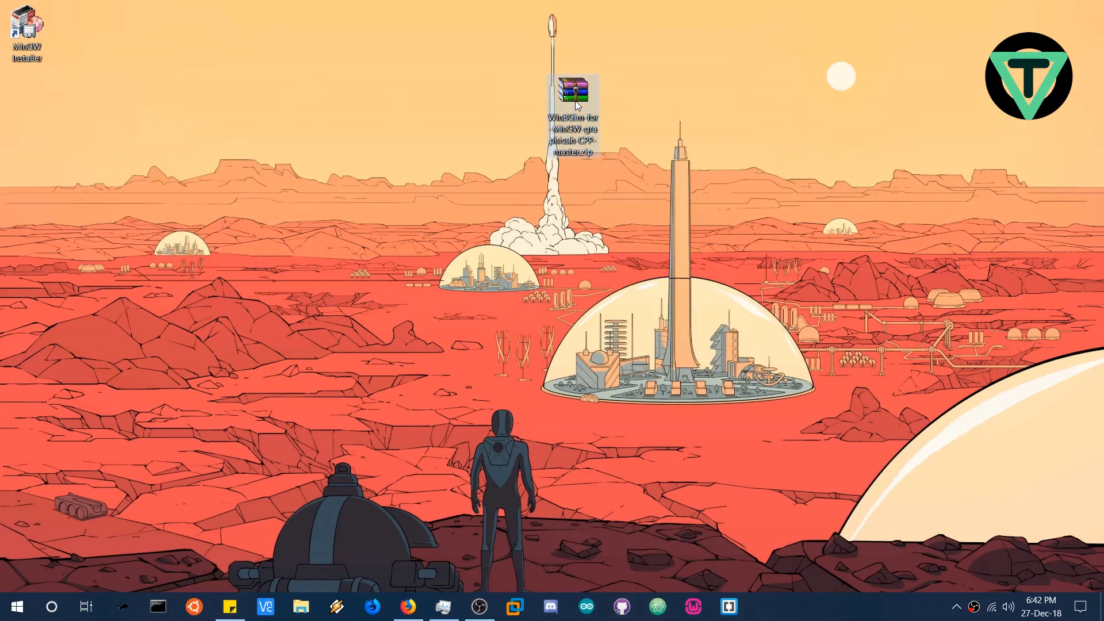
right_click(573, 90)
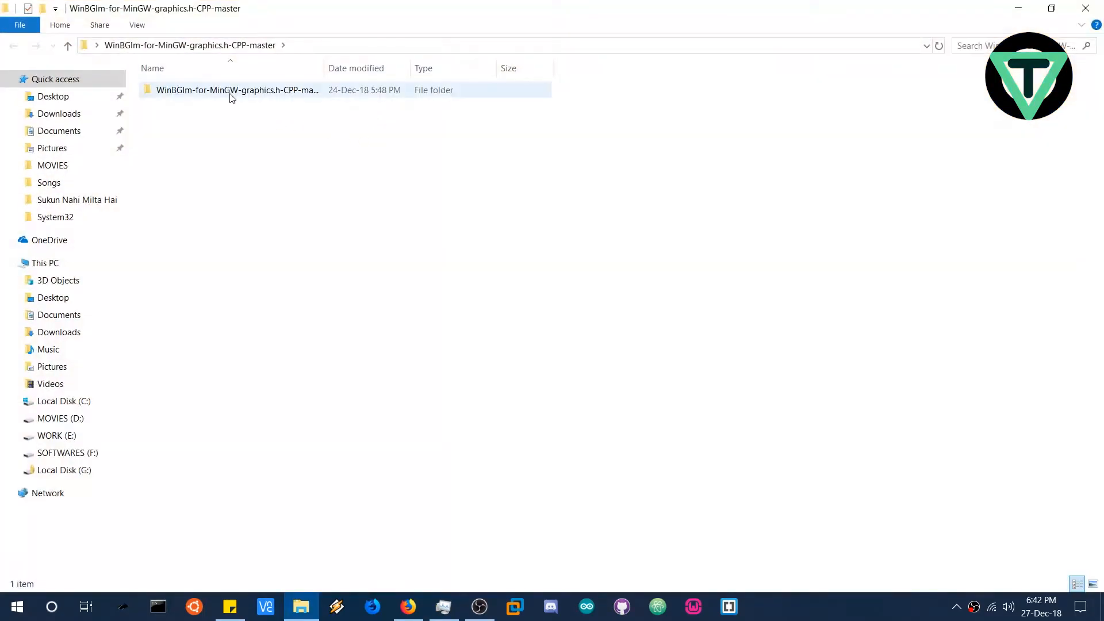
double_click(238, 89)
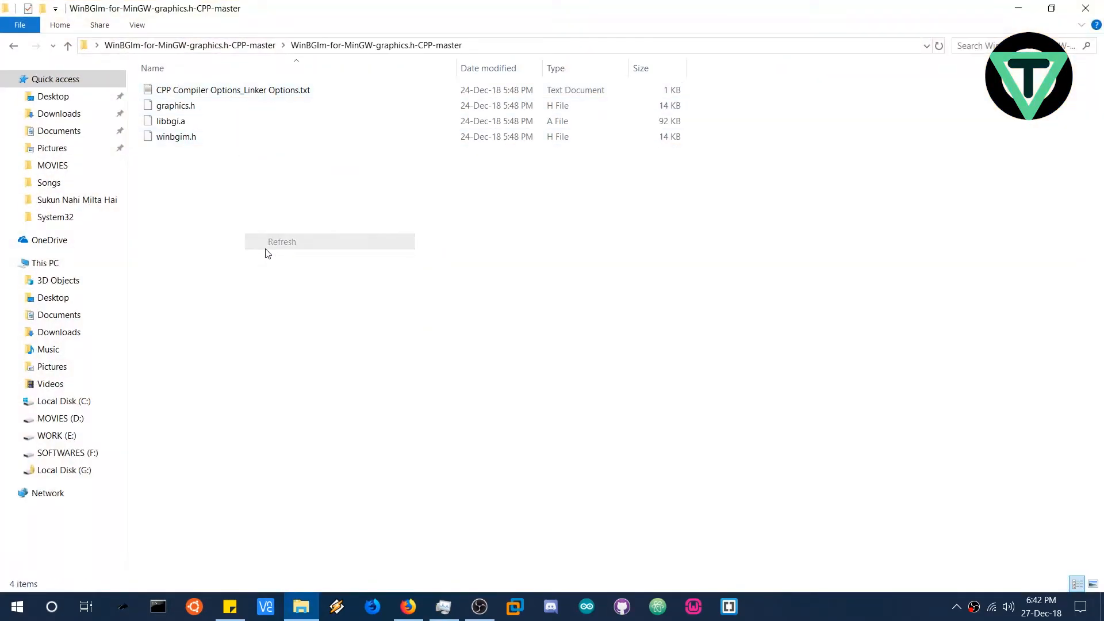
left_click(282, 241)
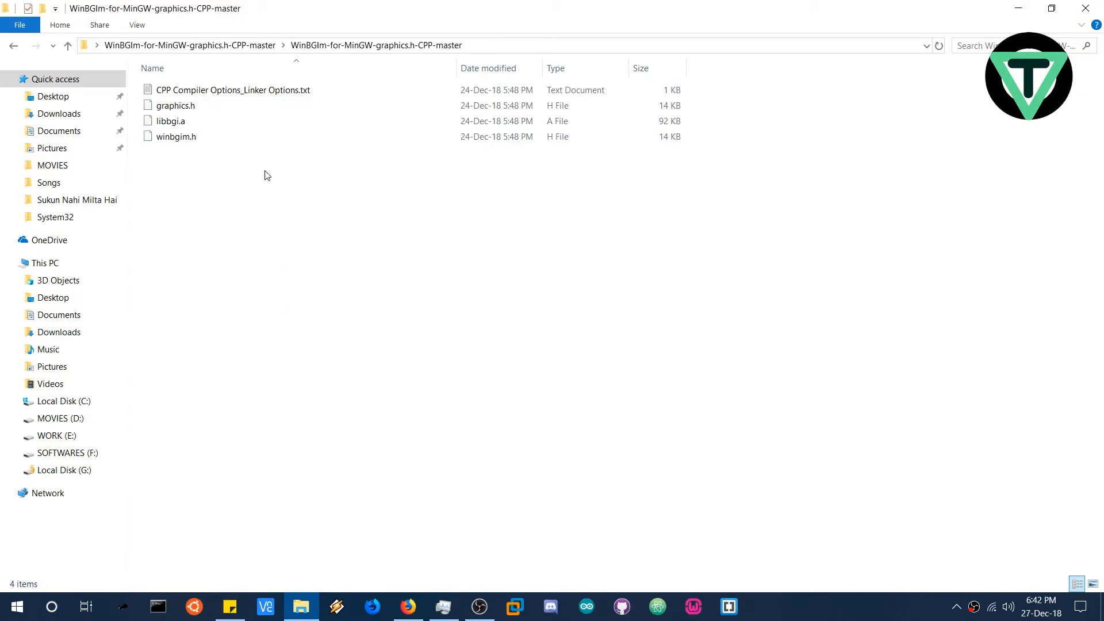
left_click(170, 121)
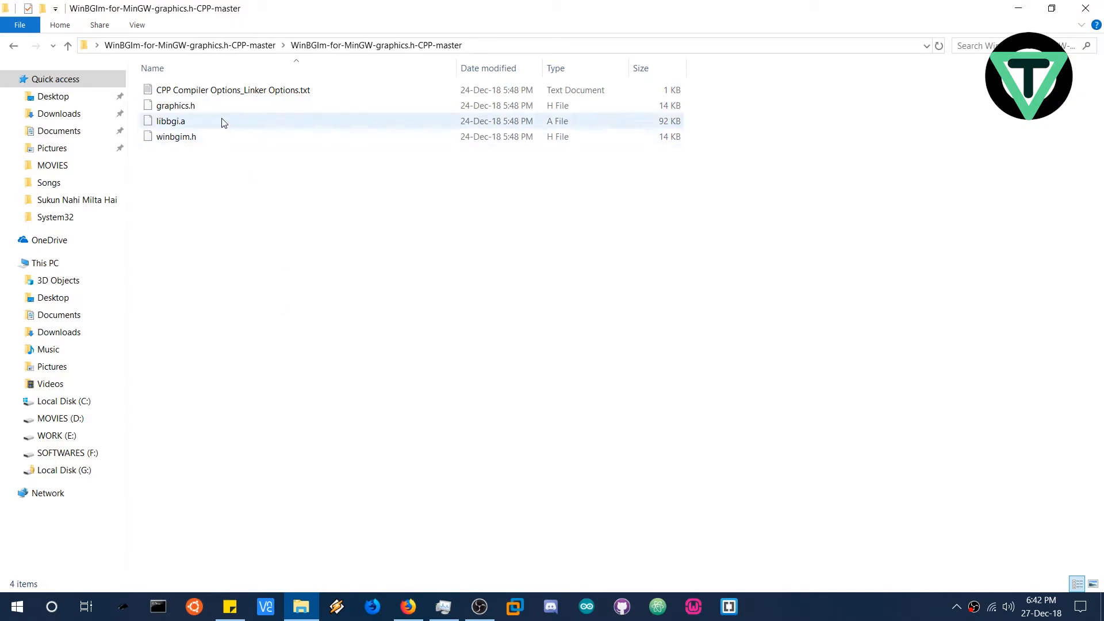
Copy winbgim.h and graphics.h into C:\MinGW\include, then return to the download folder
left_click(176, 136)
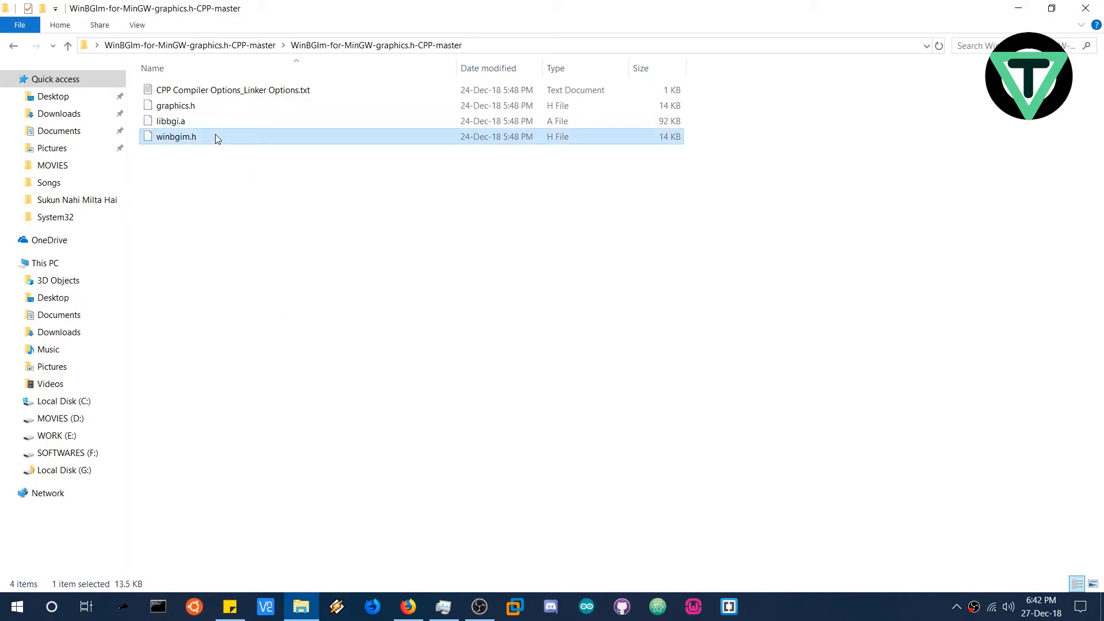
mouse_move(175, 105)
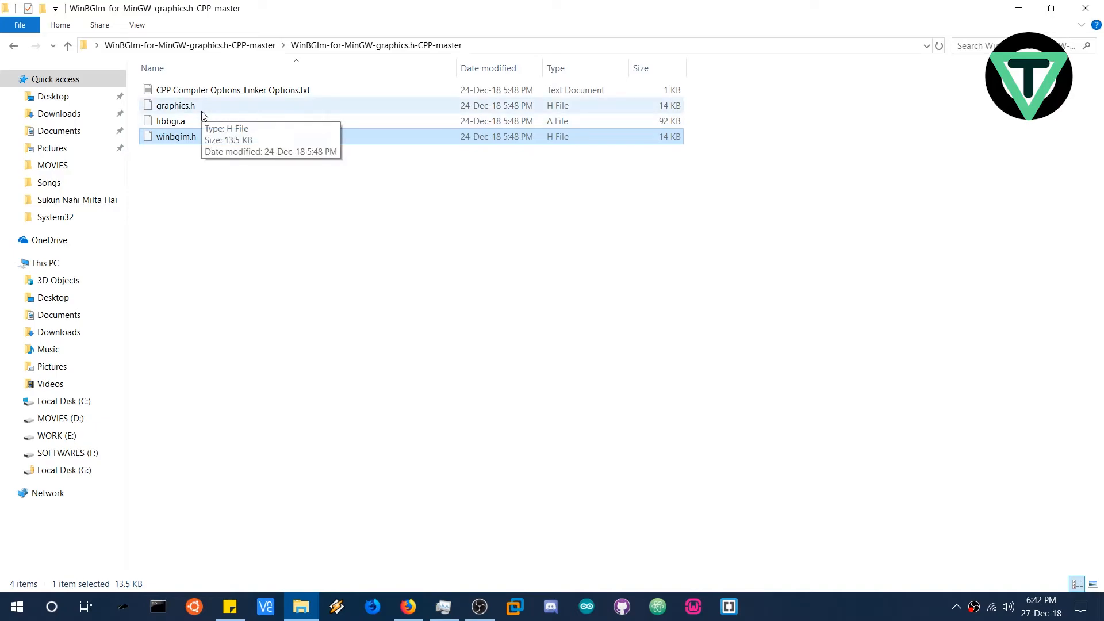
left_click(175, 104)
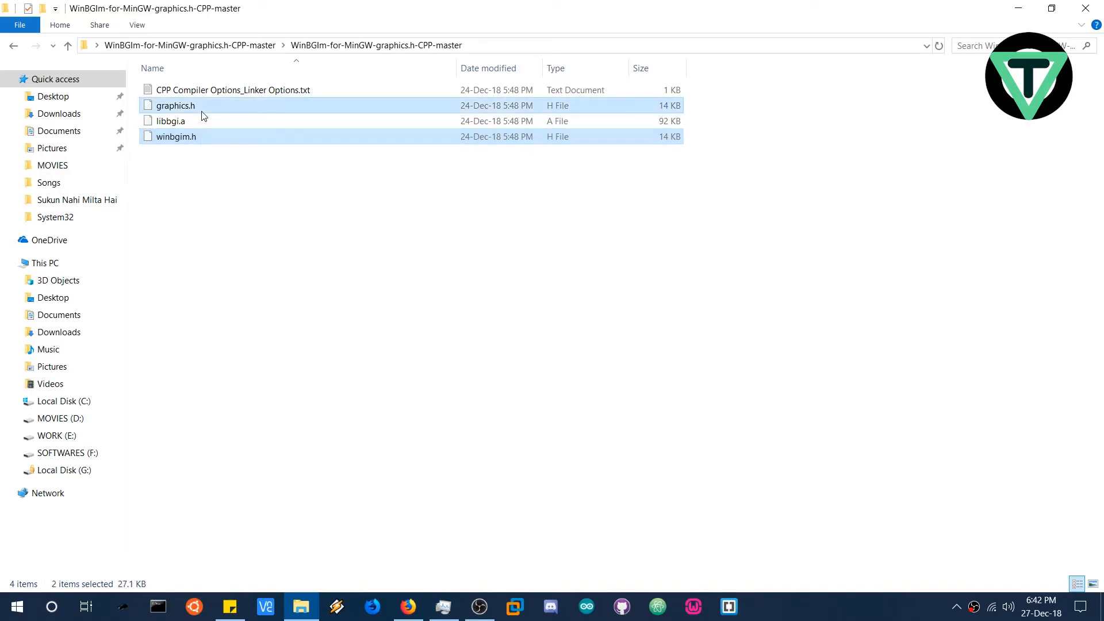
right_click(174, 105)
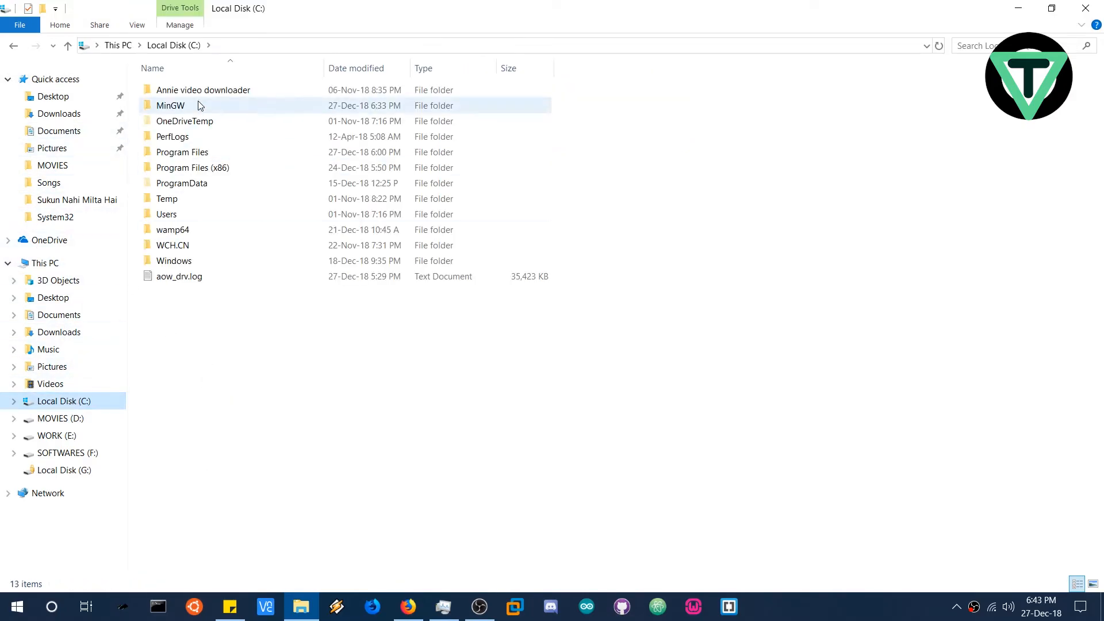
double_click(170, 105)
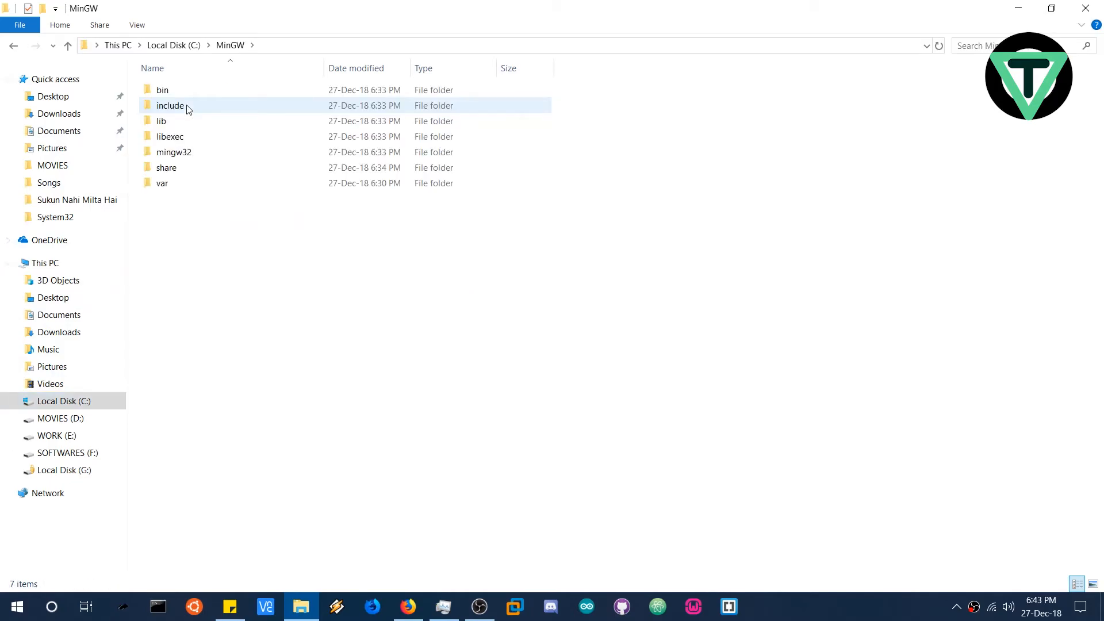
double_click(170, 106)
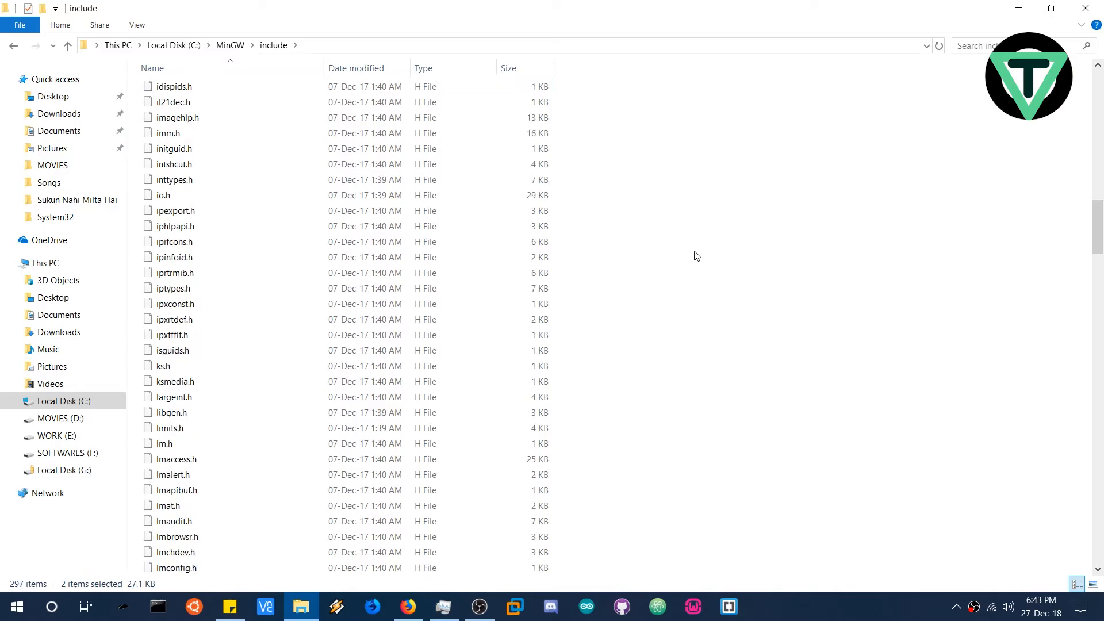
scroll("down", 3)
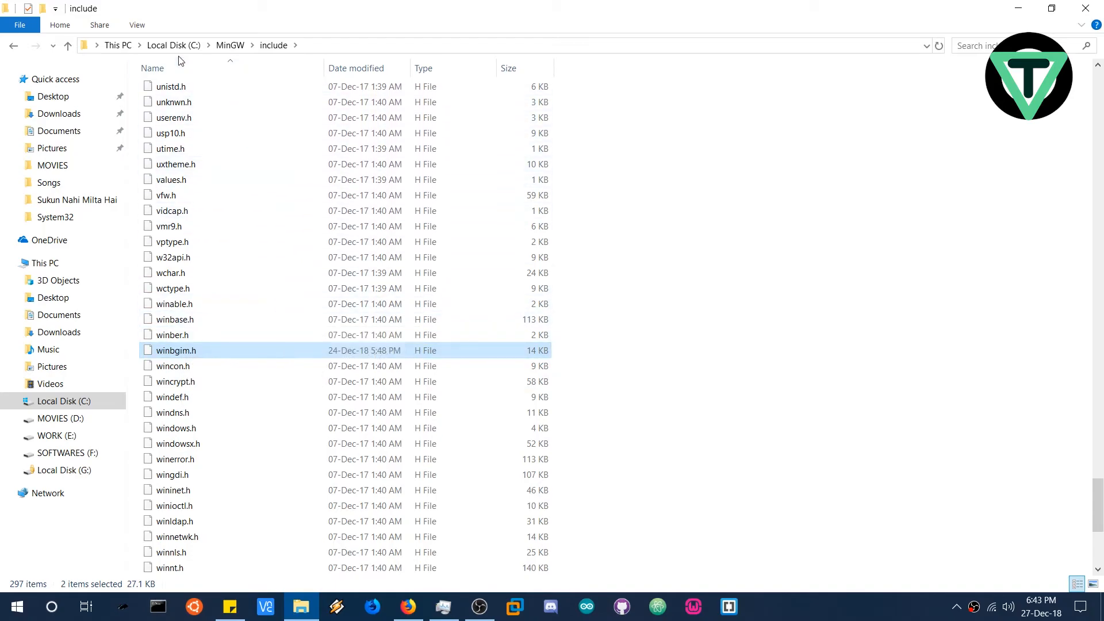
left_click(12, 45)
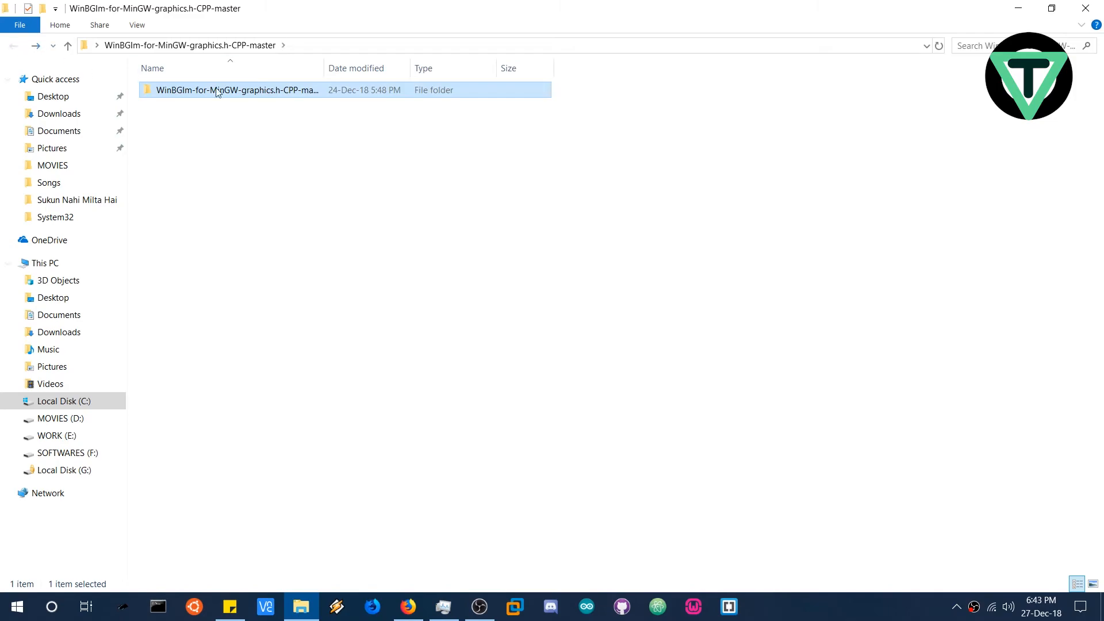
Copy libbgi.a from the WinBGIm folder and paste it into C:\MinGW\lib
double_click(238, 90)
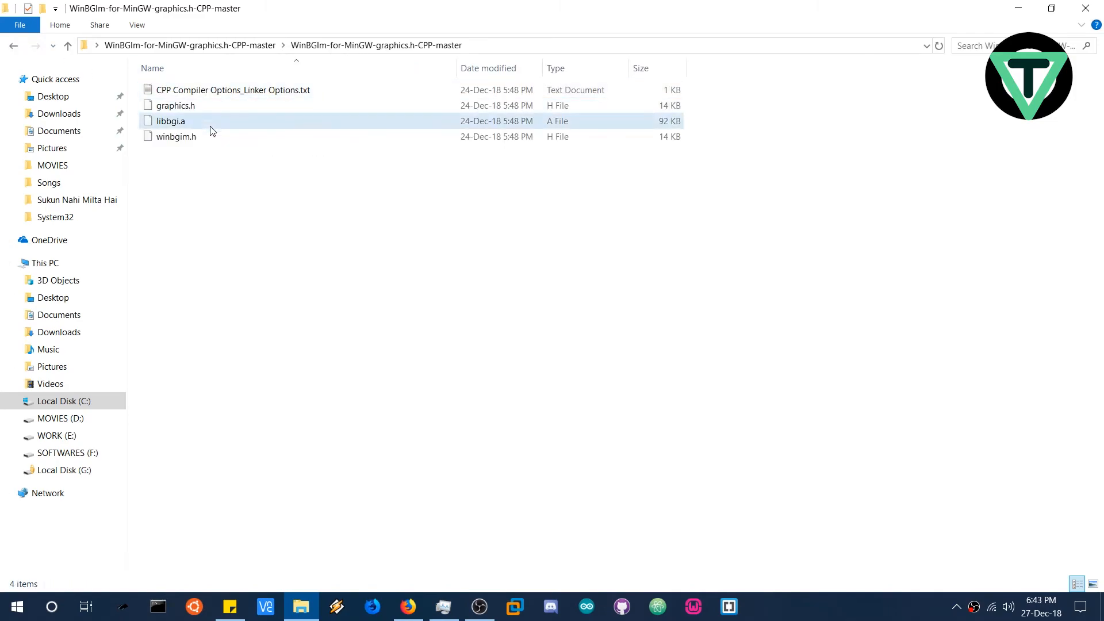
right_click(170, 121)
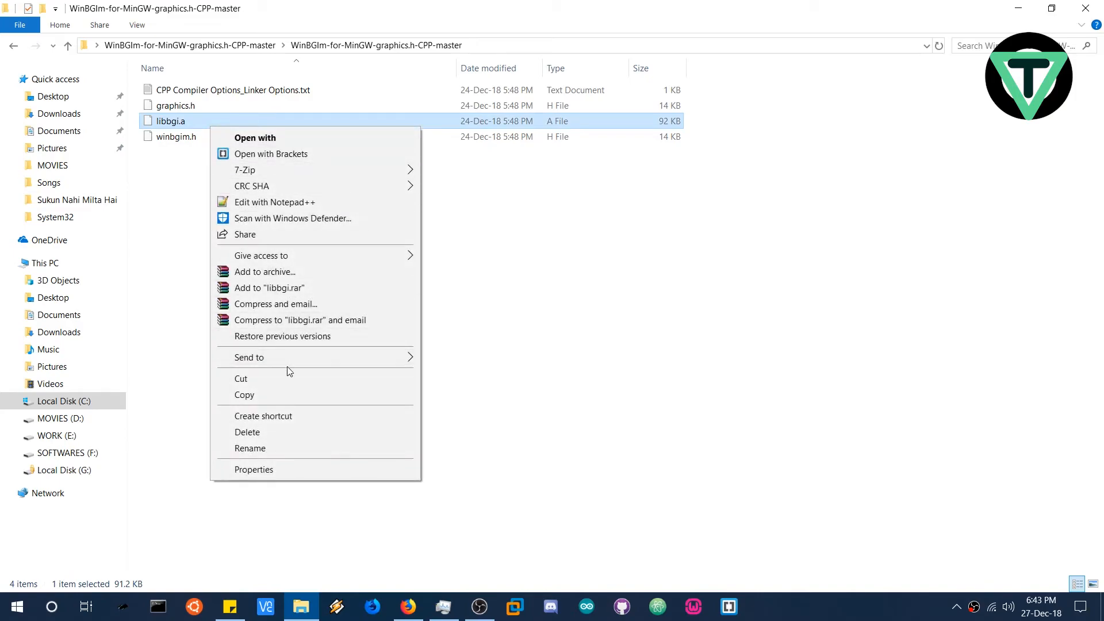
left_click(40, 65)
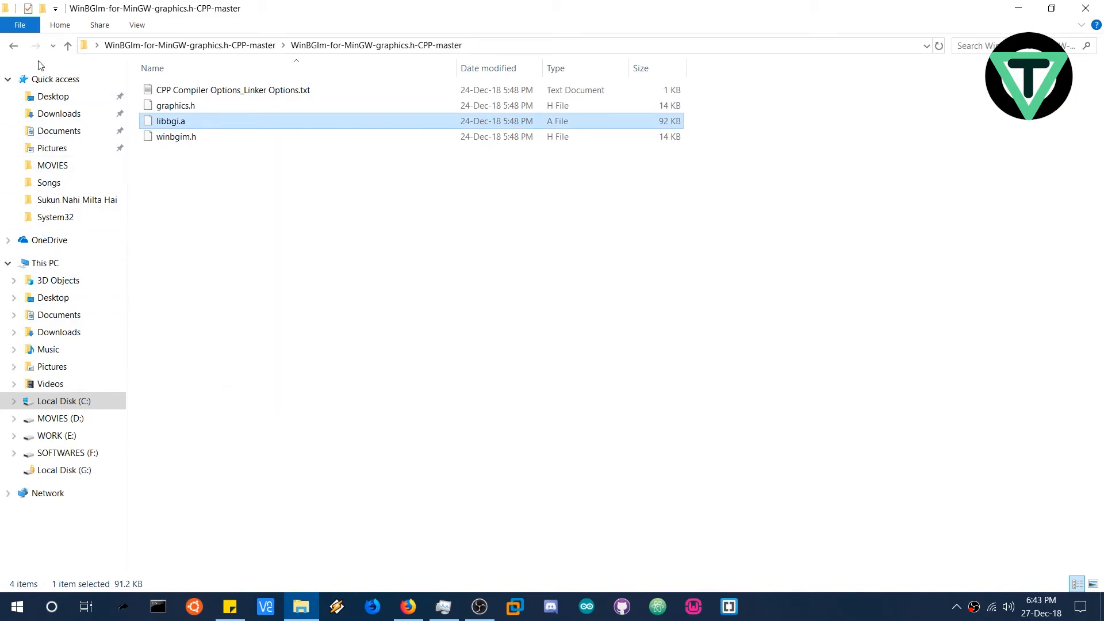
left_click(68, 45)
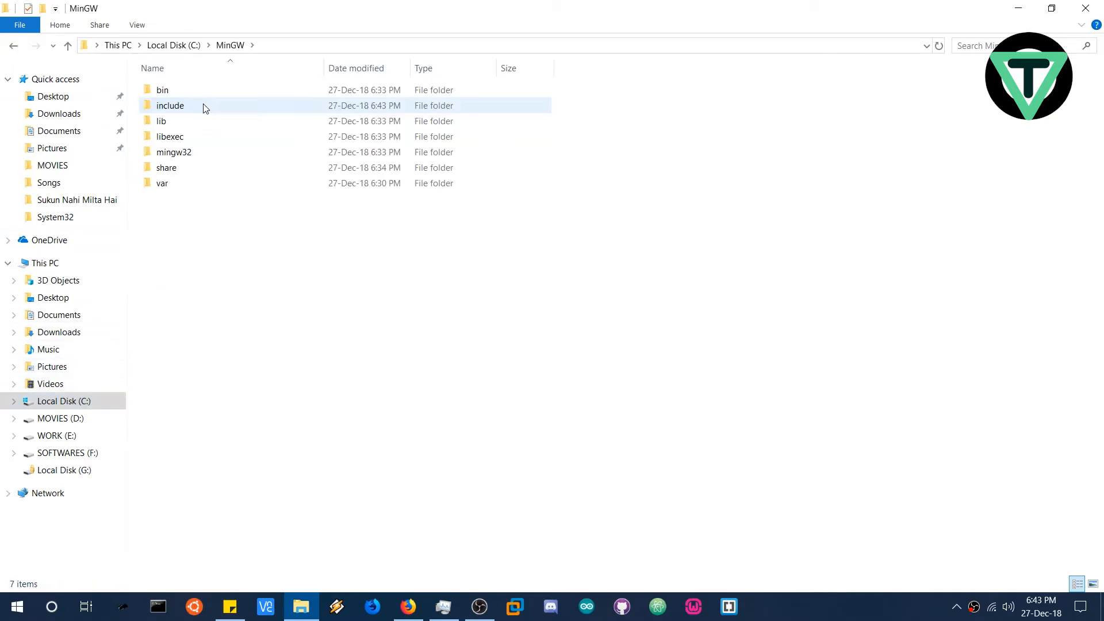
left_click(161, 121)
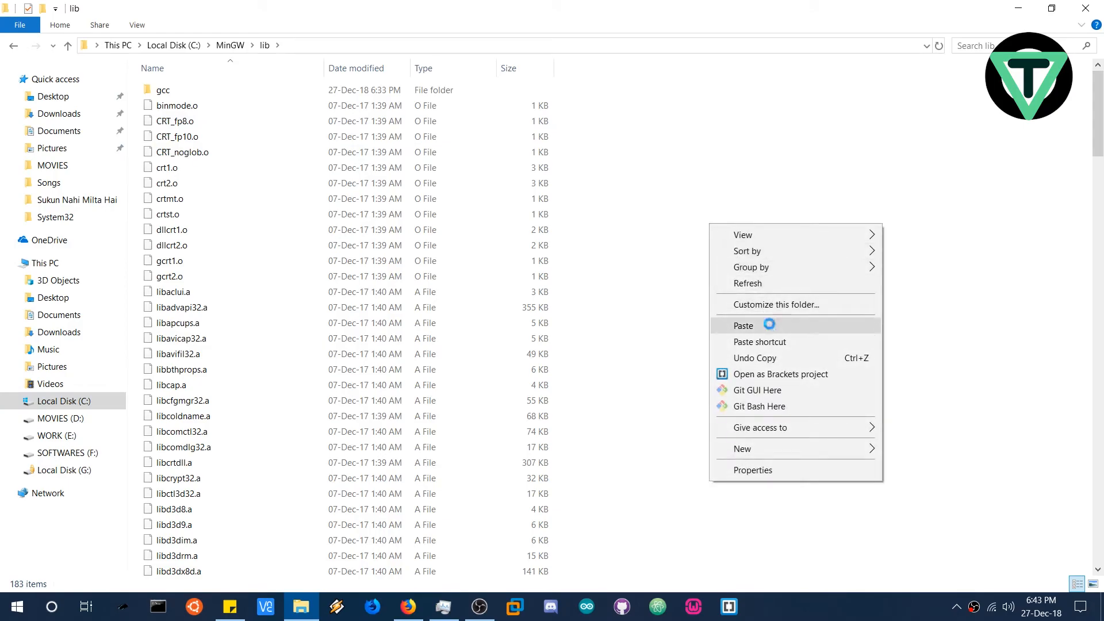
left_click(743, 326)
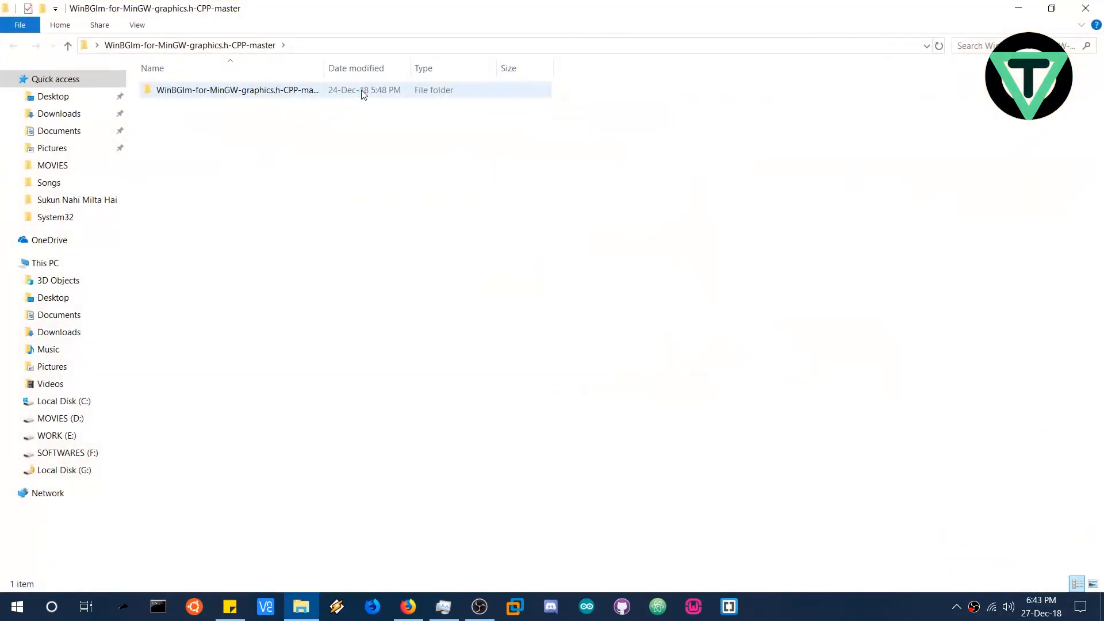
Copy '-lbgi -lgdi32 -lcomdlg32 -luuid -loleaut32 -lole32' from the linker options file, then close Notepad
double_click(237, 89)
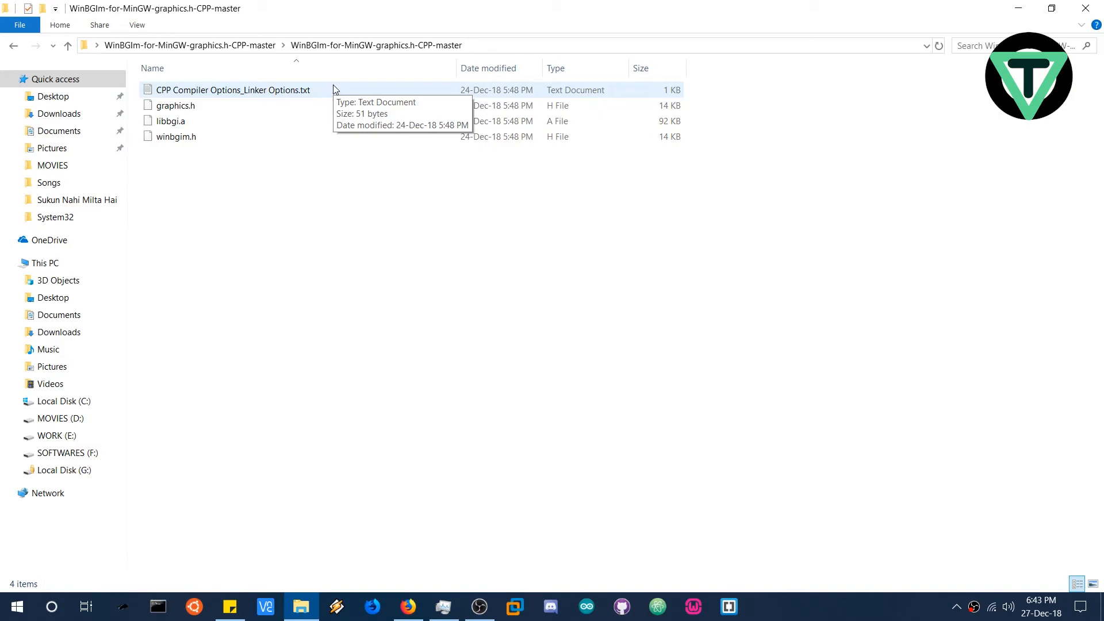
double_click(232, 90)
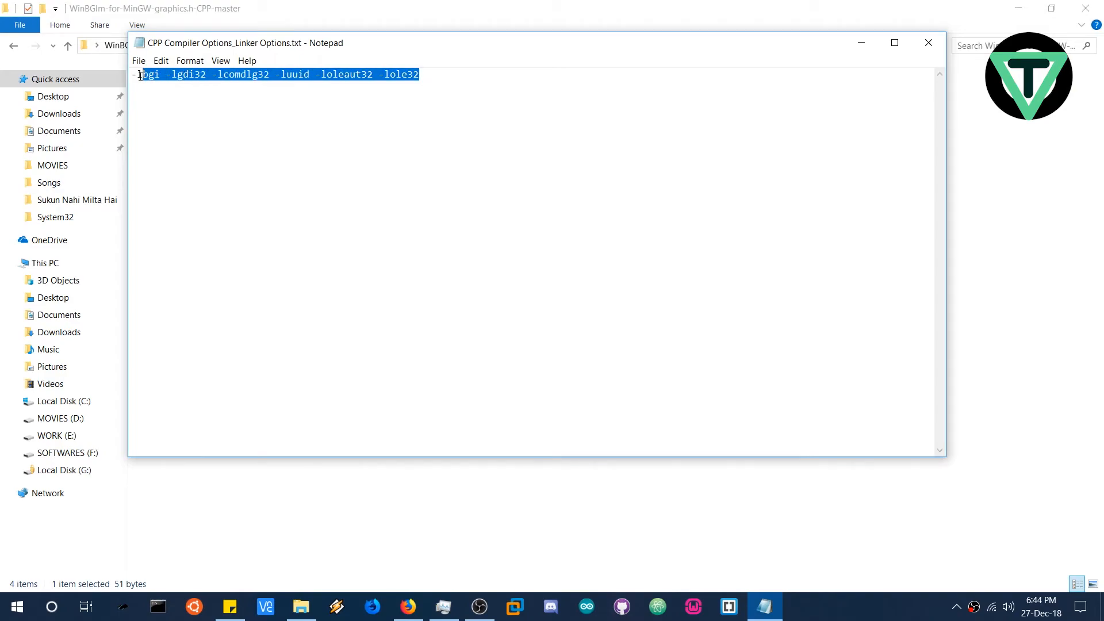
right_click(275, 74)
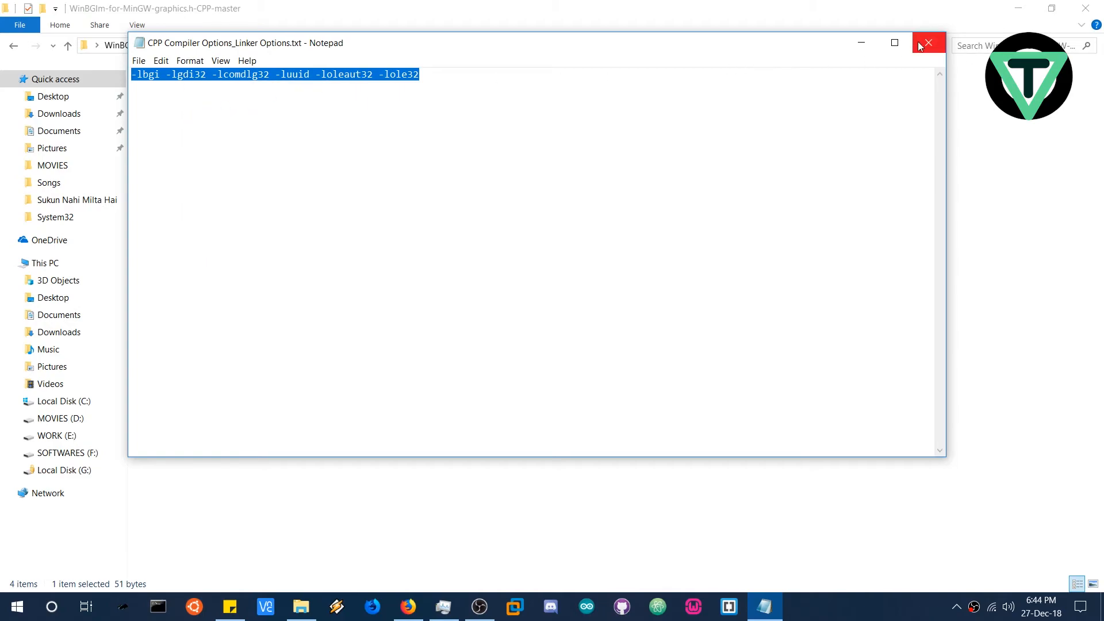
mouse_move(928, 43)
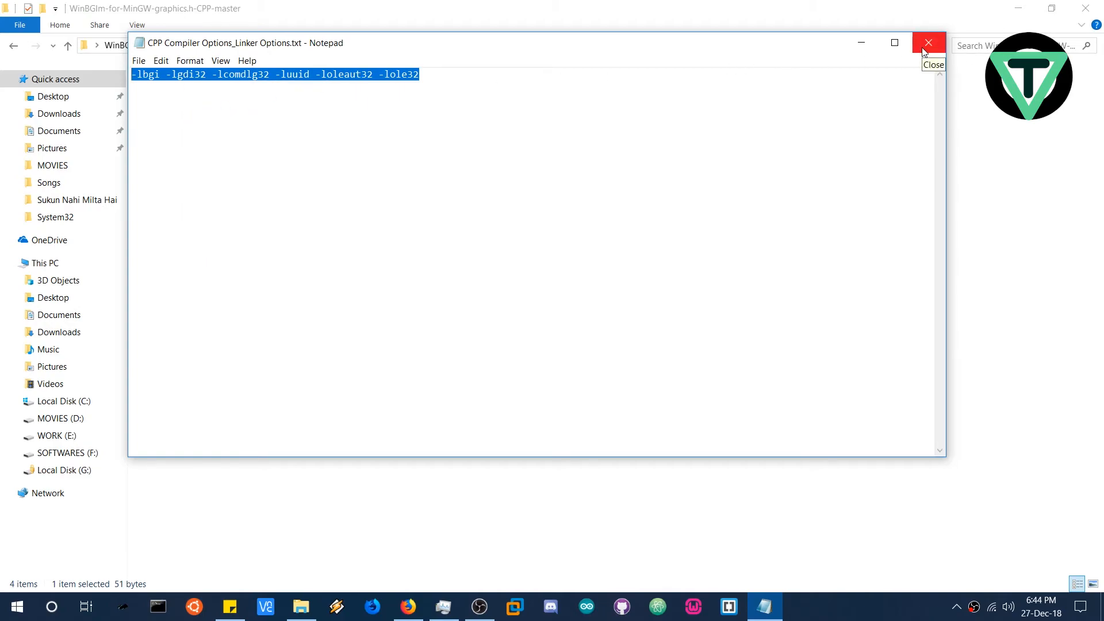
mouse_move(794, 69)
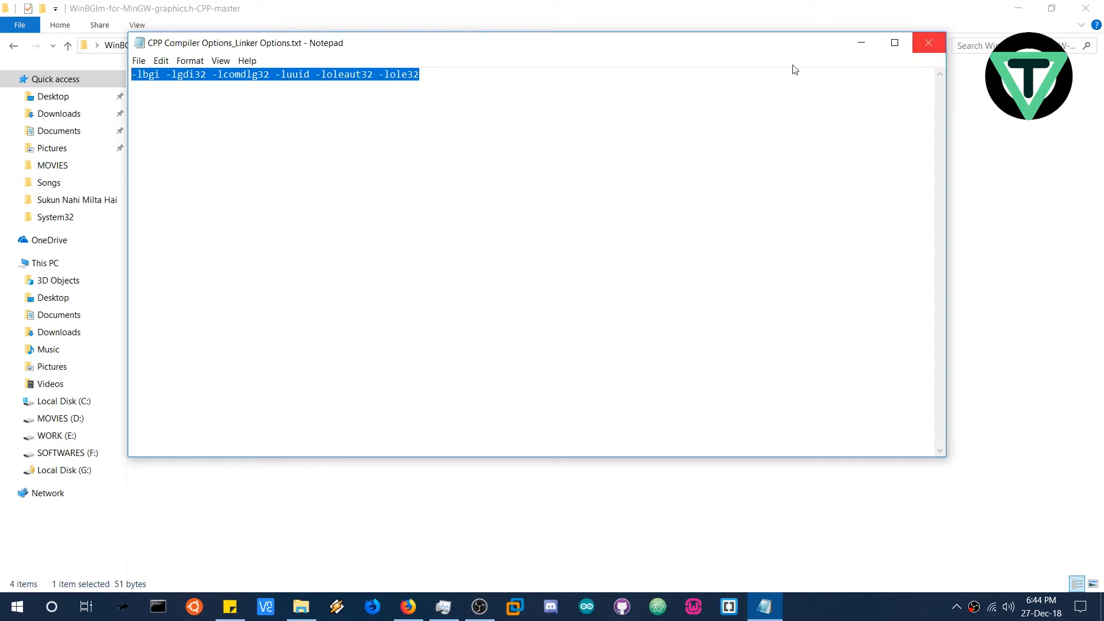
mouse_move(928, 43)
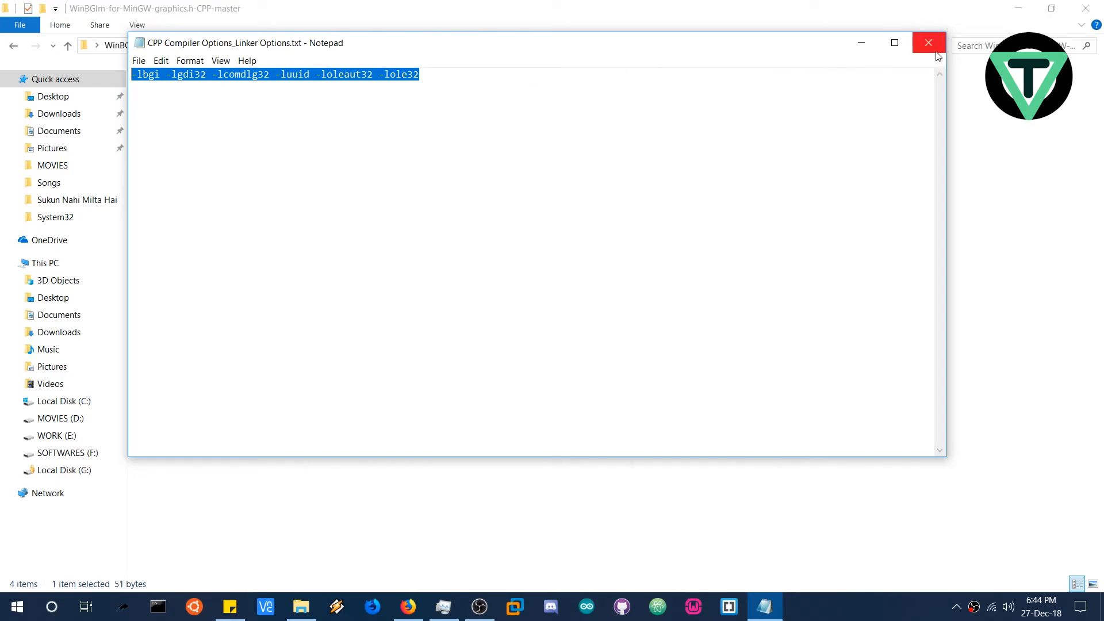
left_click(928, 43)
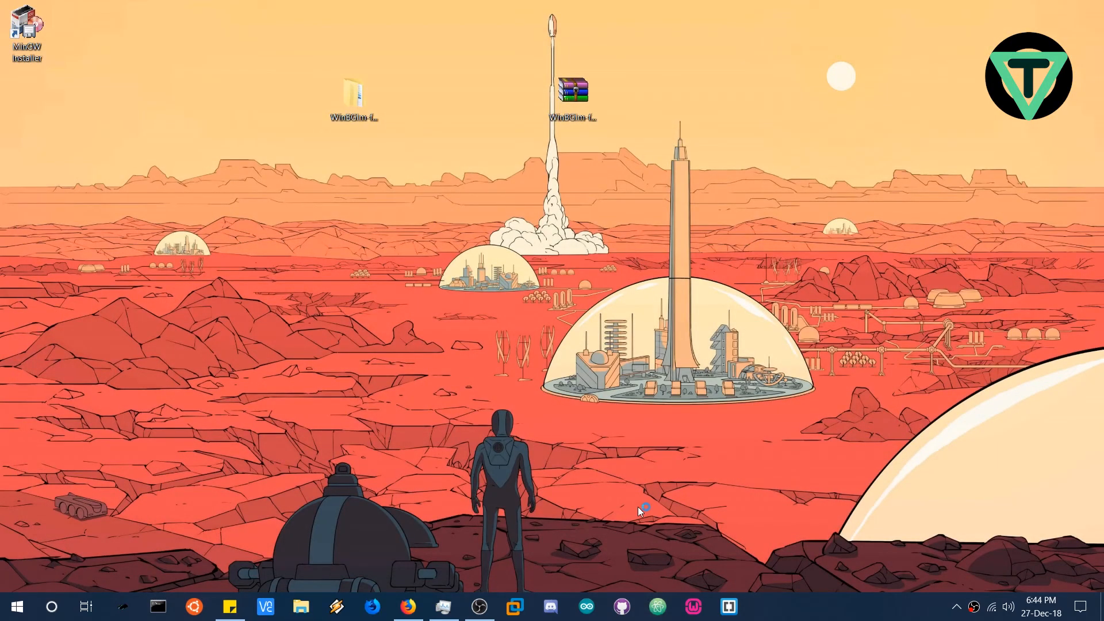
Open Atom's Settings Packages page and scroll down to the gpp-compiler package
left_click(656, 606)
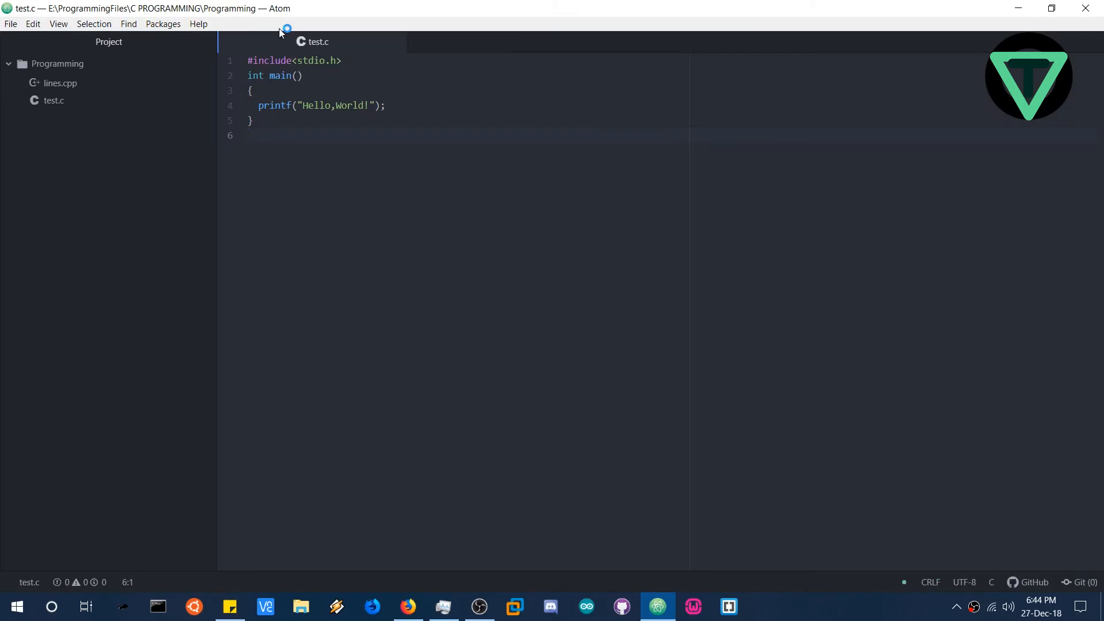
left_click(11, 23)
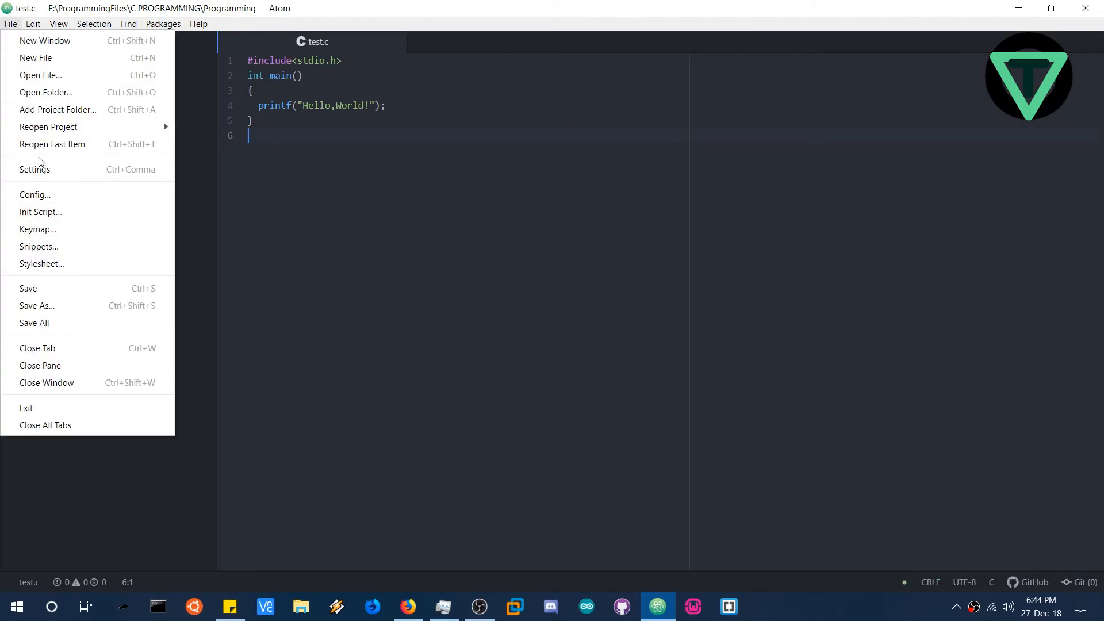
left_click(34, 169)
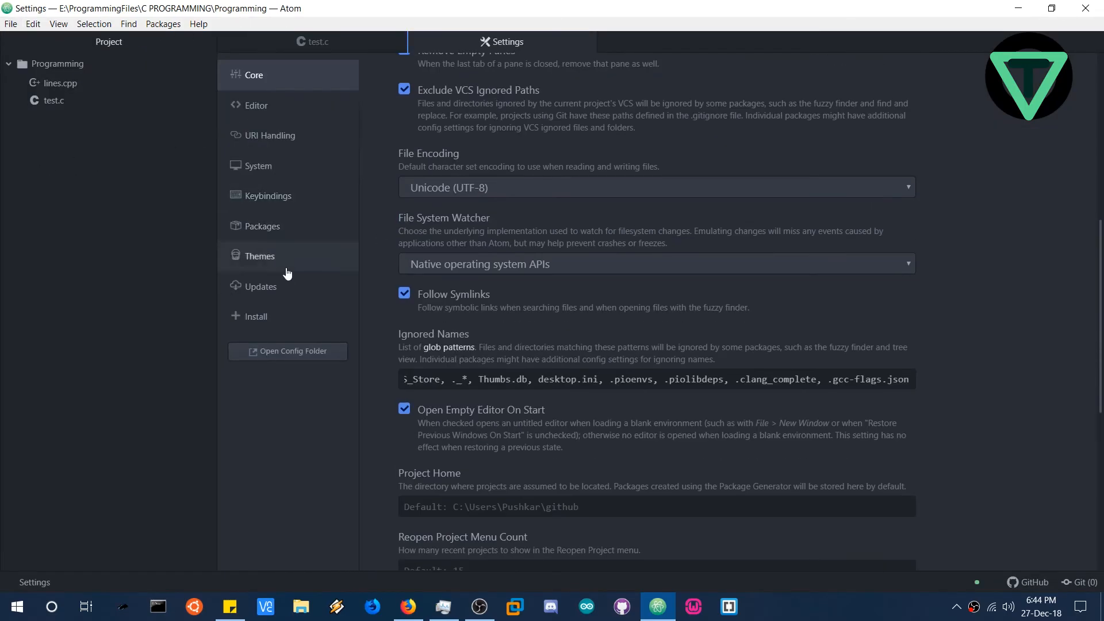
left_click(263, 226)
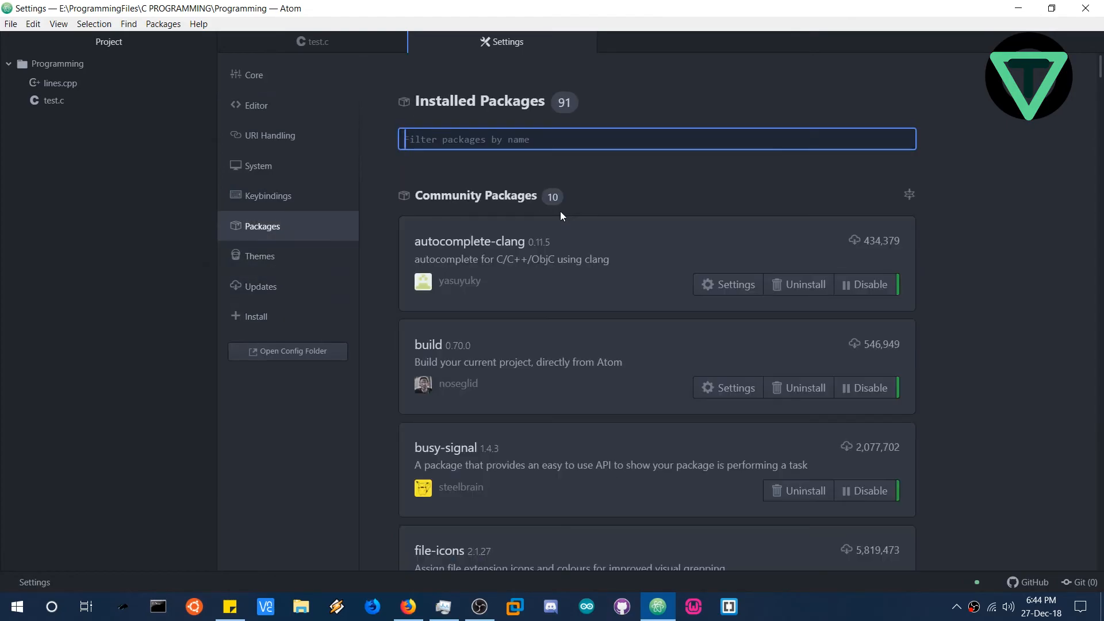
scroll("down", 3)
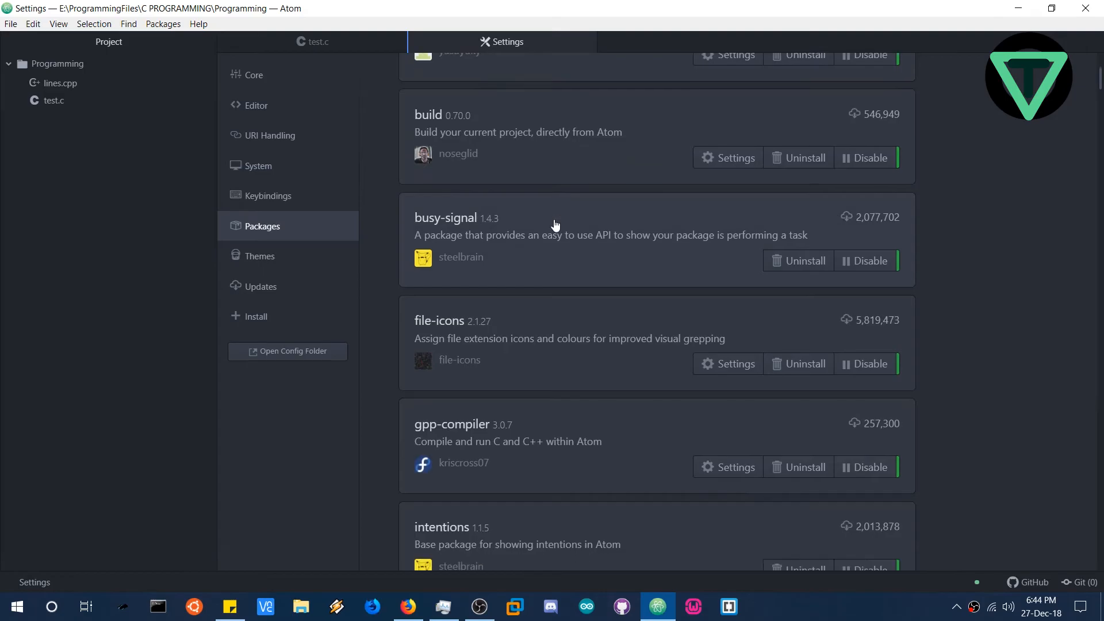
scroll("down", 3)
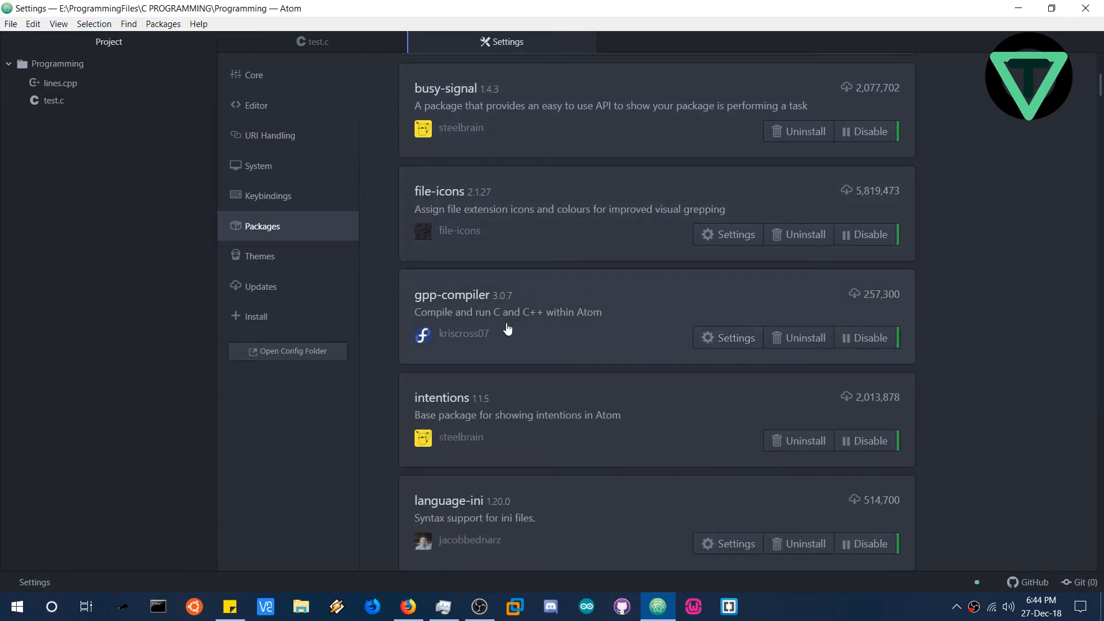
Enter '-lbgi -lgdi32 -lcomdlg32 -luuid -loleaut32 -lole32' in gpp-compiler's C++ Compiler Options
left_click(734, 338)
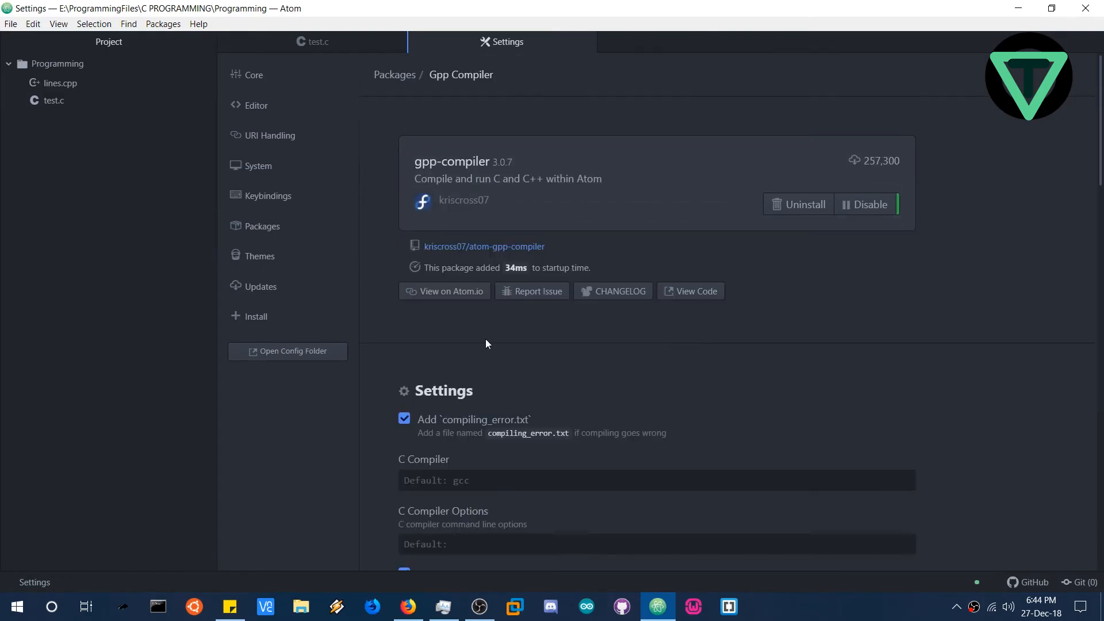
scroll("down", 3)
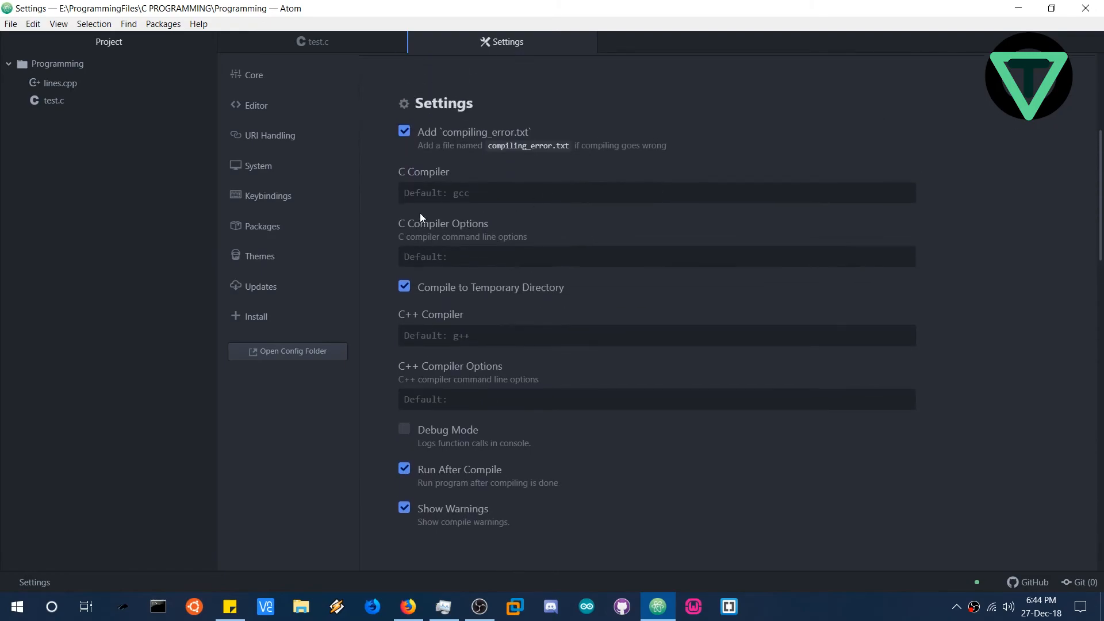
mouse_move(577, 381)
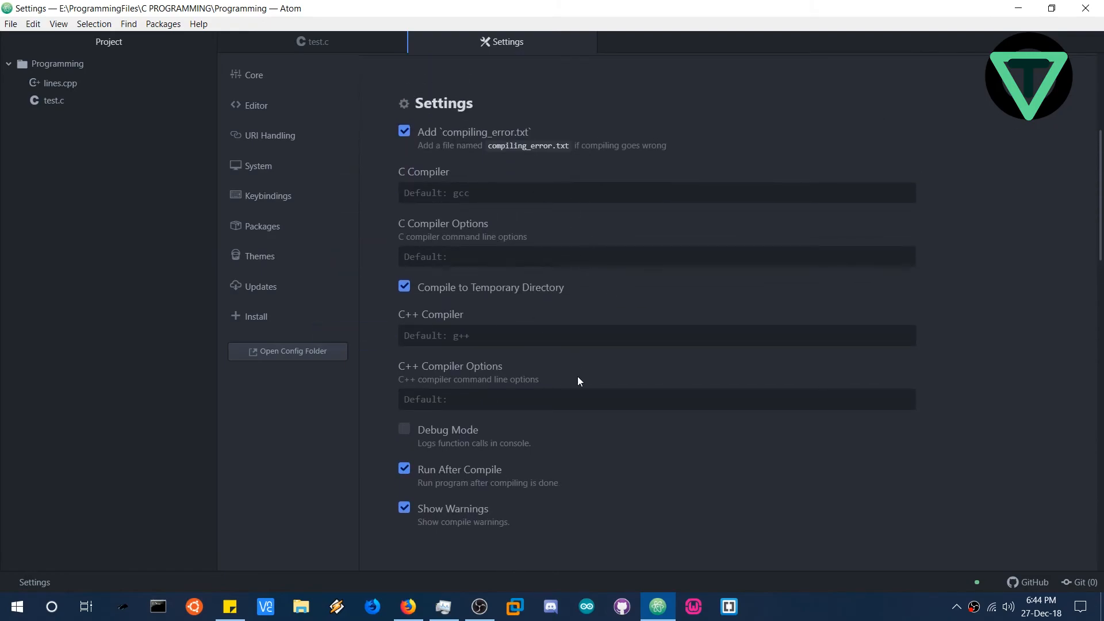
mouse_move(588, 382)
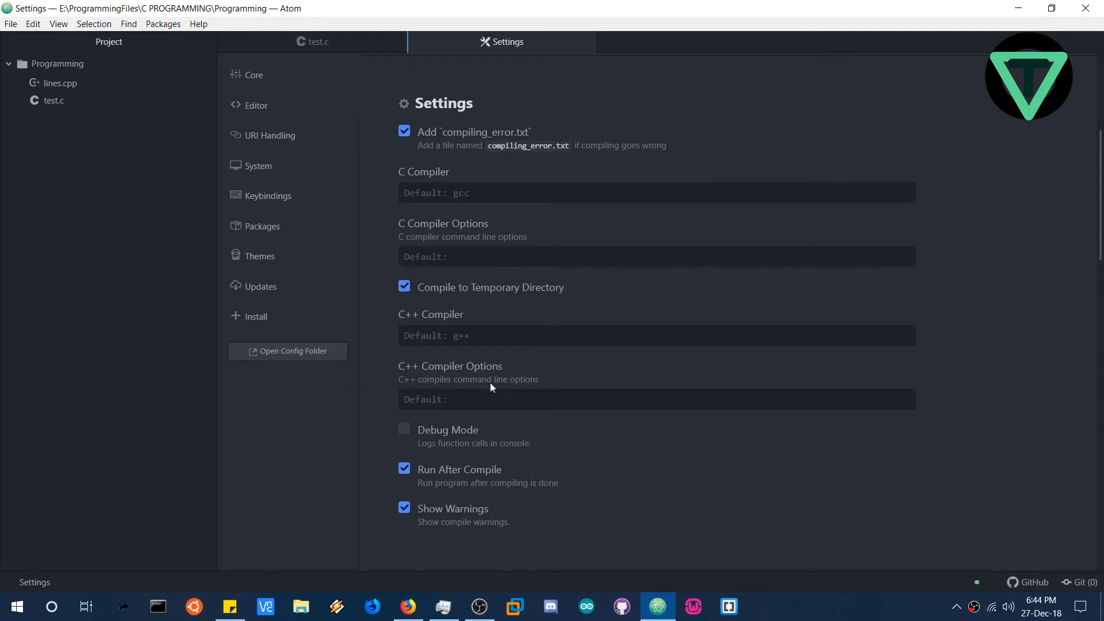
mouse_move(512, 376)
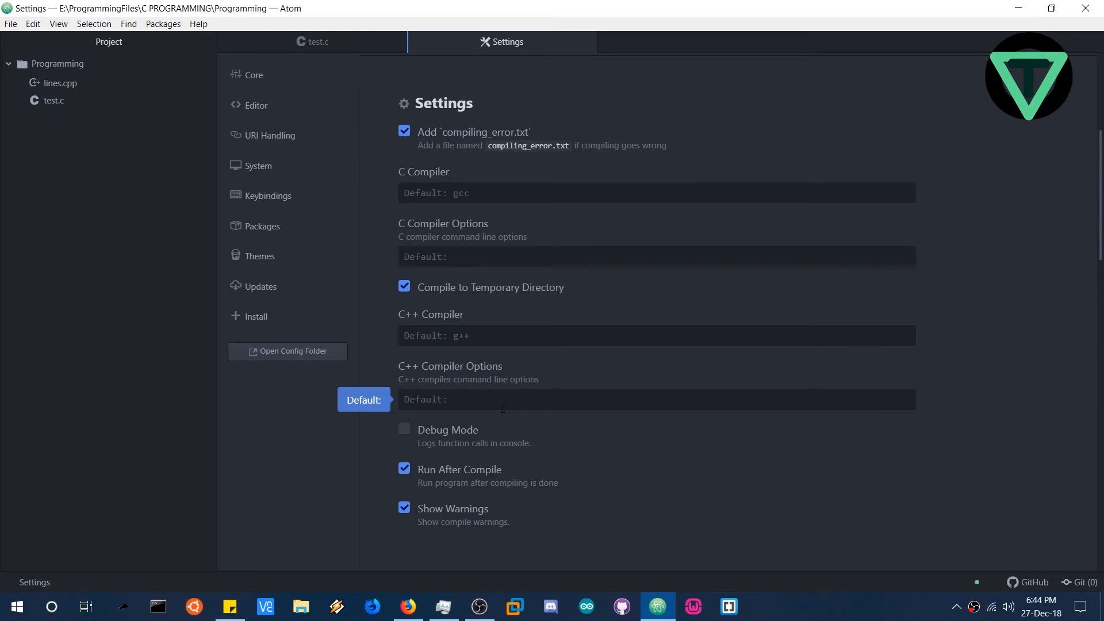
left_click(655, 399)
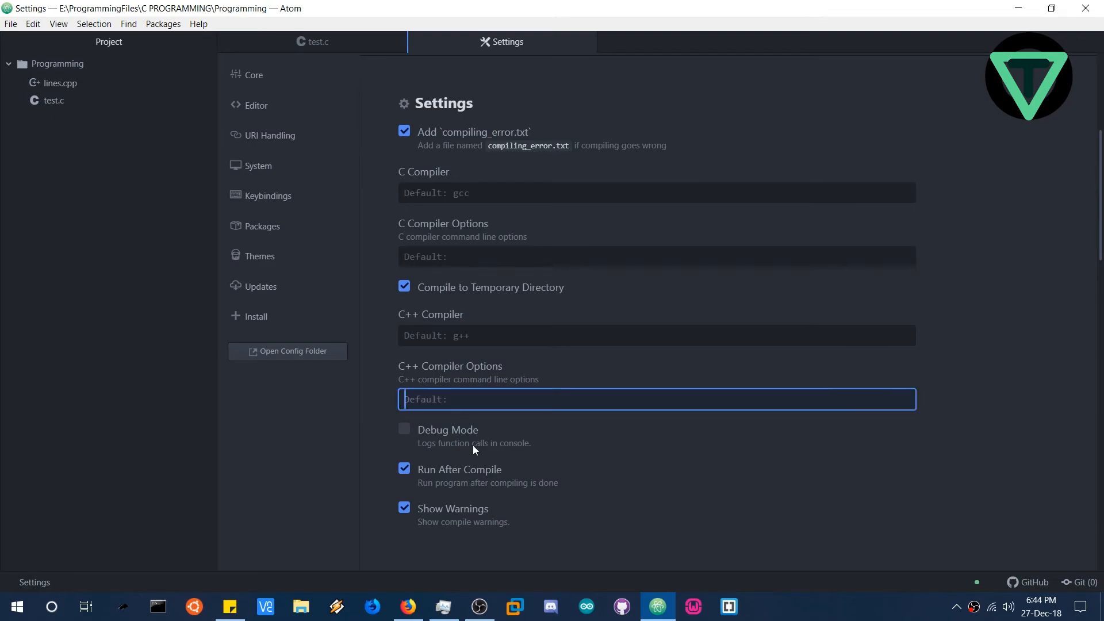
type("-lbgi -lgdi32 -lcomdlg32 -luuid -loleaut32 -lole32")
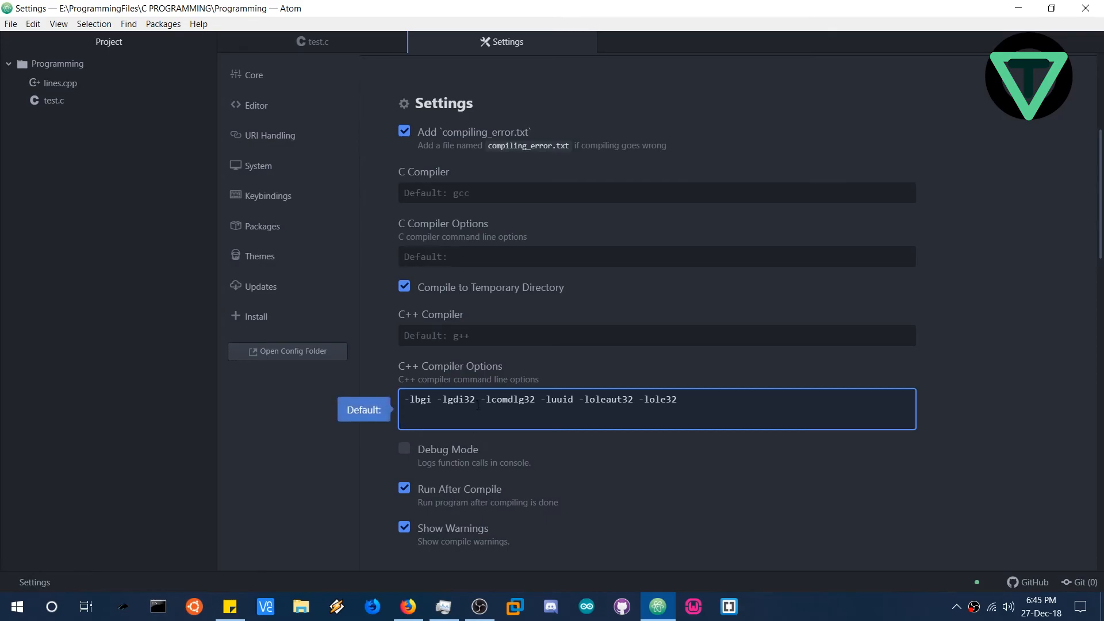
scroll("down", 3)
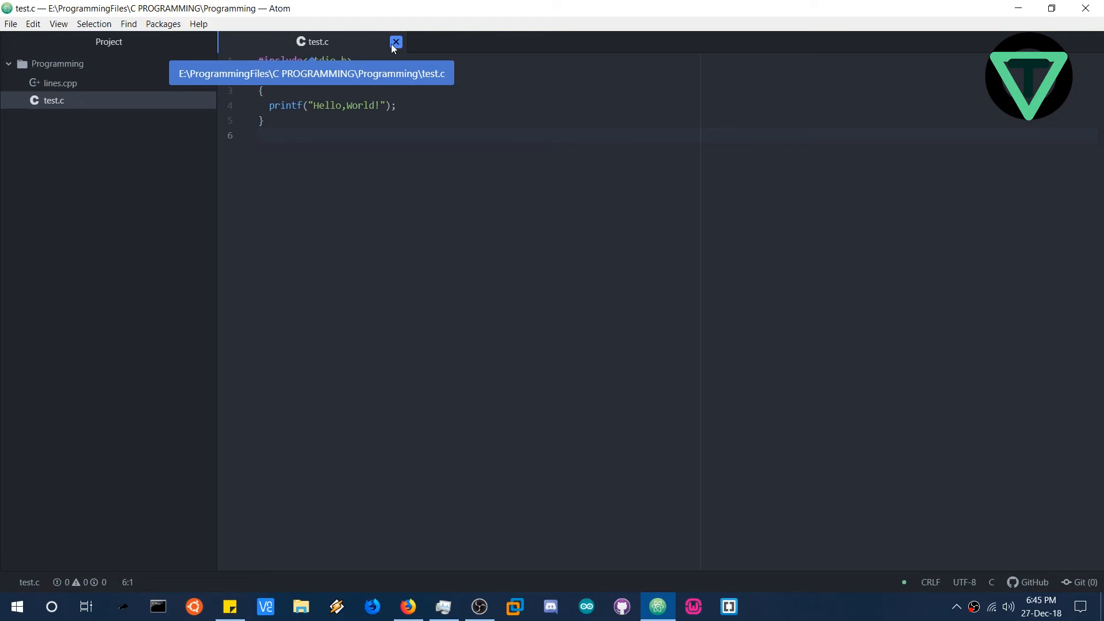
Close the test.c tab and open lines.cpp from the project tree
left_click(259, 135)
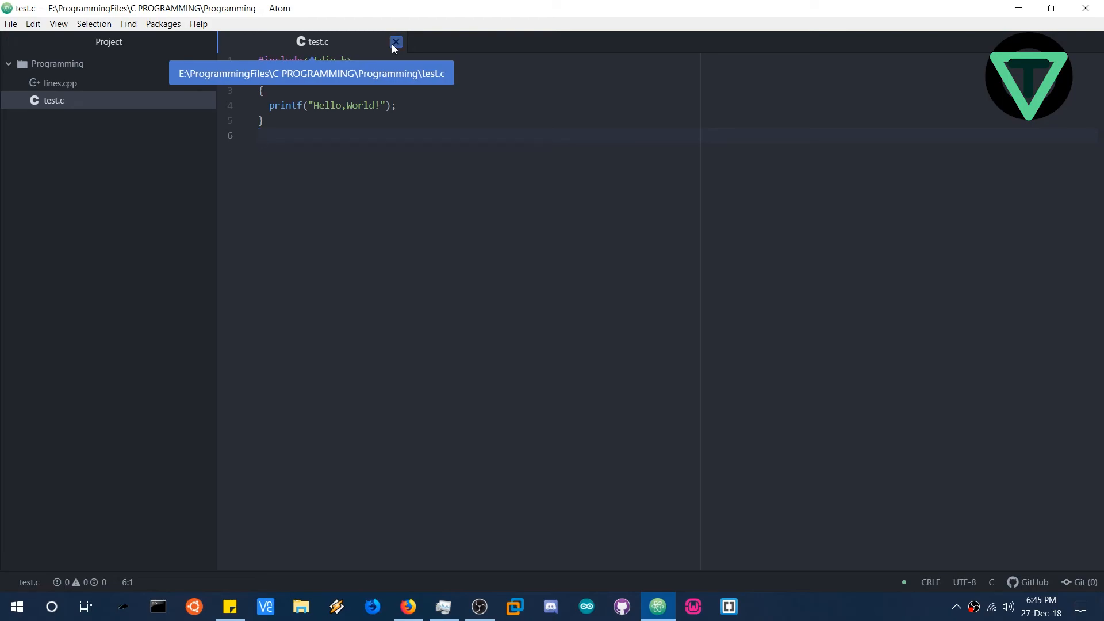
left_click(396, 41)
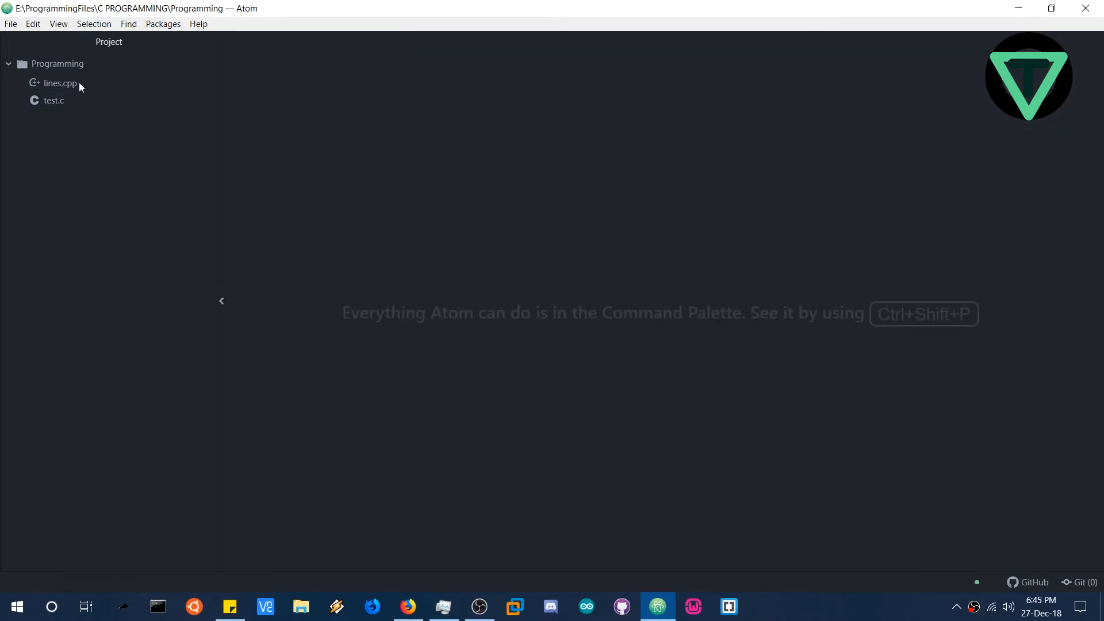
left_click(59, 83)
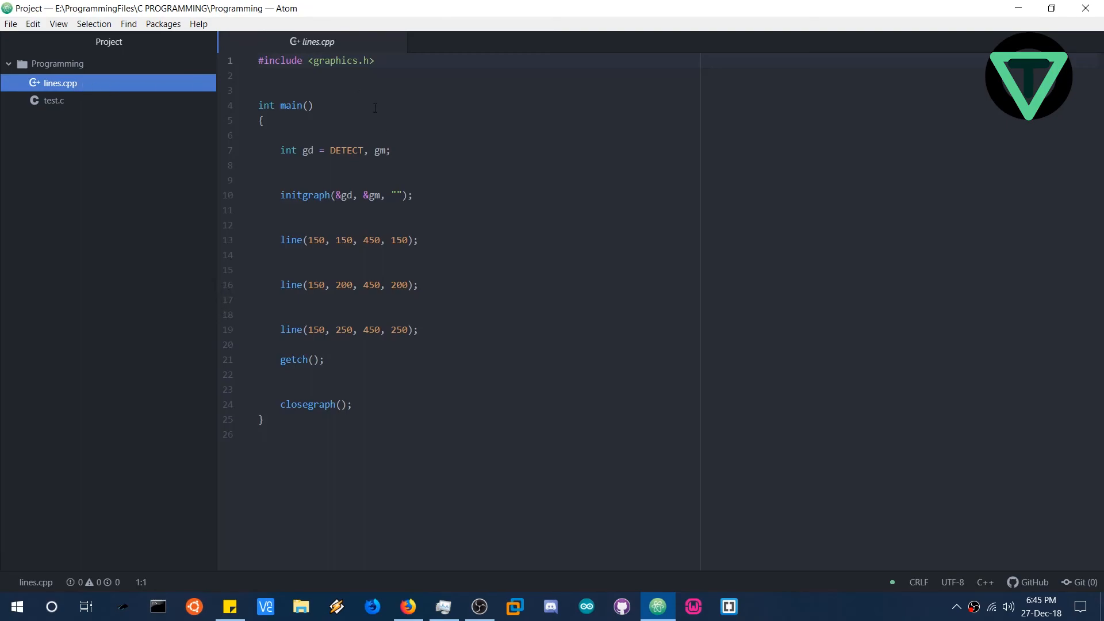
mouse_move(402, 340)
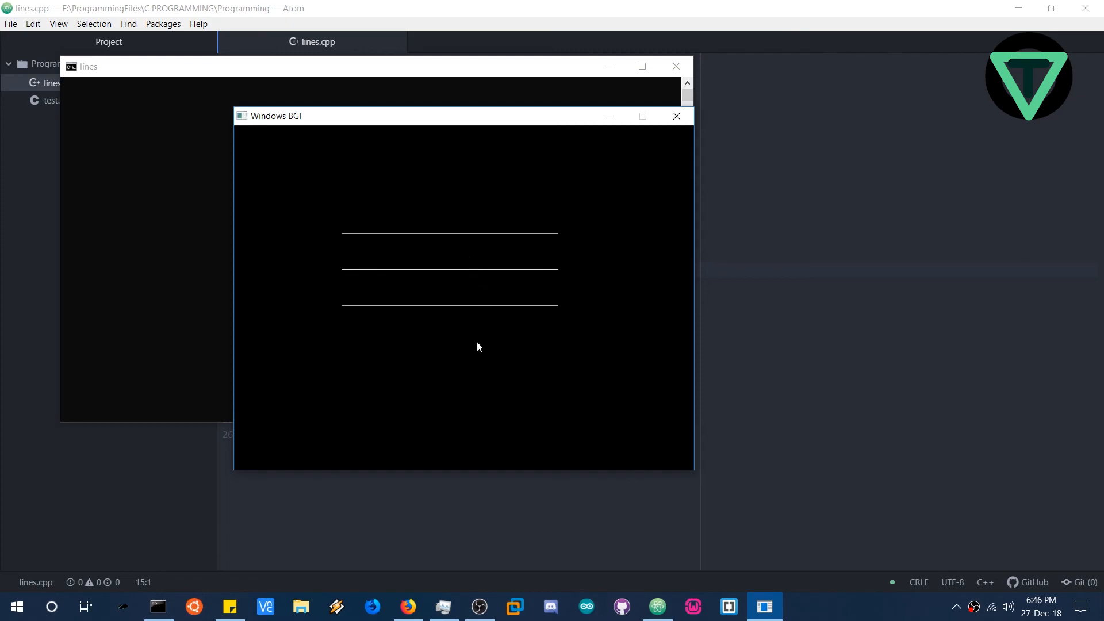
mouse_move(652, 139)
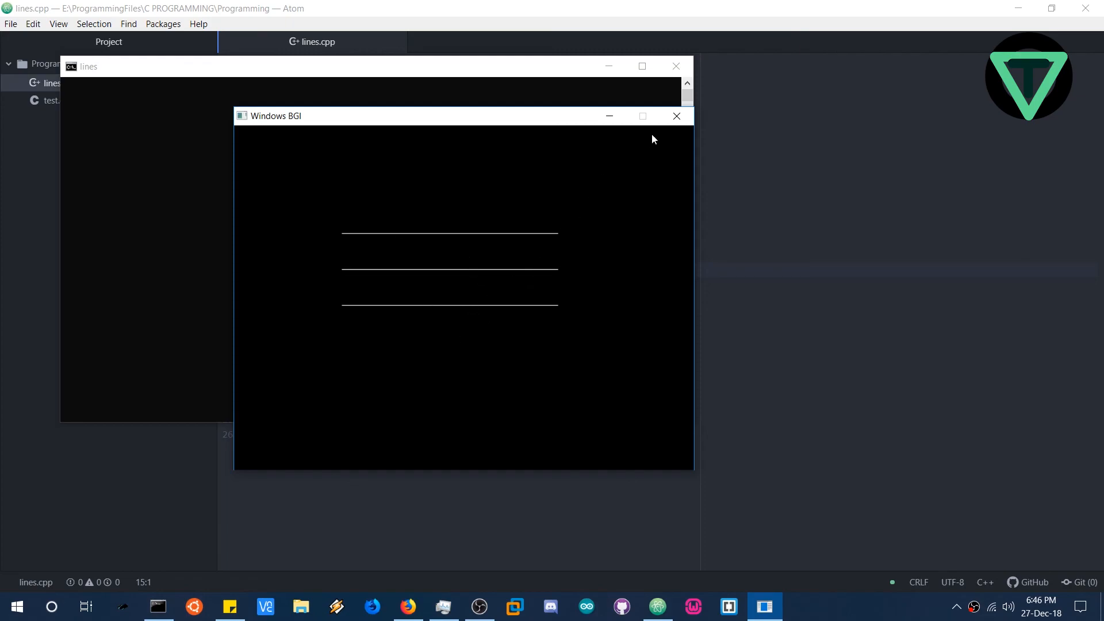
mouse_move(664, 133)
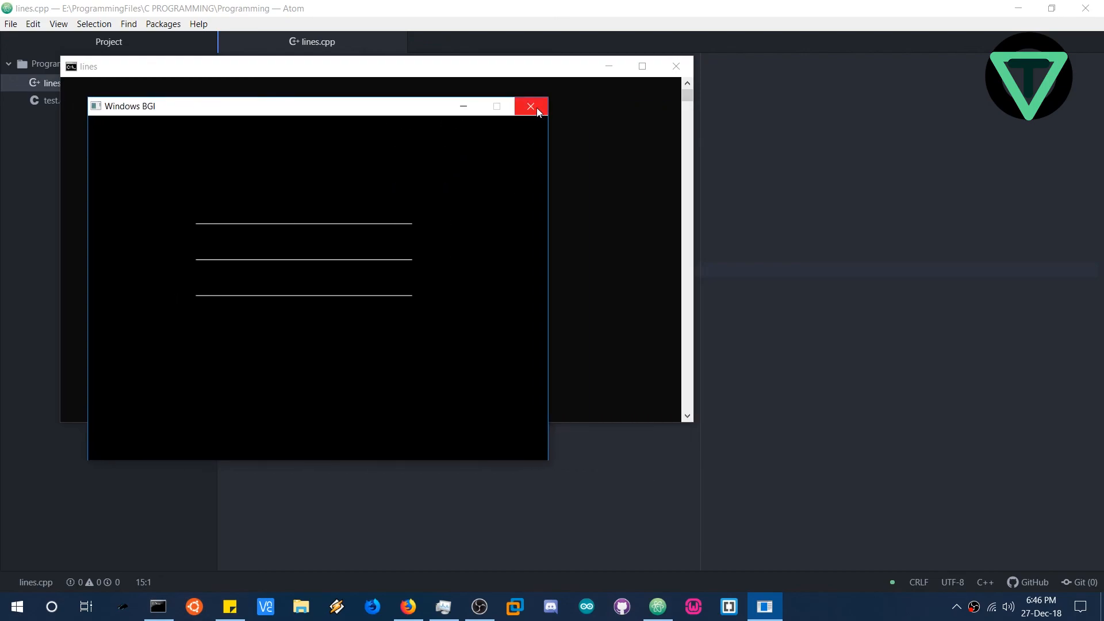
Close the Windows BGI window showing lines.cpp's three white lines
left_click(530, 106)
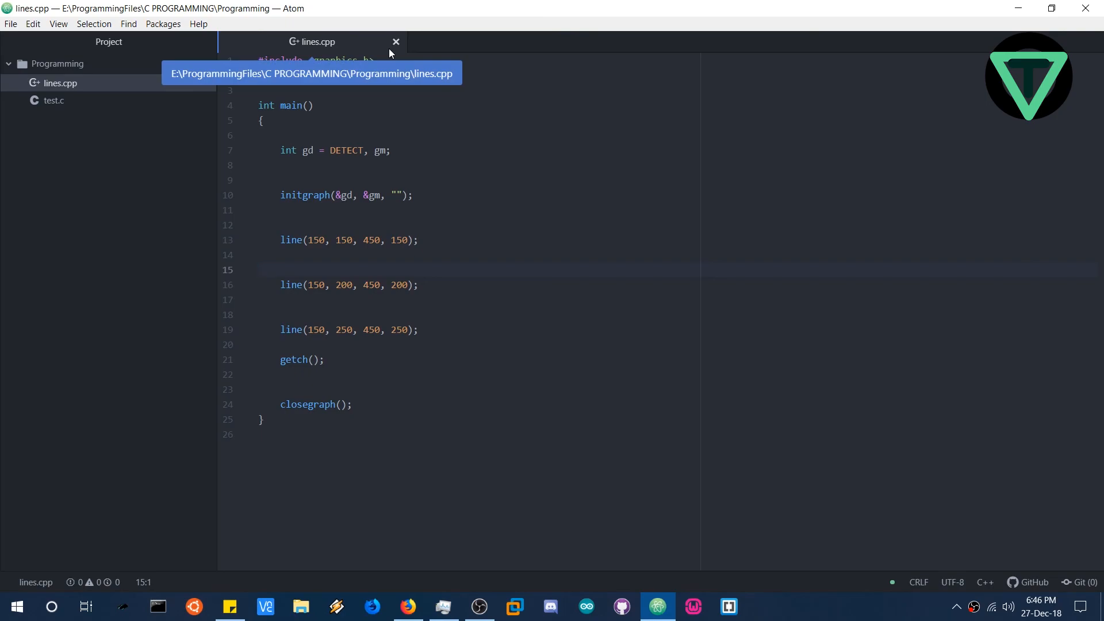
Minimise Atom and refresh the Windows desktop from its right-click menu
left_click(258, 270)
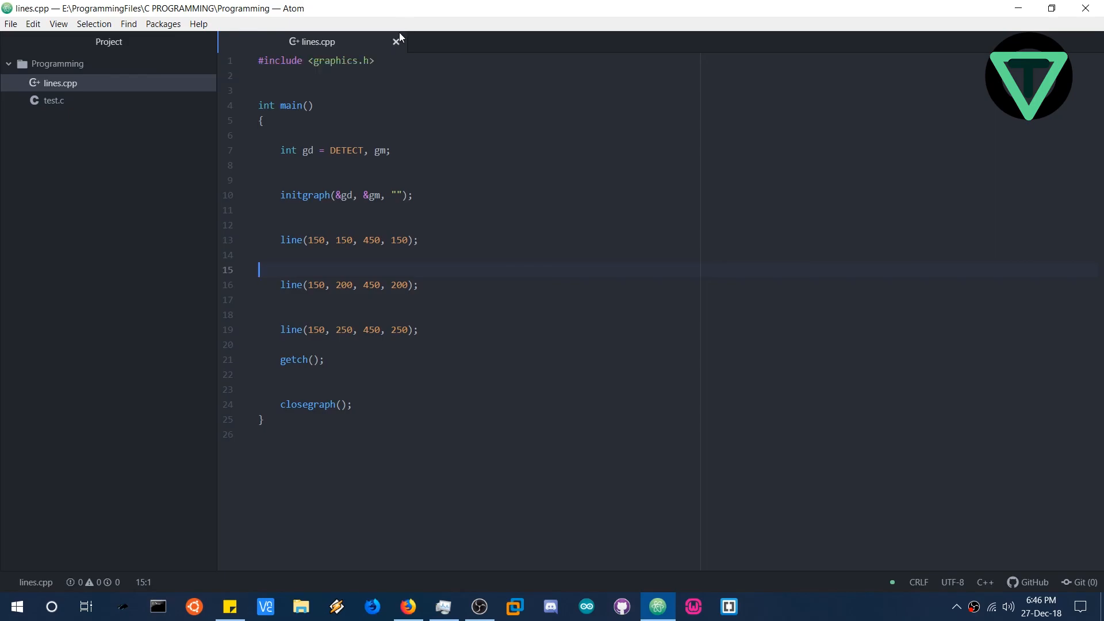
mouse_move(395, 42)
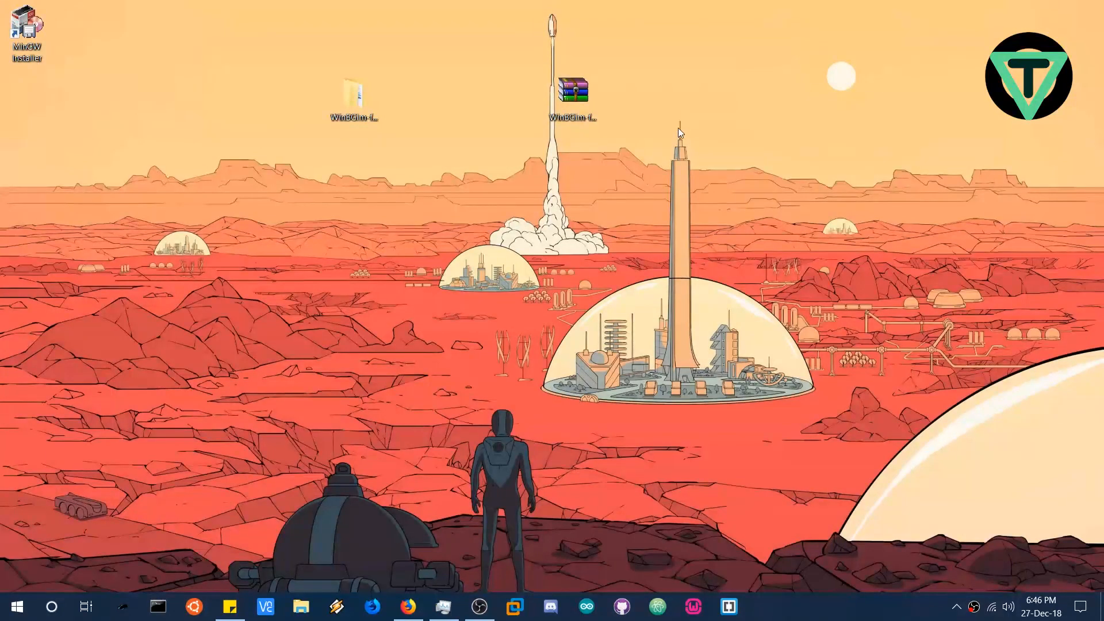
right_click(679, 133)
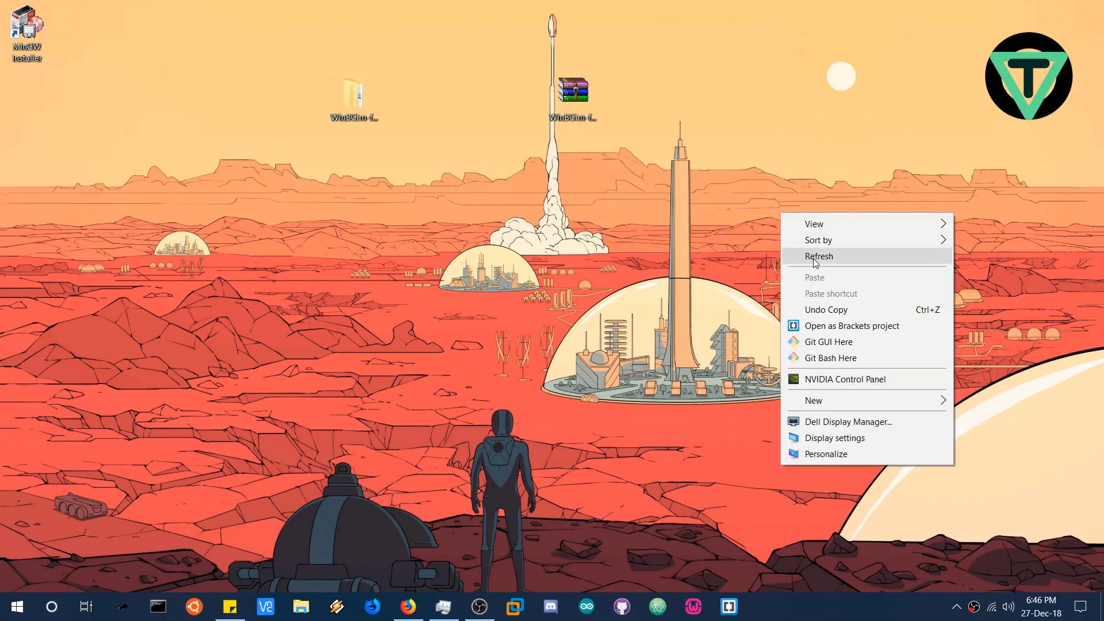
left_click(819, 255)
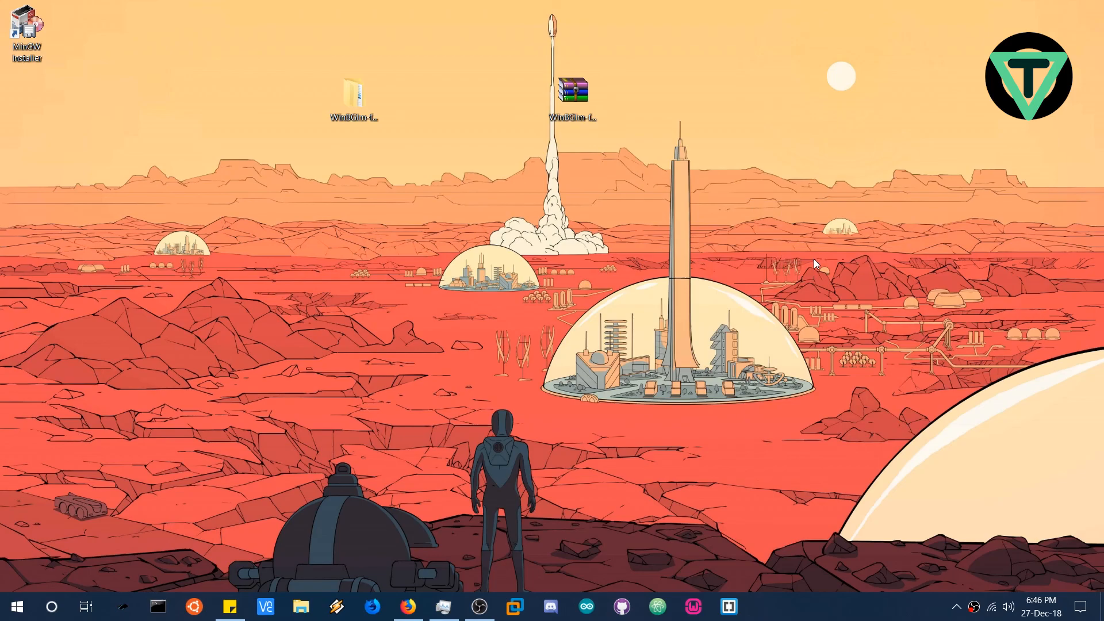